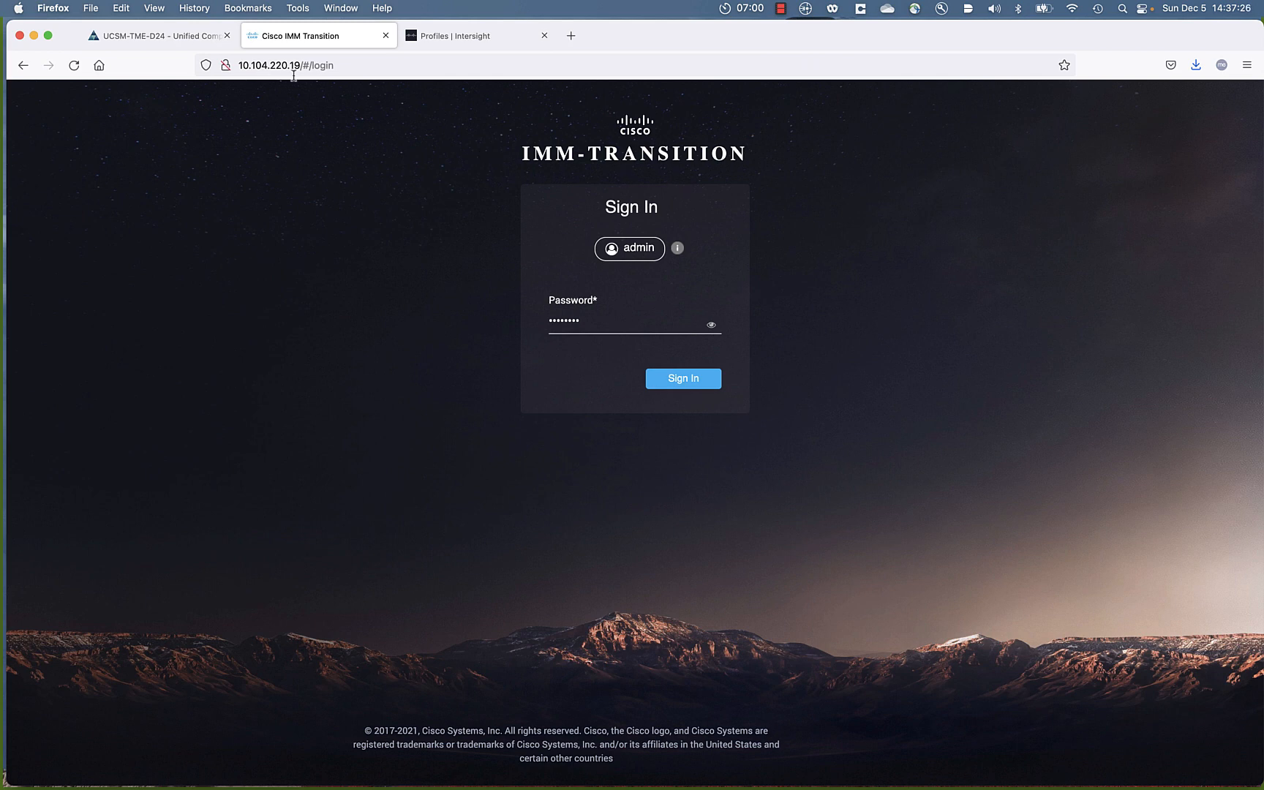
- Show the UCS Manager equipment topology with one chassis and two fabric interconnects
{"action": "left_click", "coordinate": [158, 35]}
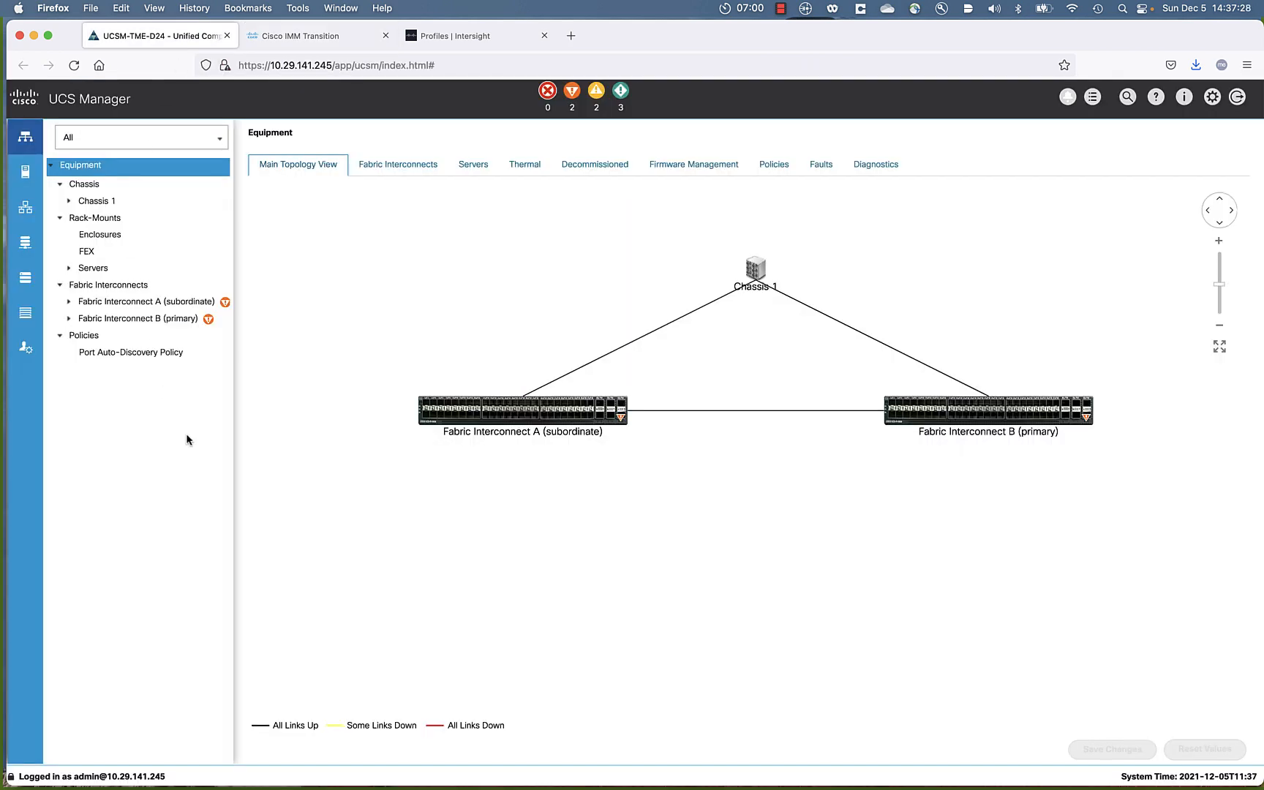
{"action": "mouse_move", "coordinate": [793, 577]}
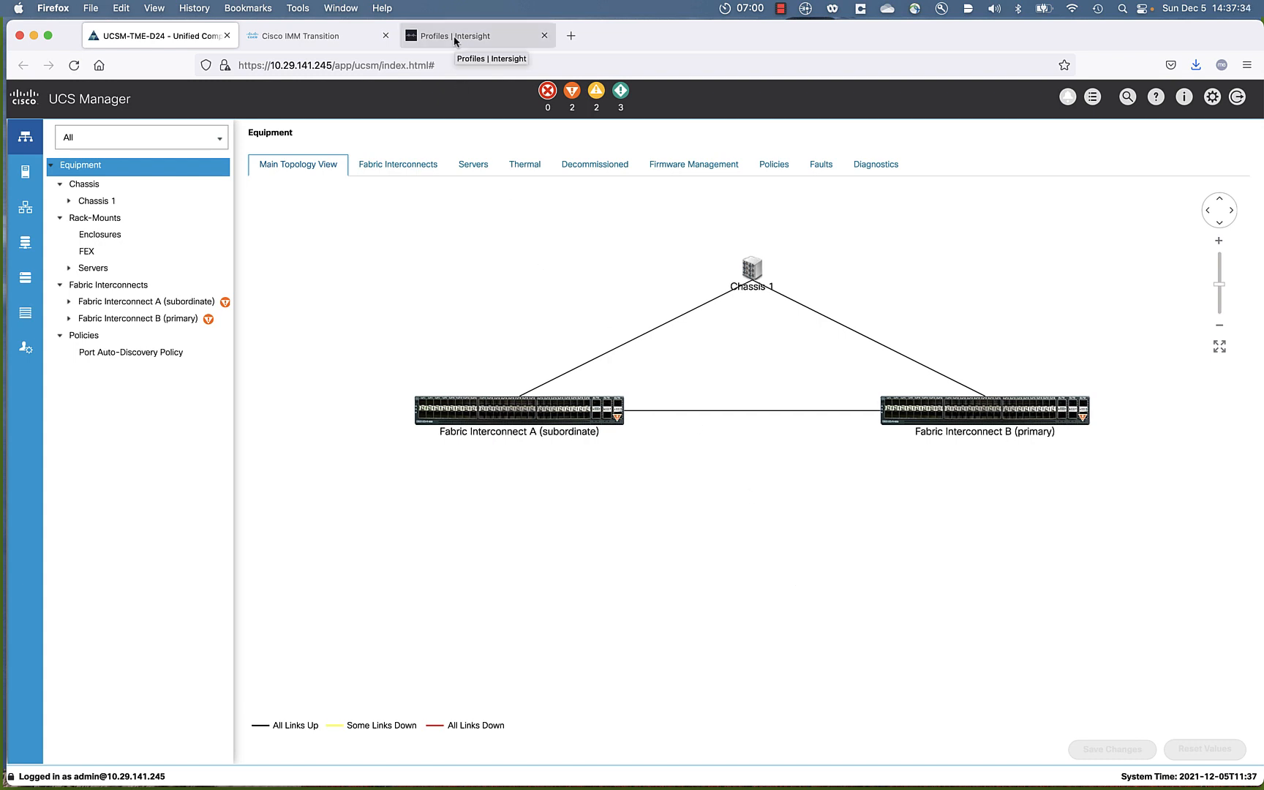
- Confirm Intersight has no profiles, server templates, policies or pools
{"action": "left_click", "coordinate": [477, 35]}
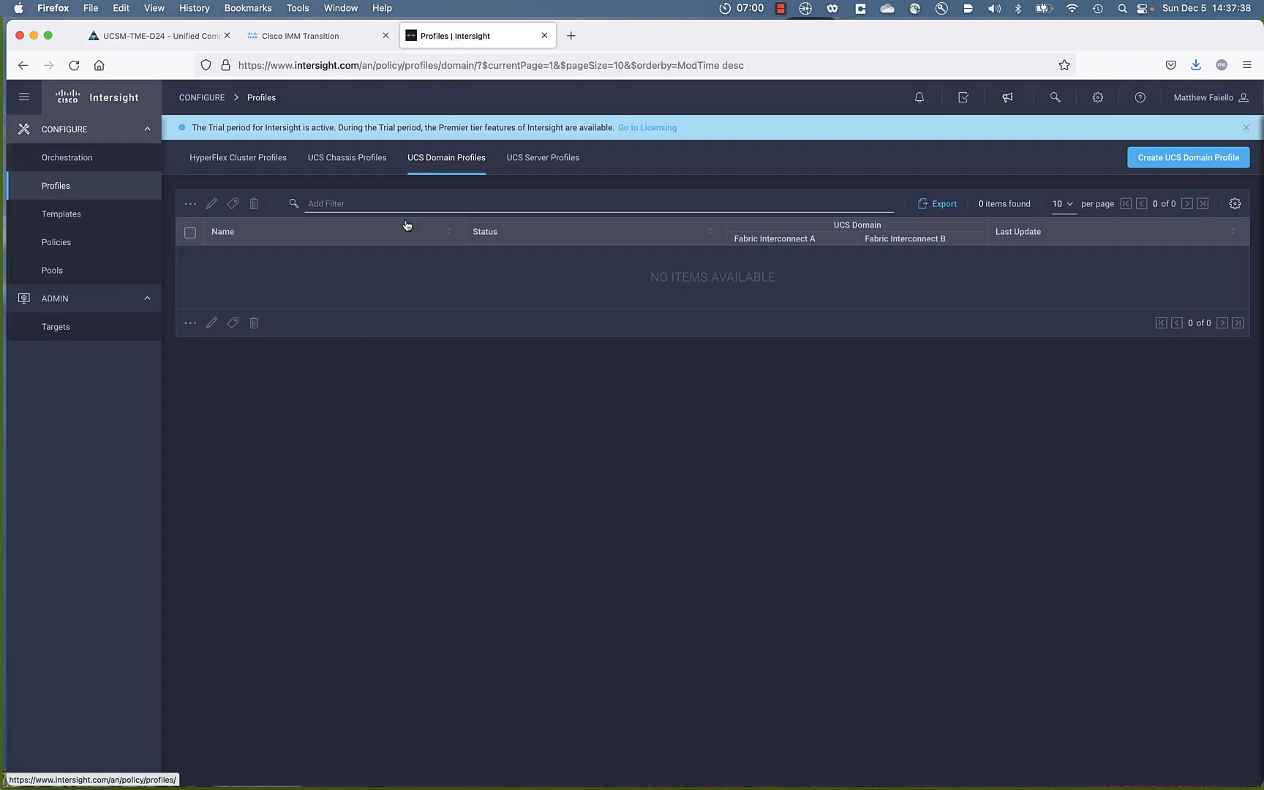
{"action": "left_click", "coordinate": [61, 214]}
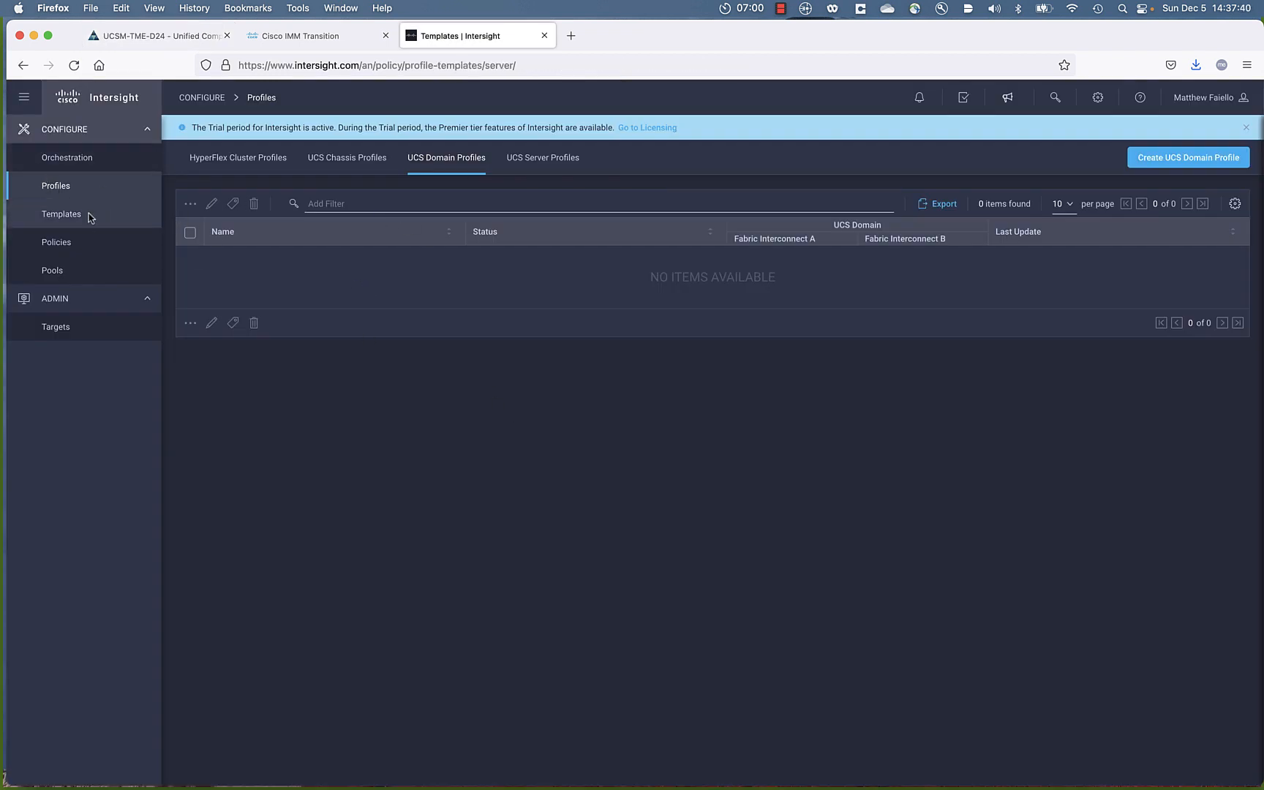
{"action": "left_click", "coordinate": [61, 214]}
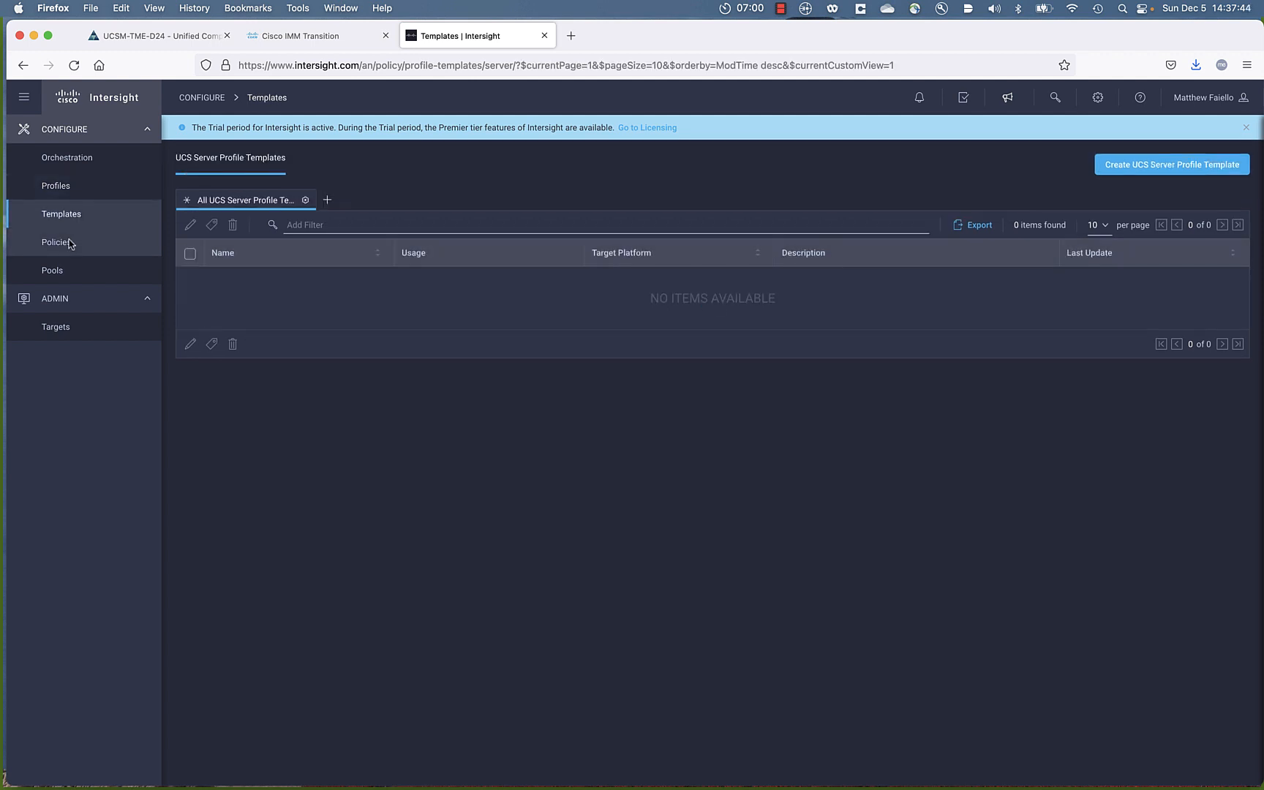
{"action": "left_click", "coordinate": [56, 242]}
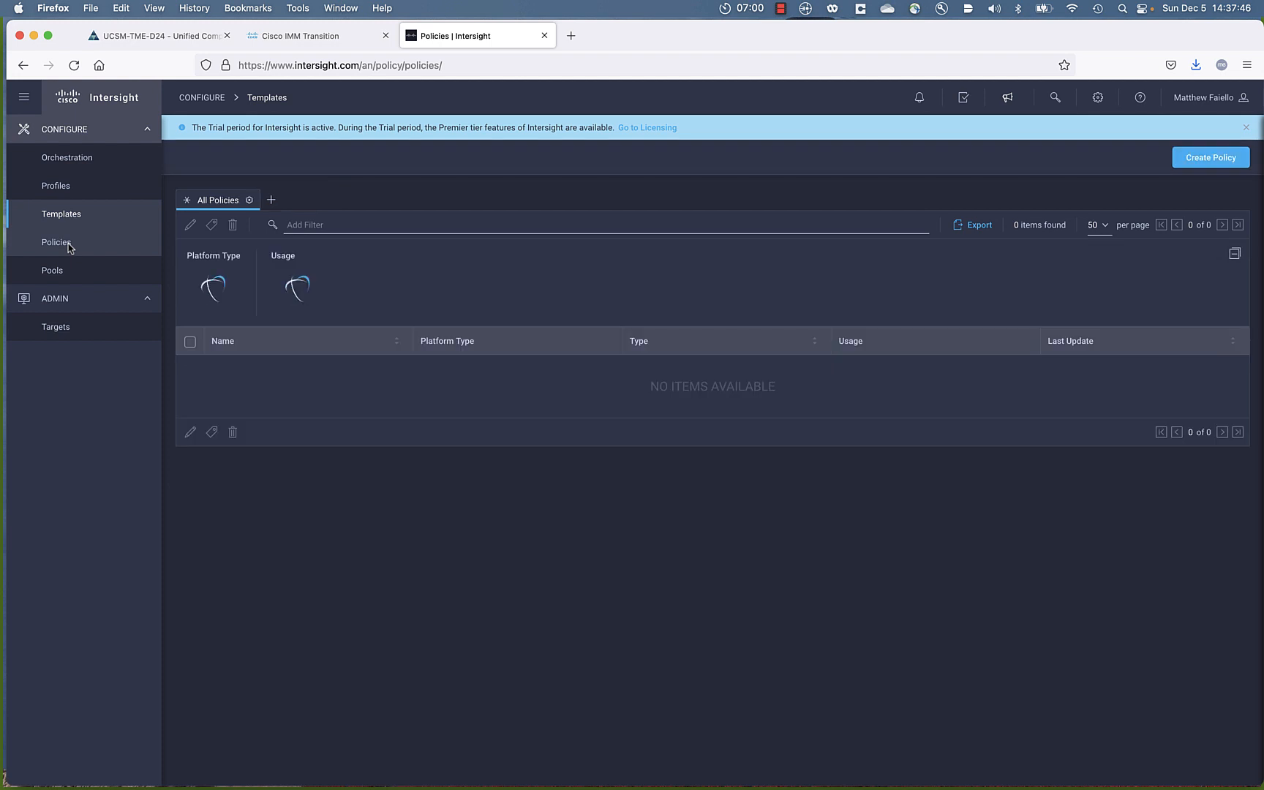
{"action": "left_click", "coordinate": [56, 242]}
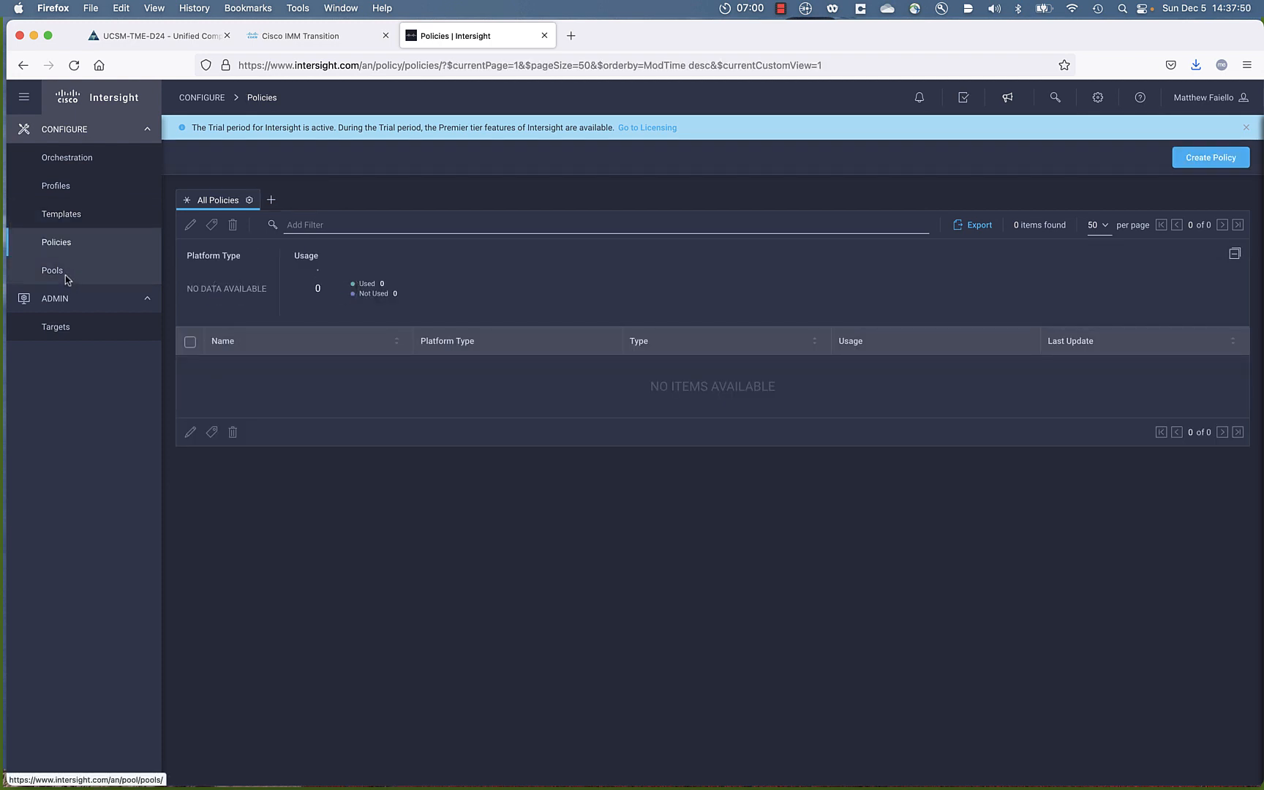
{"action": "left_click", "coordinate": [52, 270]}
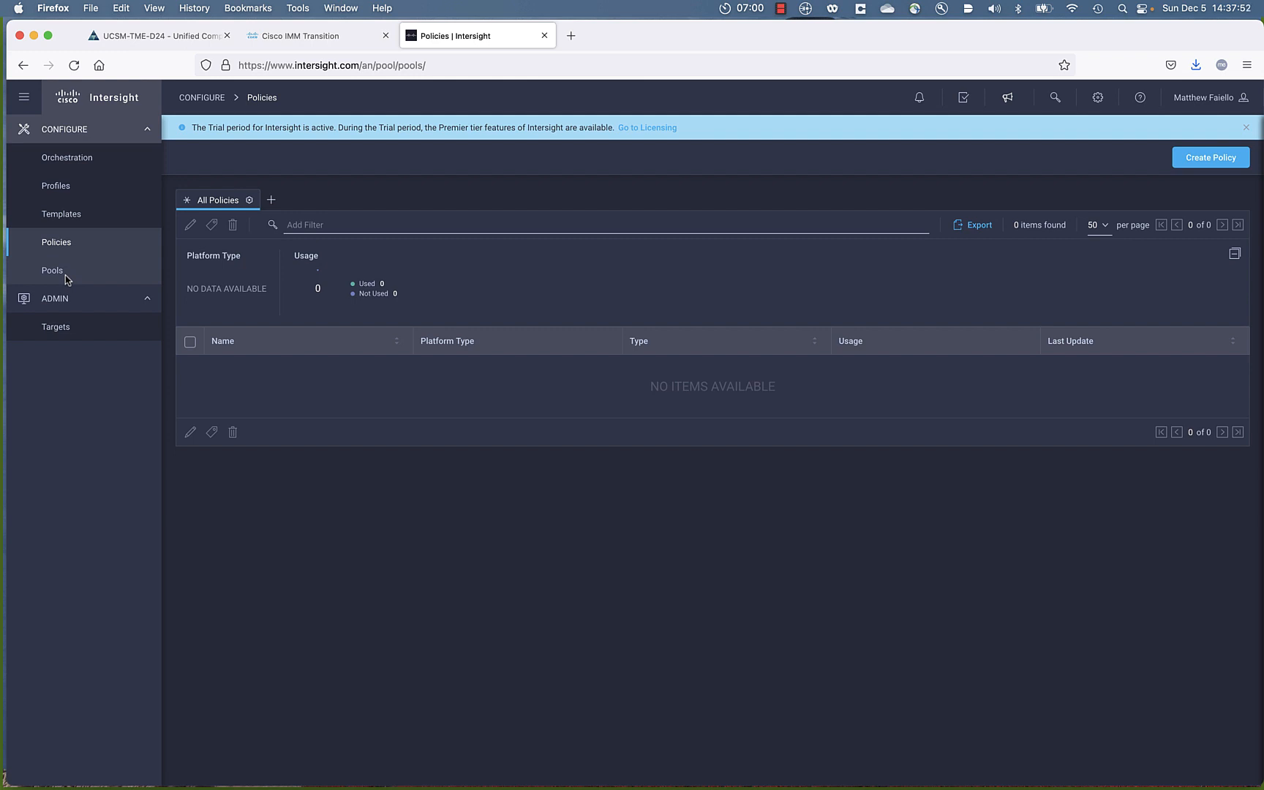
{"action": "left_click", "coordinate": [53, 270]}
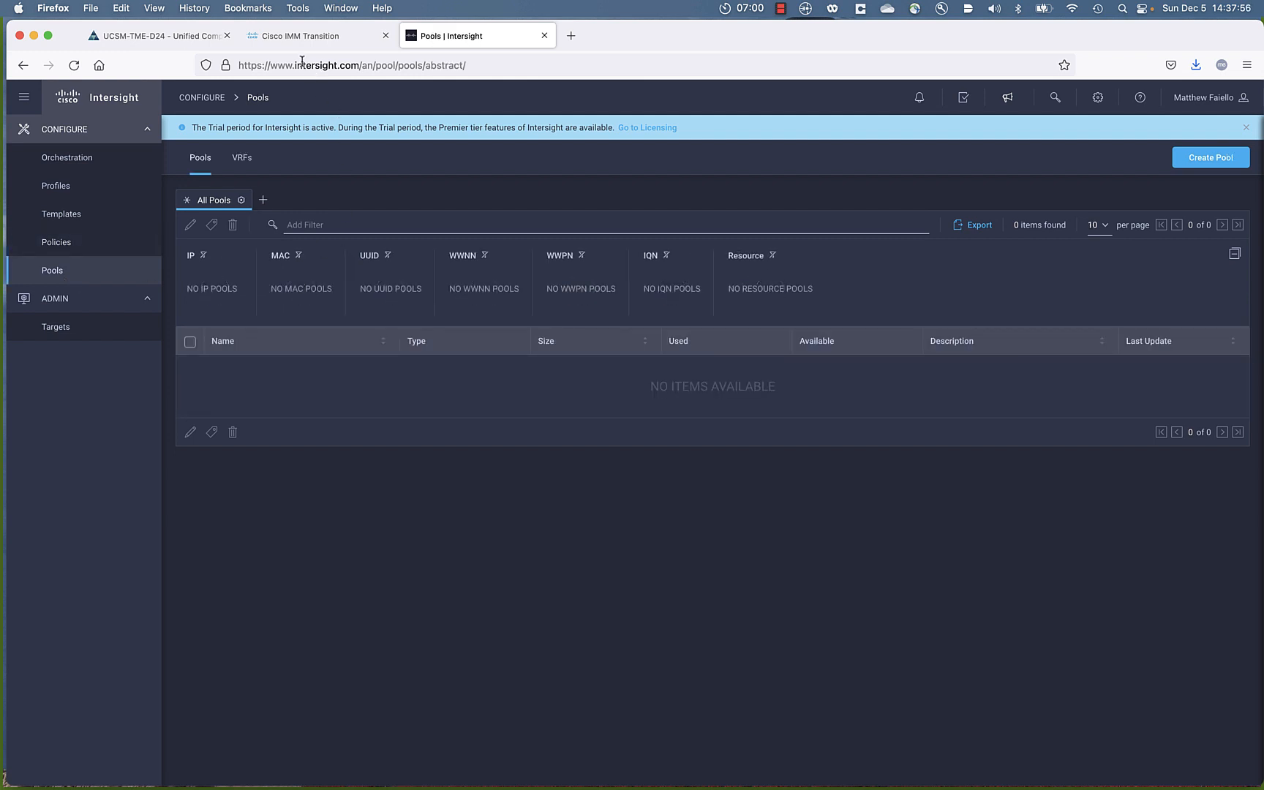
- Sign in to the IMM Transition Tool and start a new transition
{"action": "left_click", "coordinate": [315, 35]}
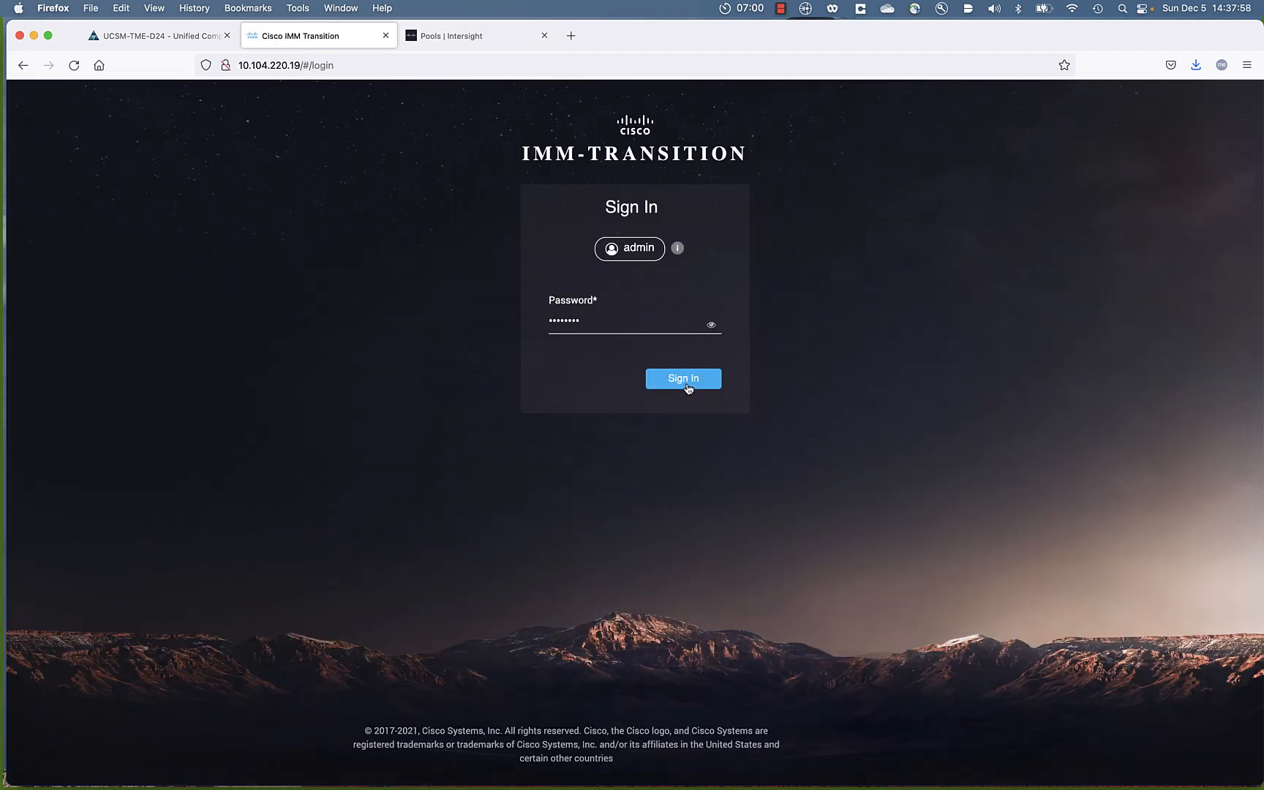
{"action": "left_click", "coordinate": [682, 378]}
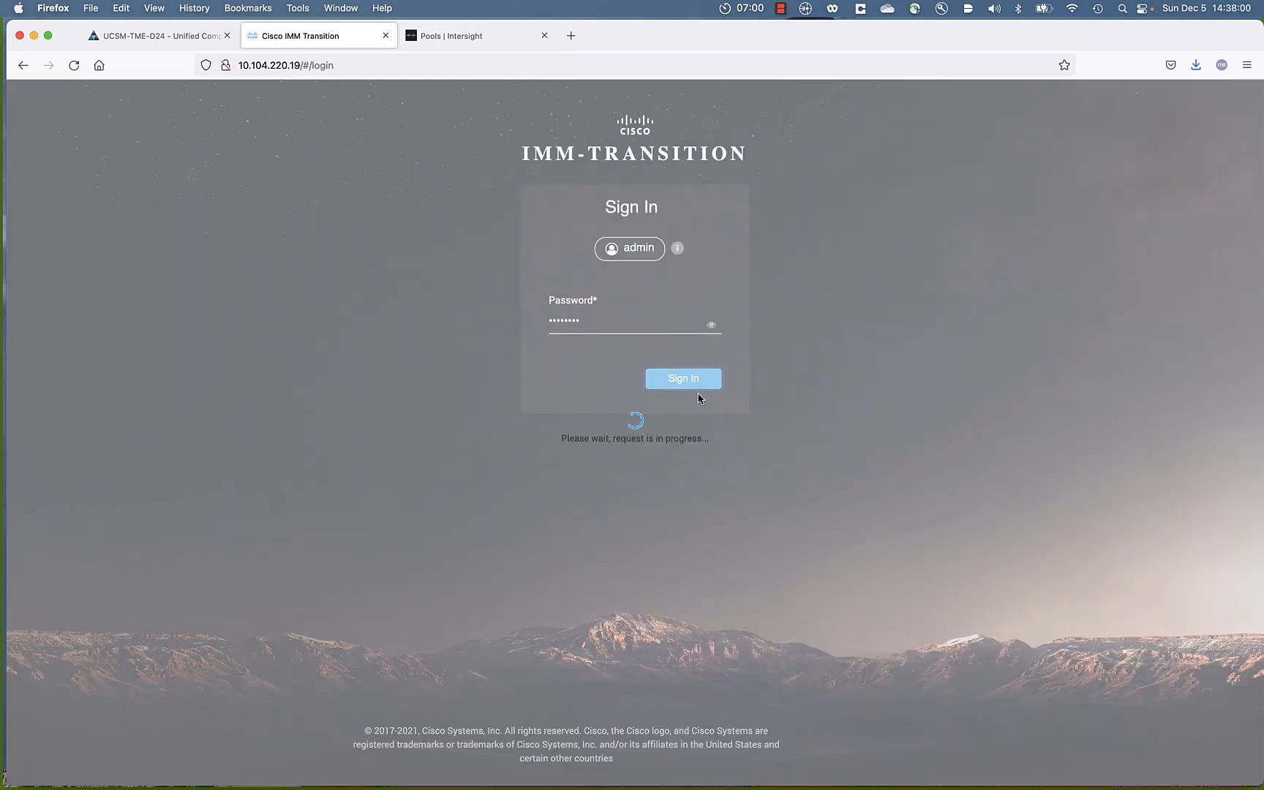
{"action": "left_click", "coordinate": [682, 379]}
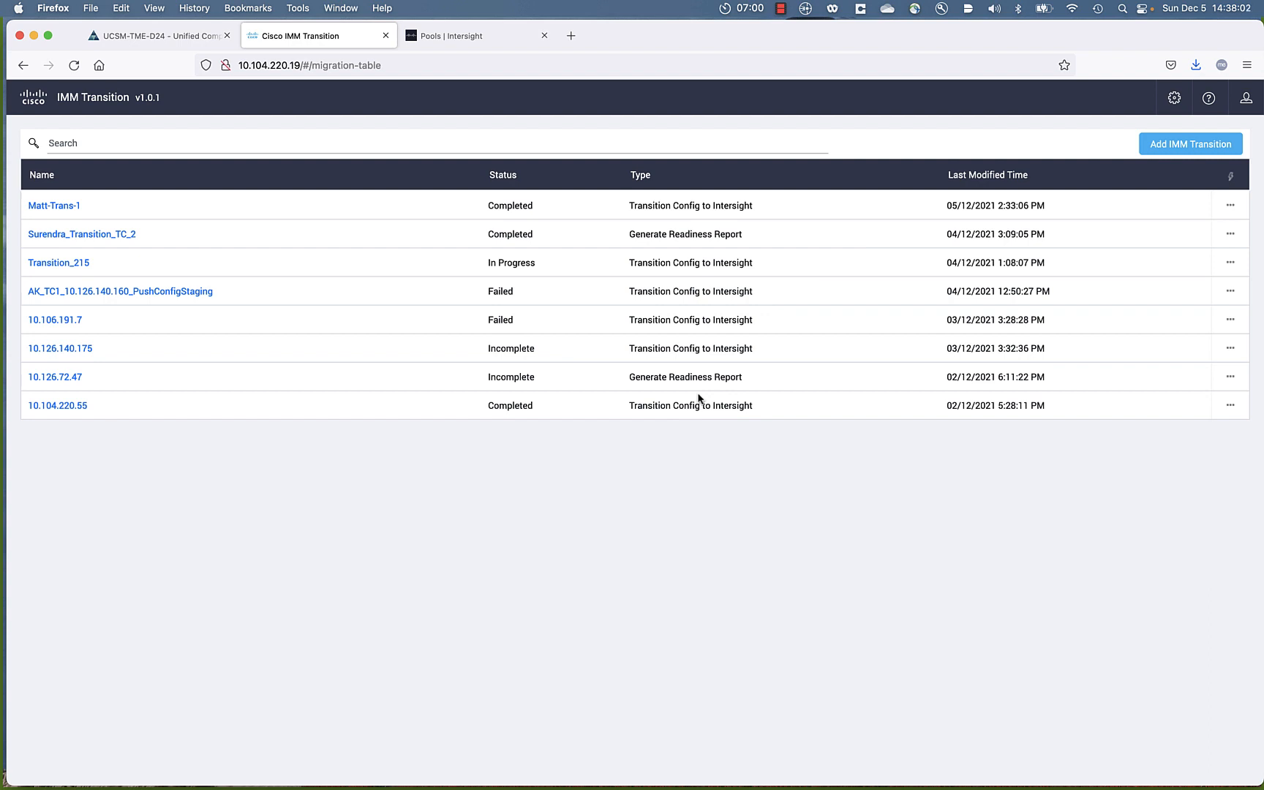
{"action": "mouse_move", "coordinate": [1119, 152]}
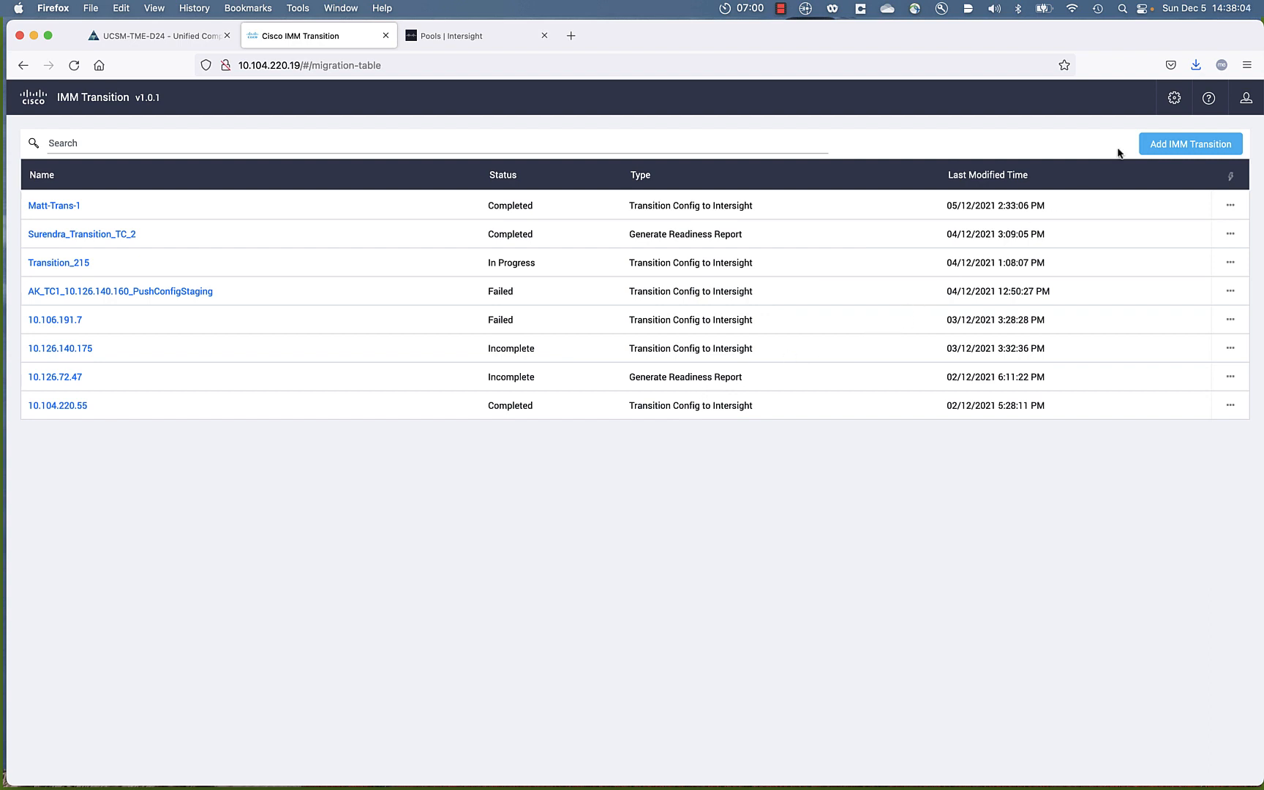
{"action": "left_click", "coordinate": [1190, 143]}
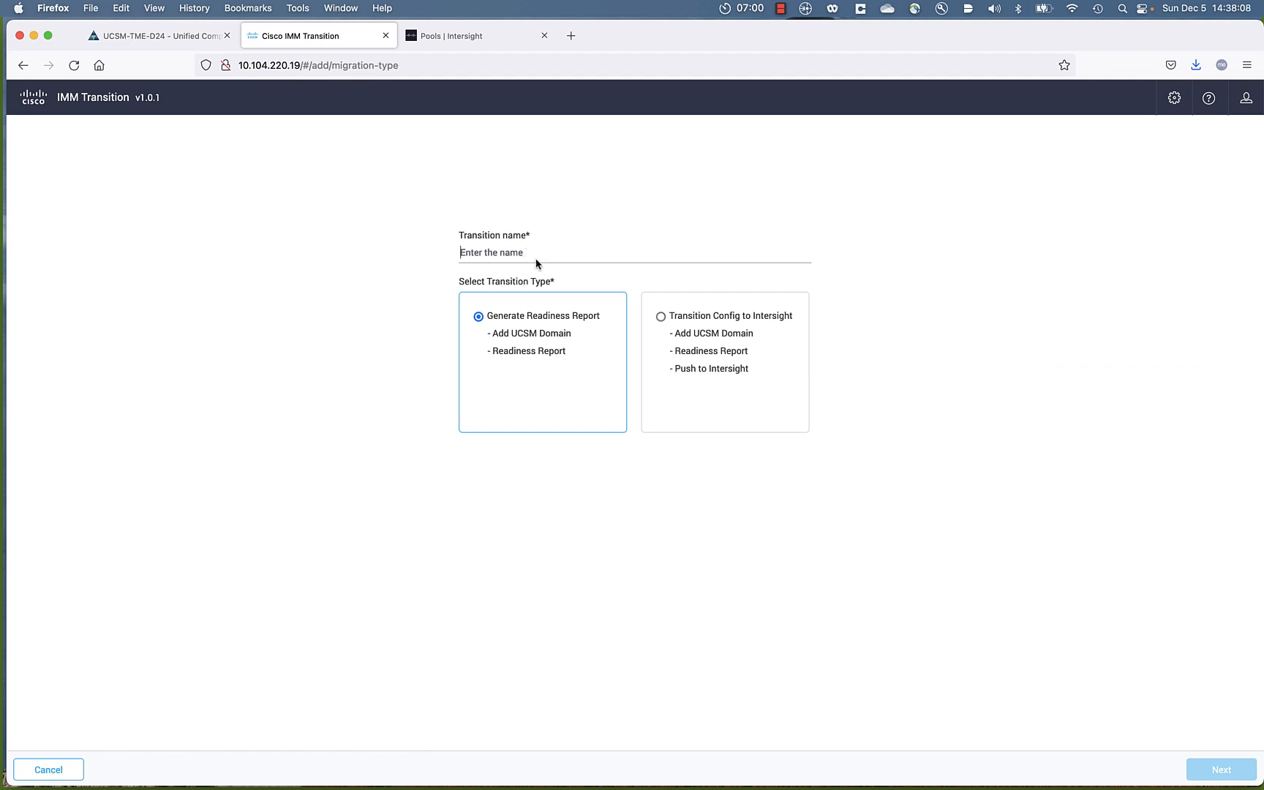
- Name the transition Matt-Trans-2 with type Transition Config to Intersight
{"action": "type", "text": "Matt-Trans-"}
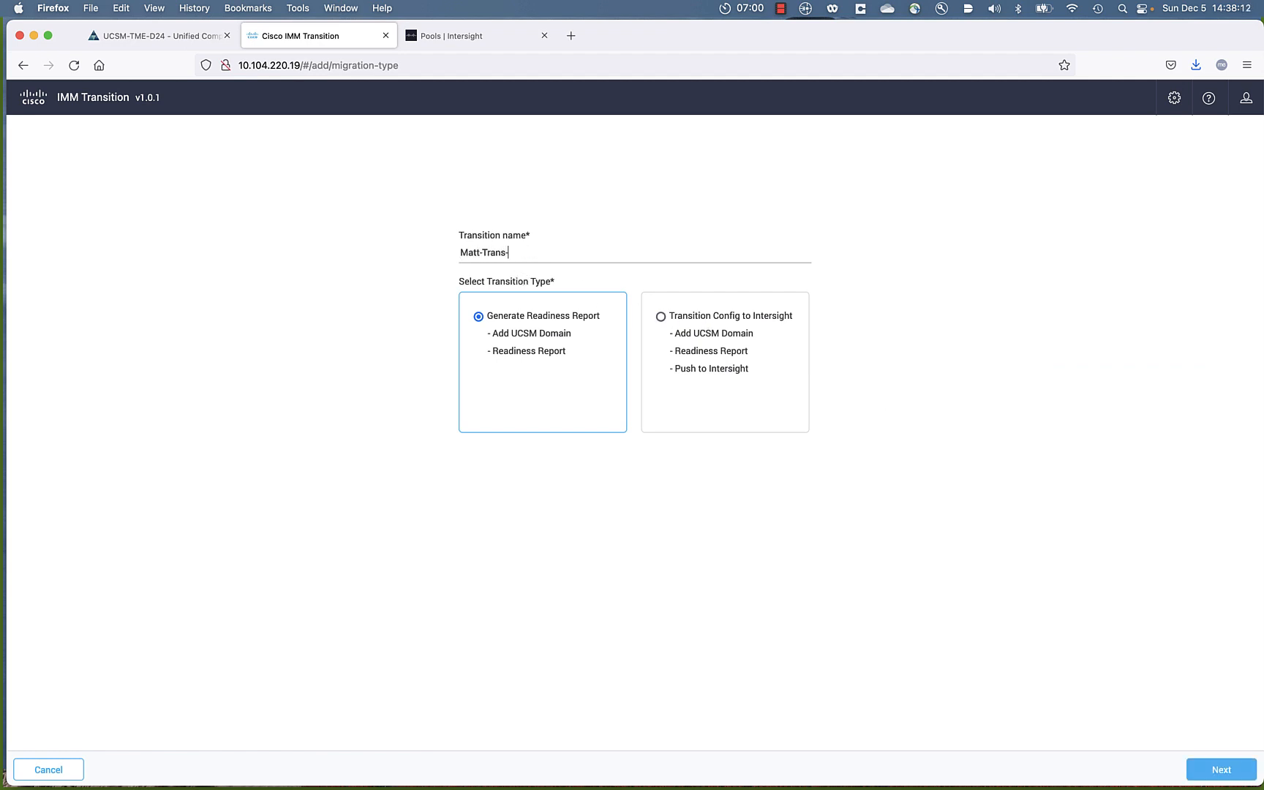
{"action": "type", "text": "2"}
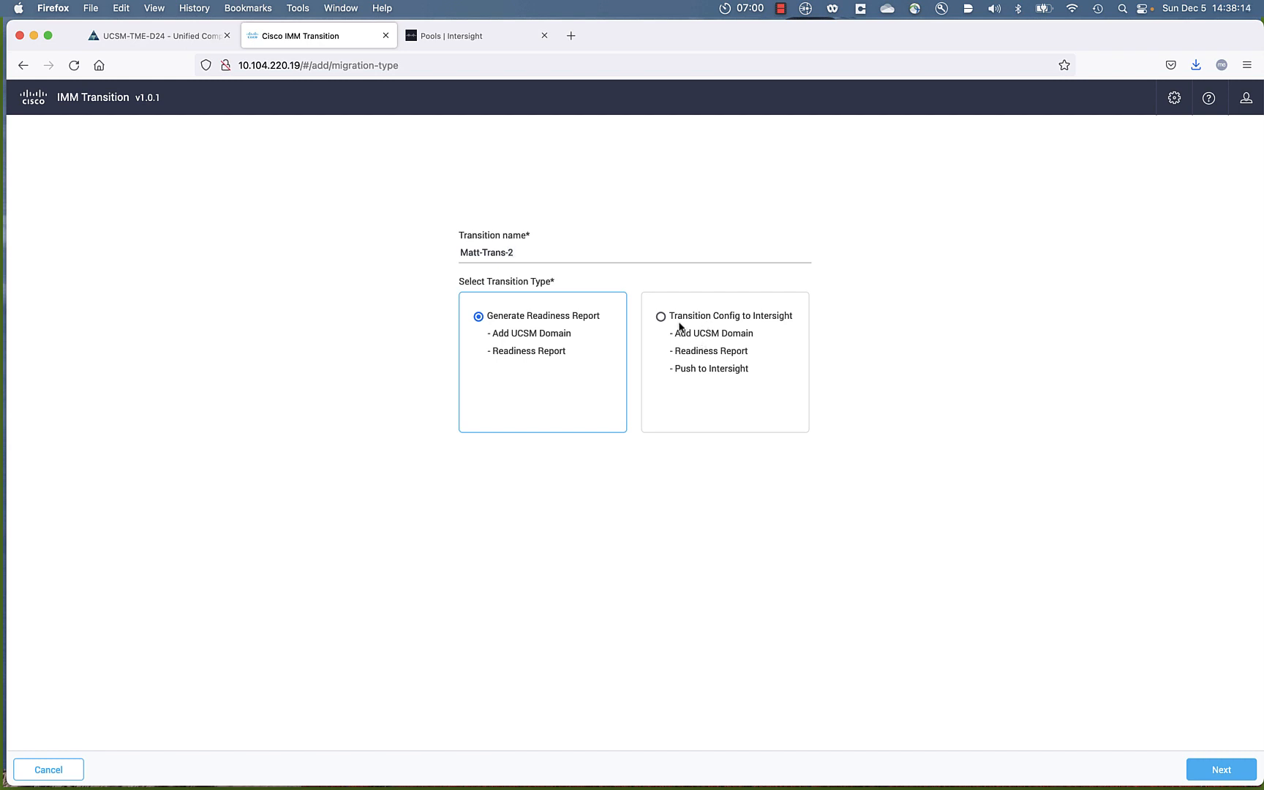
{"action": "left_click", "coordinate": [662, 315]}
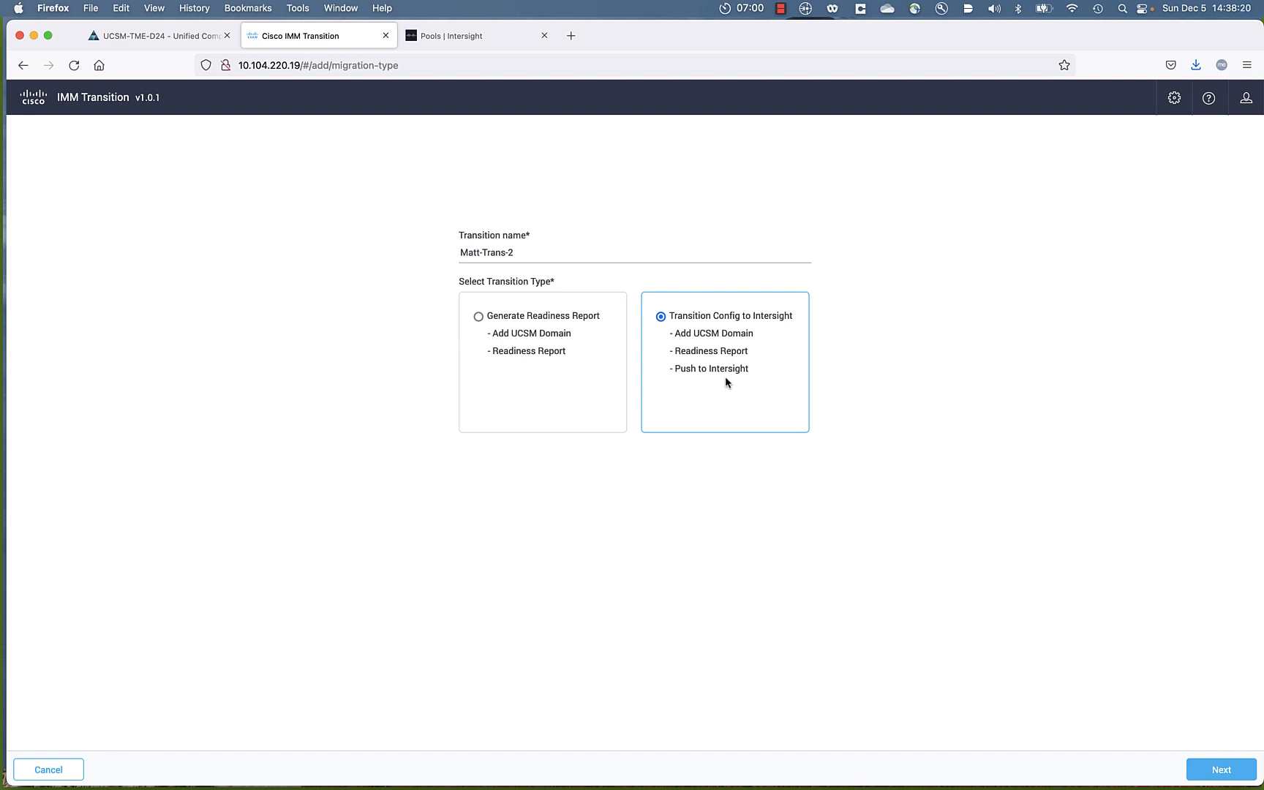
{"action": "mouse_move", "coordinate": [1092, 702]}
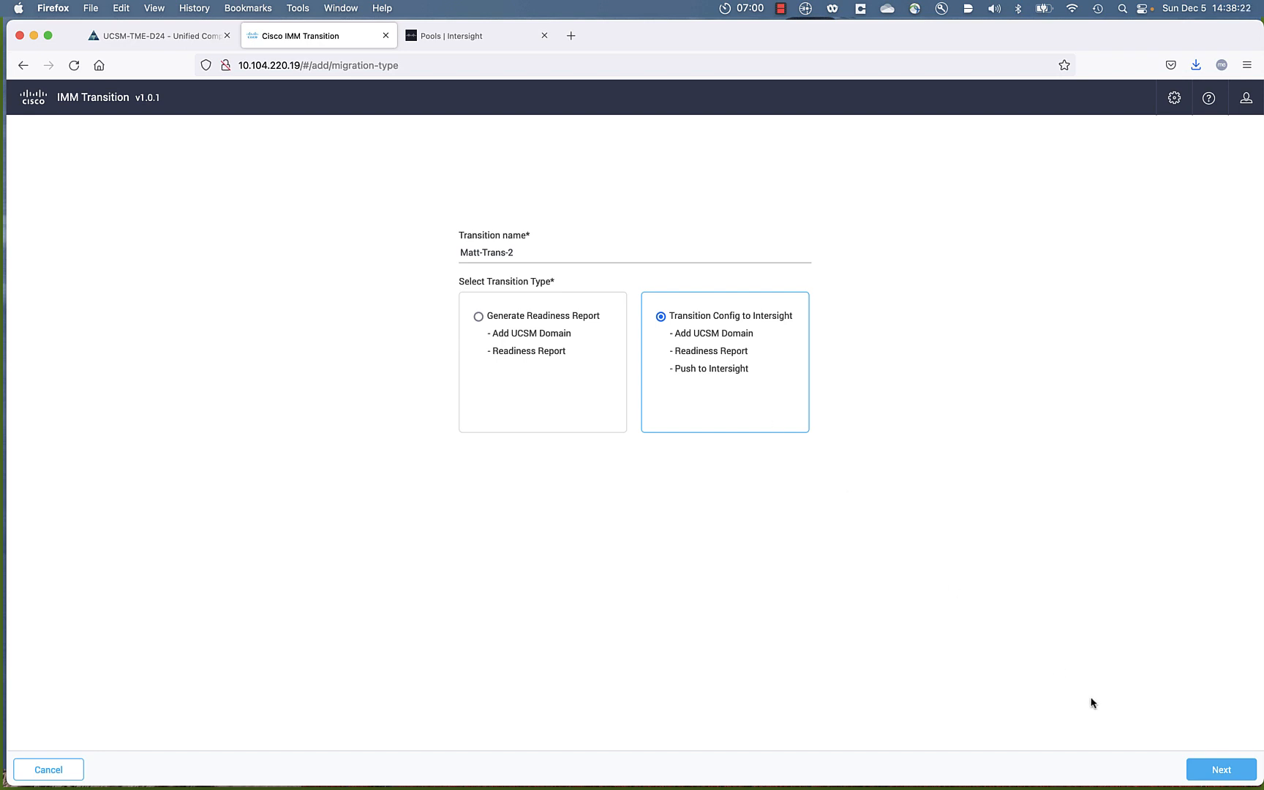
- Keep existing UCSM domain 10.29.141.245 and reach the UCSM-TME-D24 readiness report
{"action": "left_click", "coordinate": [1219, 768]}
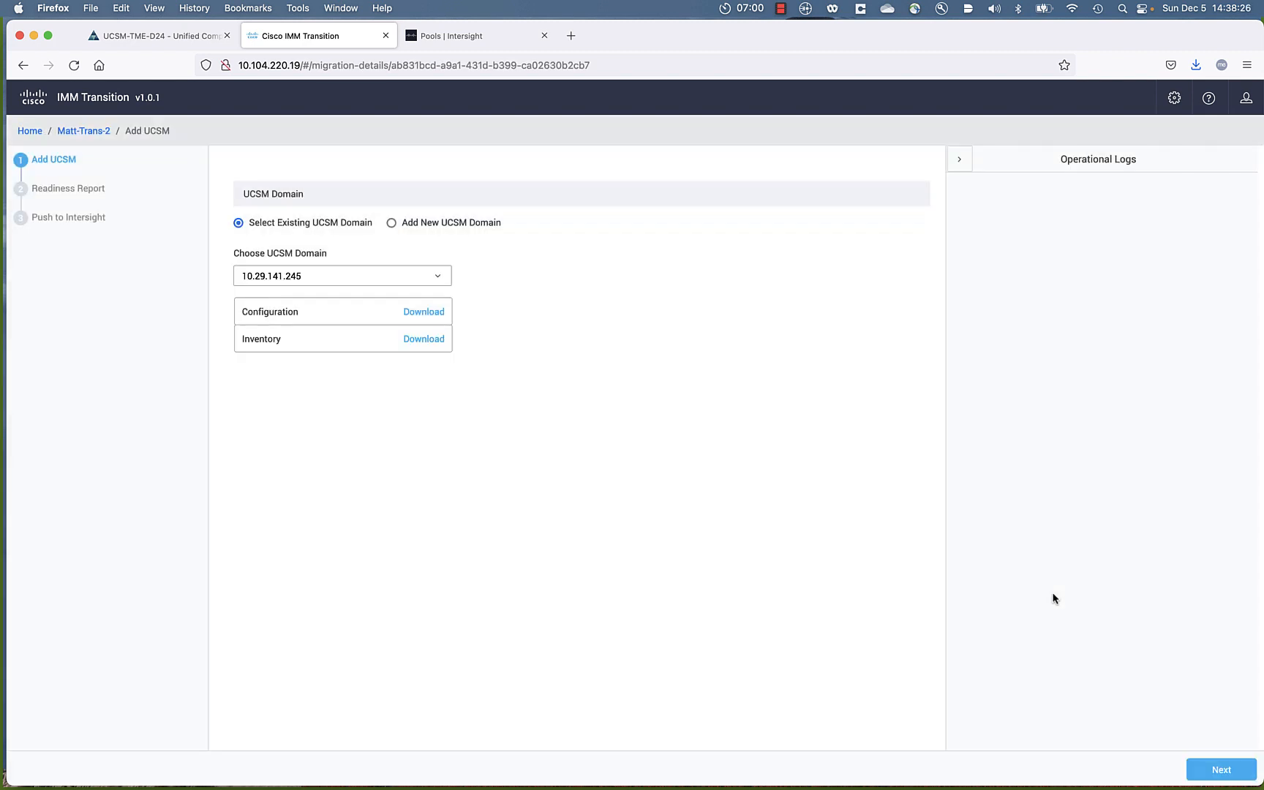
{"action": "mouse_move", "coordinate": [531, 285]}
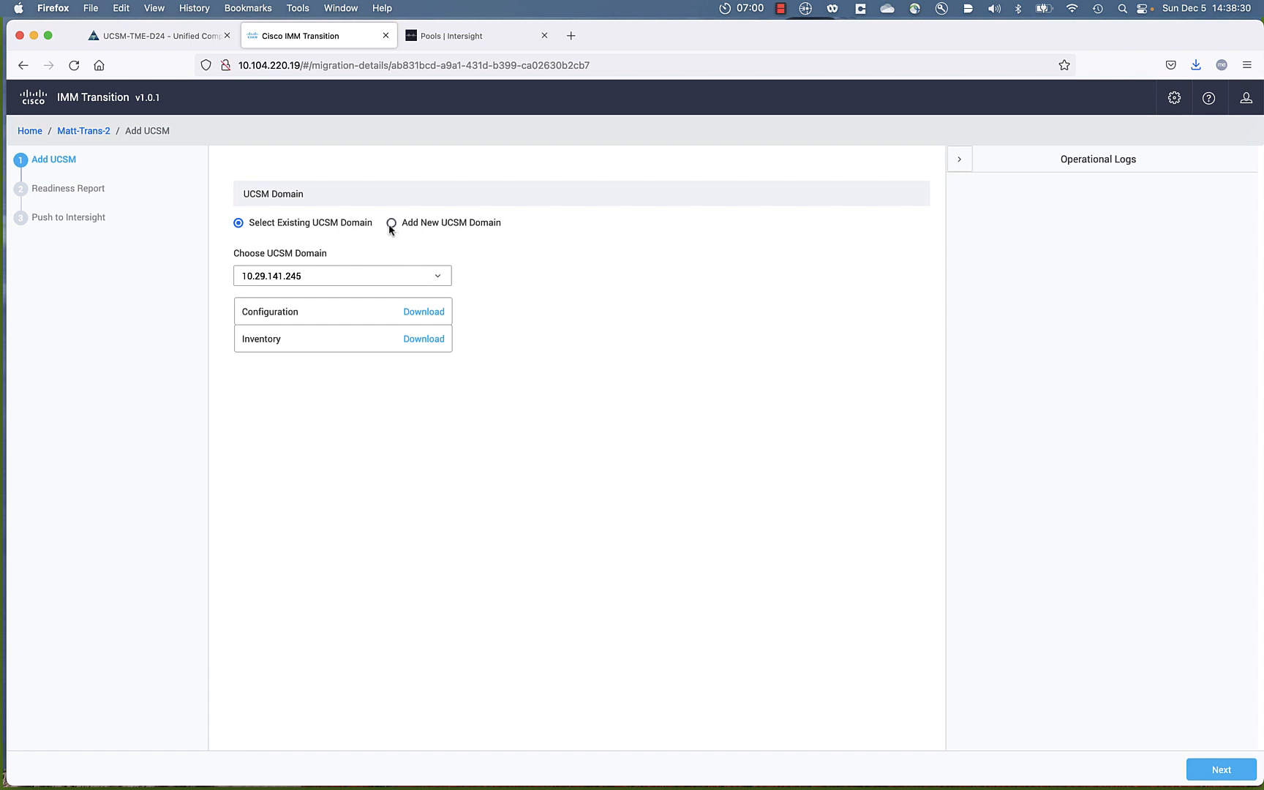
{"action": "left_click", "coordinate": [391, 222]}
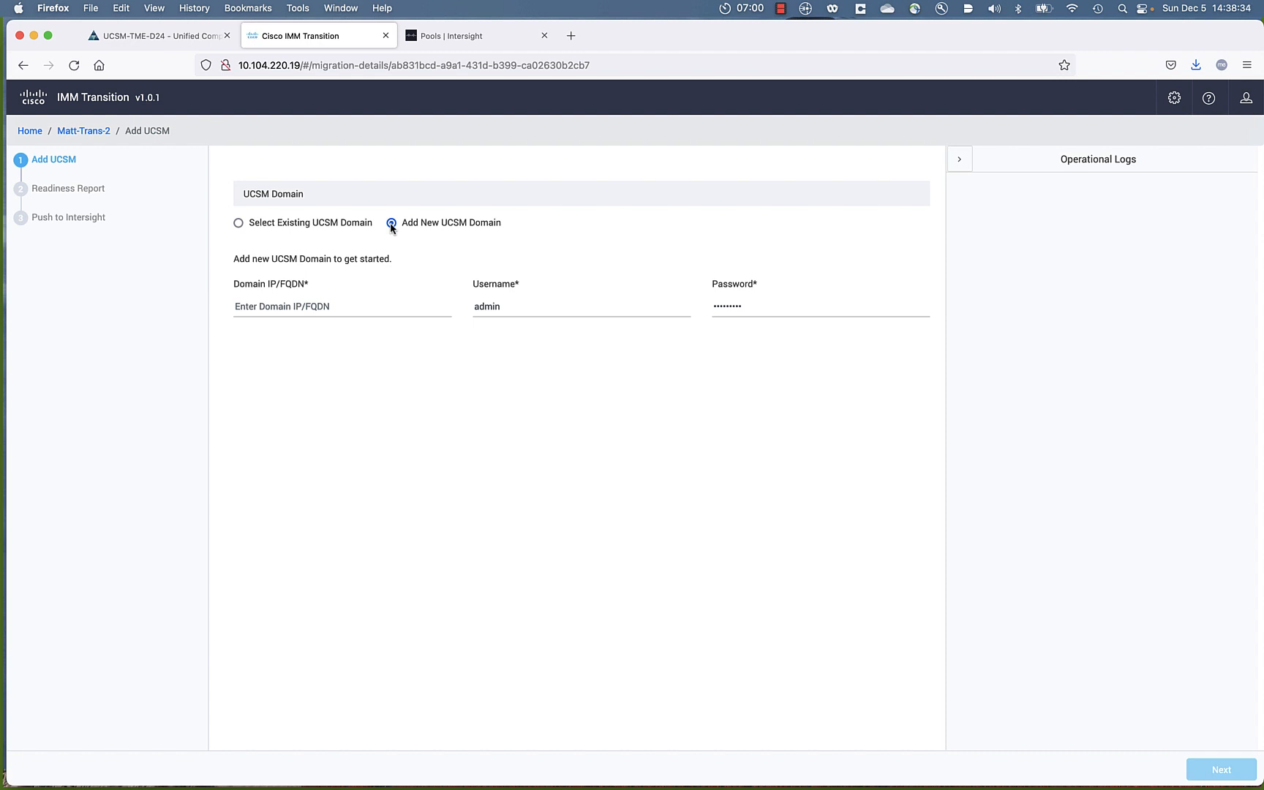
{"action": "left_click", "coordinate": [237, 222]}
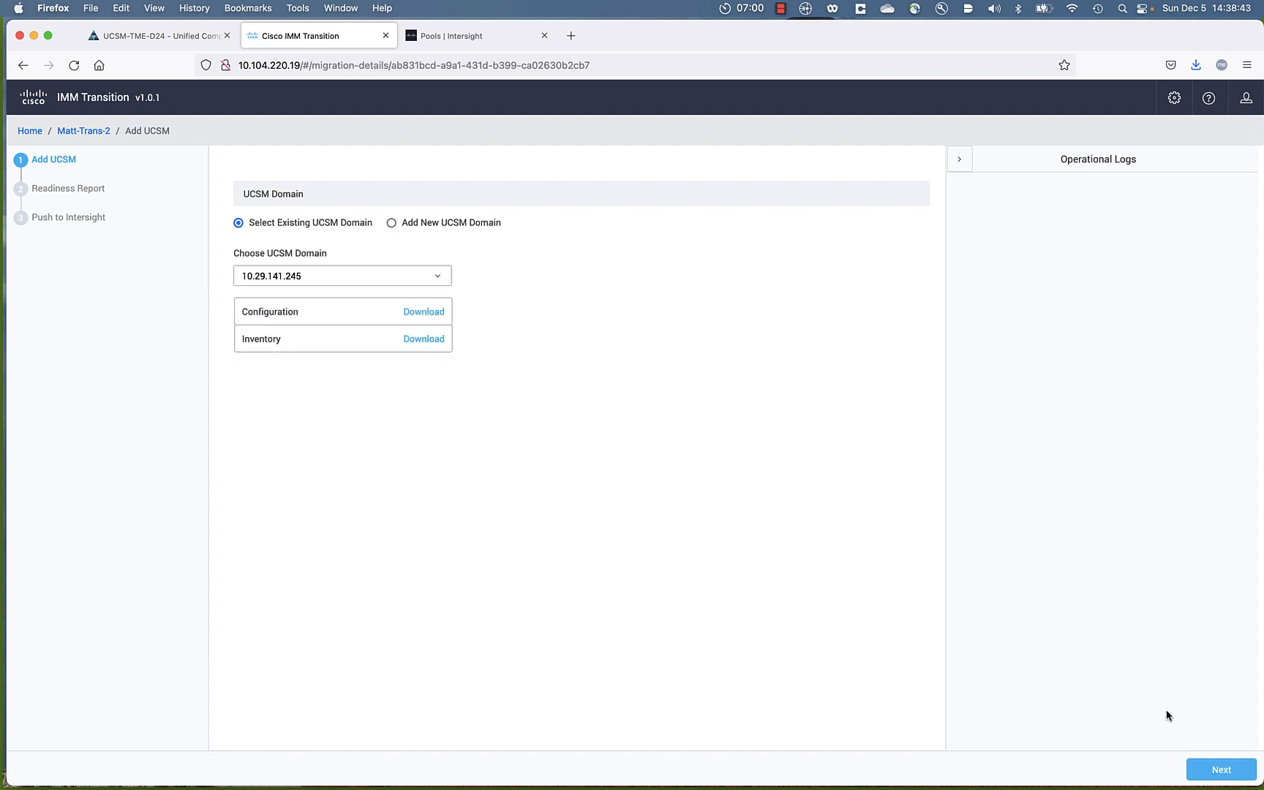
{"action": "left_click", "coordinate": [1220, 769]}
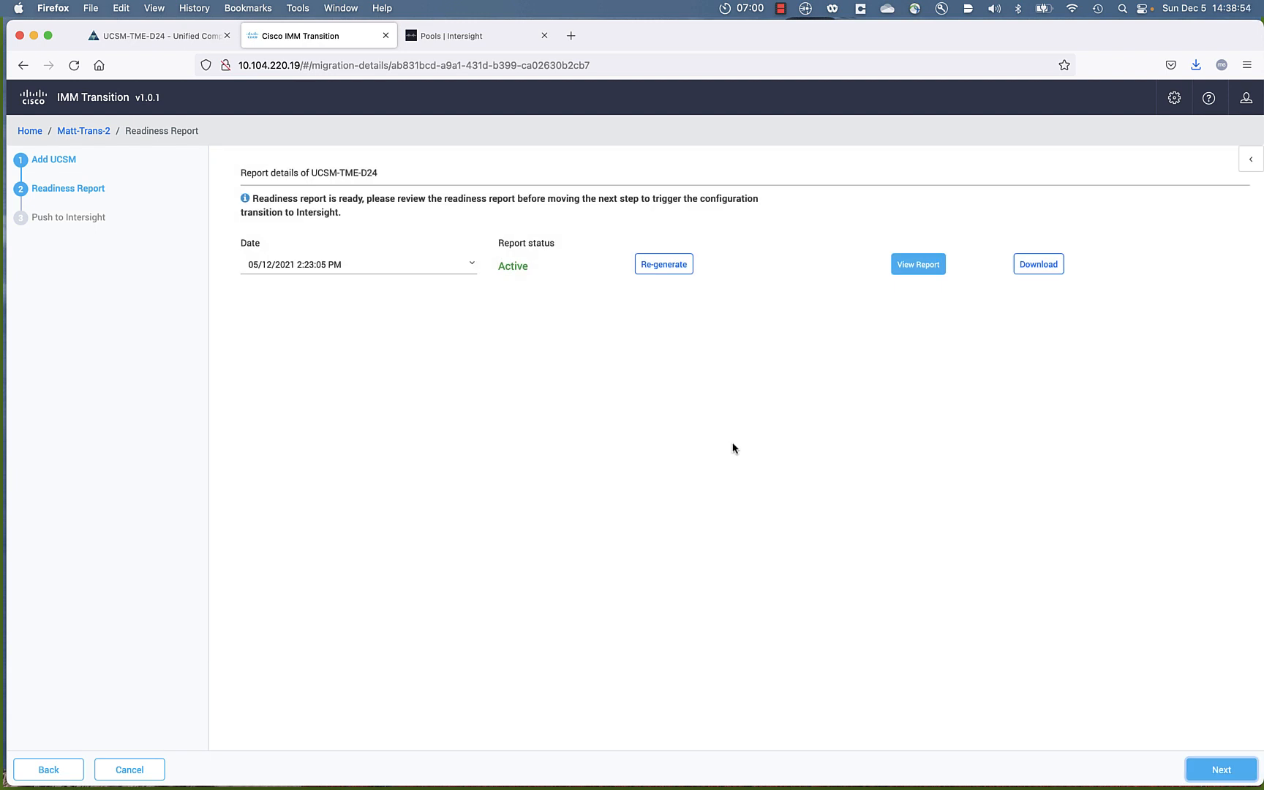
{"action": "mouse_move", "coordinate": [514, 270]}
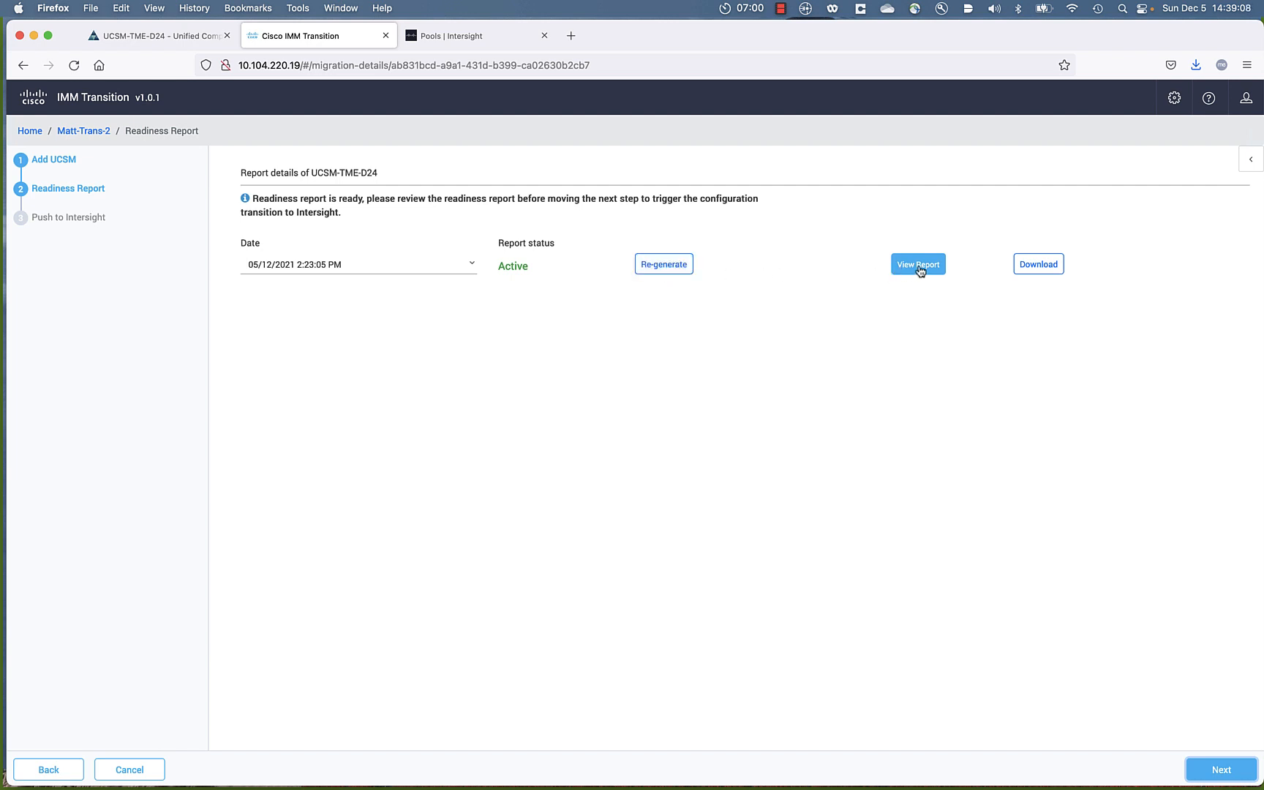
{"action": "left_click", "coordinate": [917, 264]}
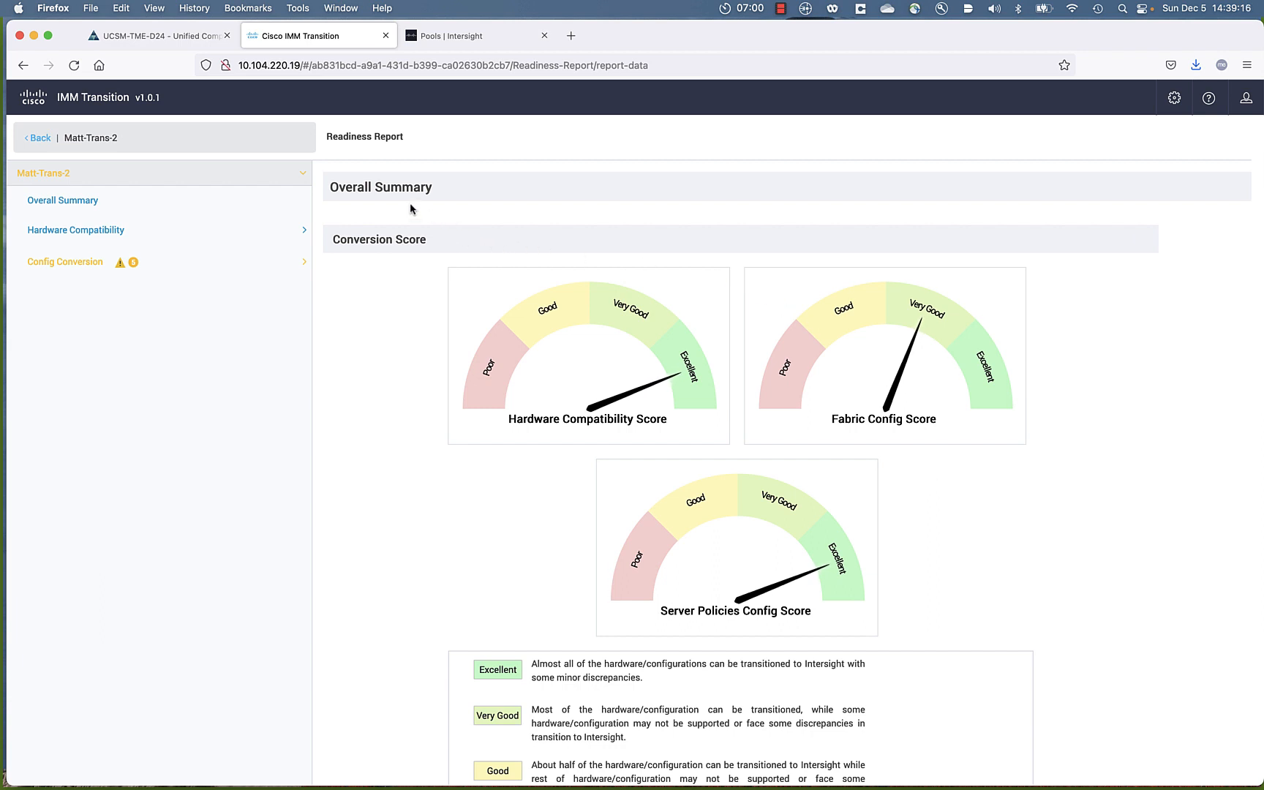
{"action": "mouse_move", "coordinate": [425, 491]}
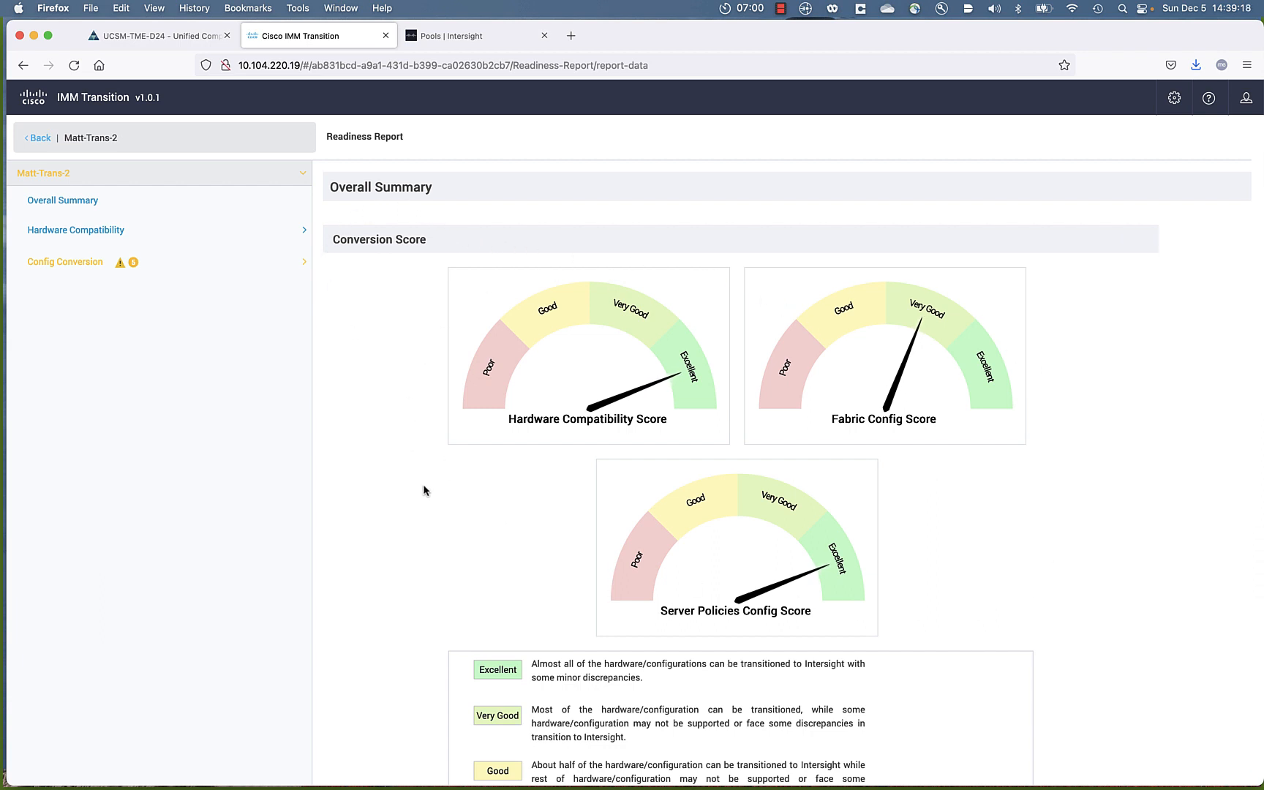
{"action": "scroll", "scroll_direction": "down", "scroll_amount": 3}
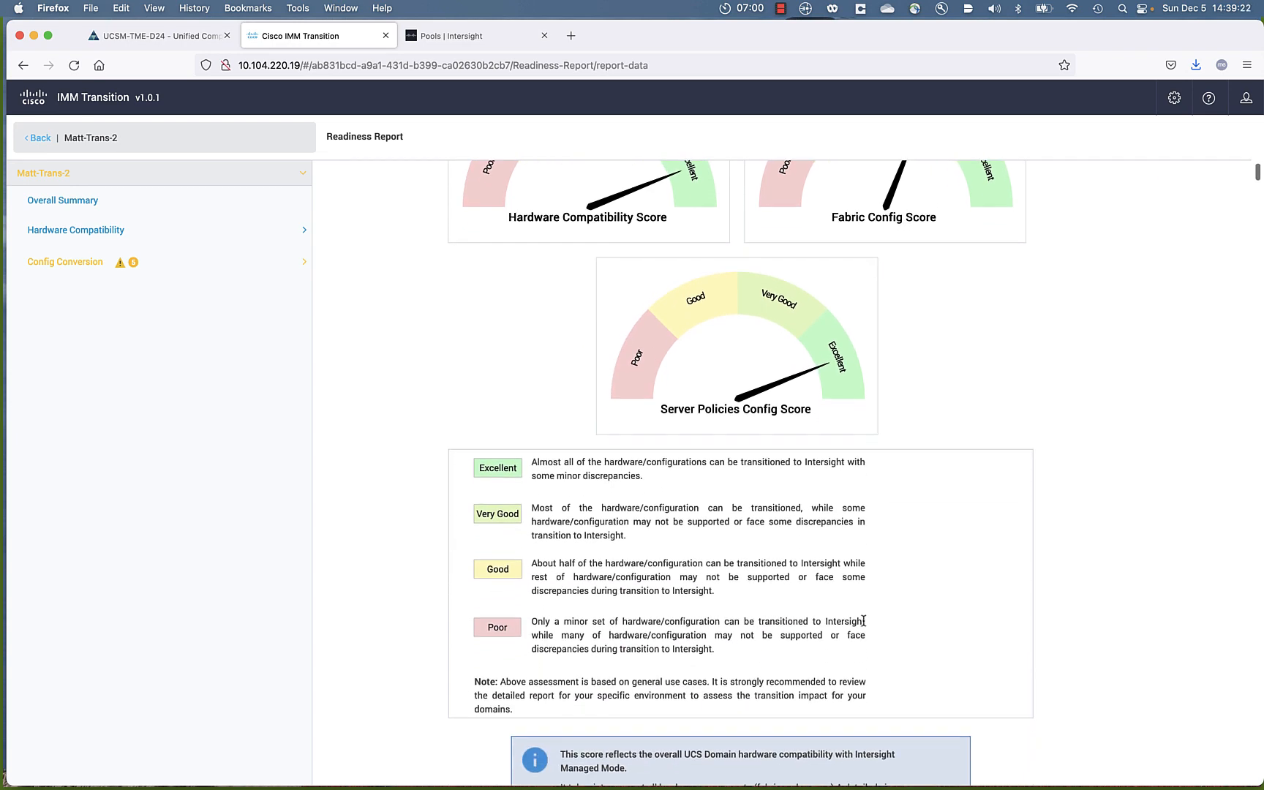
{"action": "scroll", "scroll_direction": "down", "scroll_amount": 3}
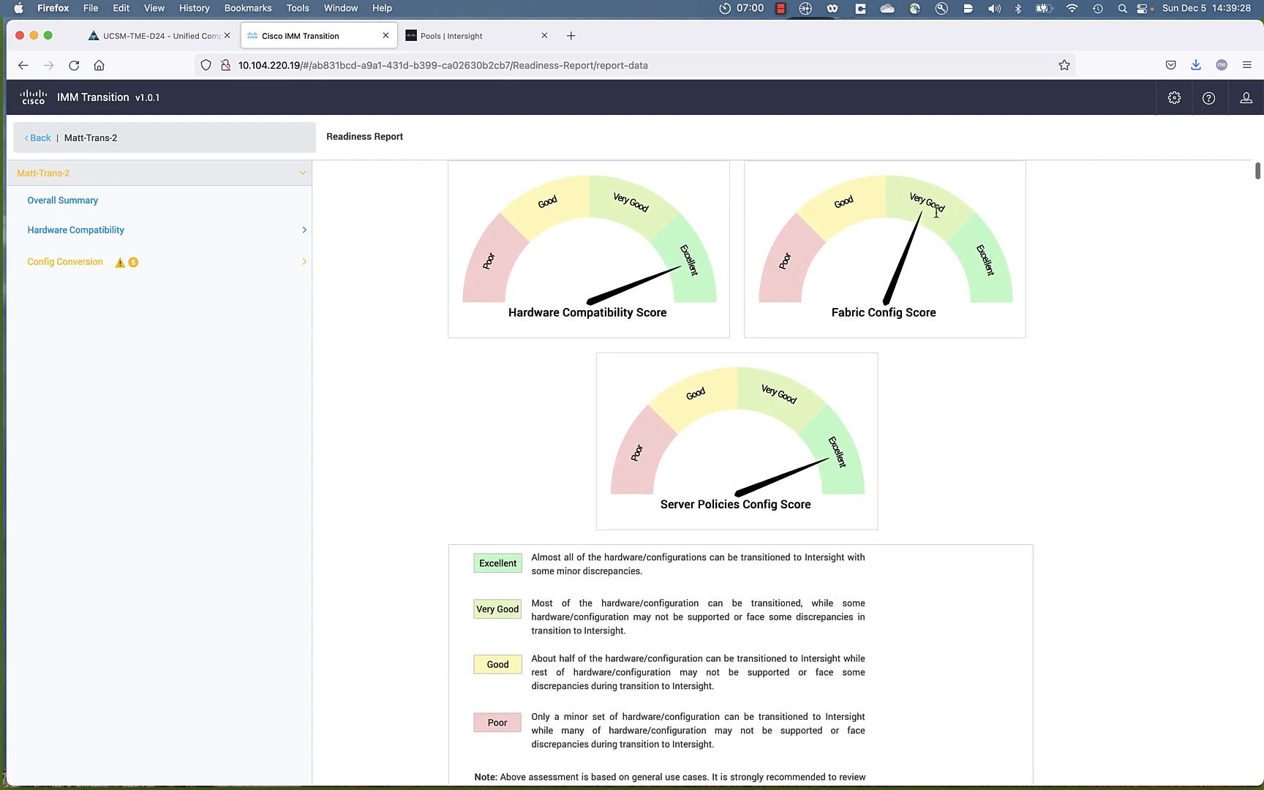
{"action": "mouse_move", "coordinate": [101, 231]}
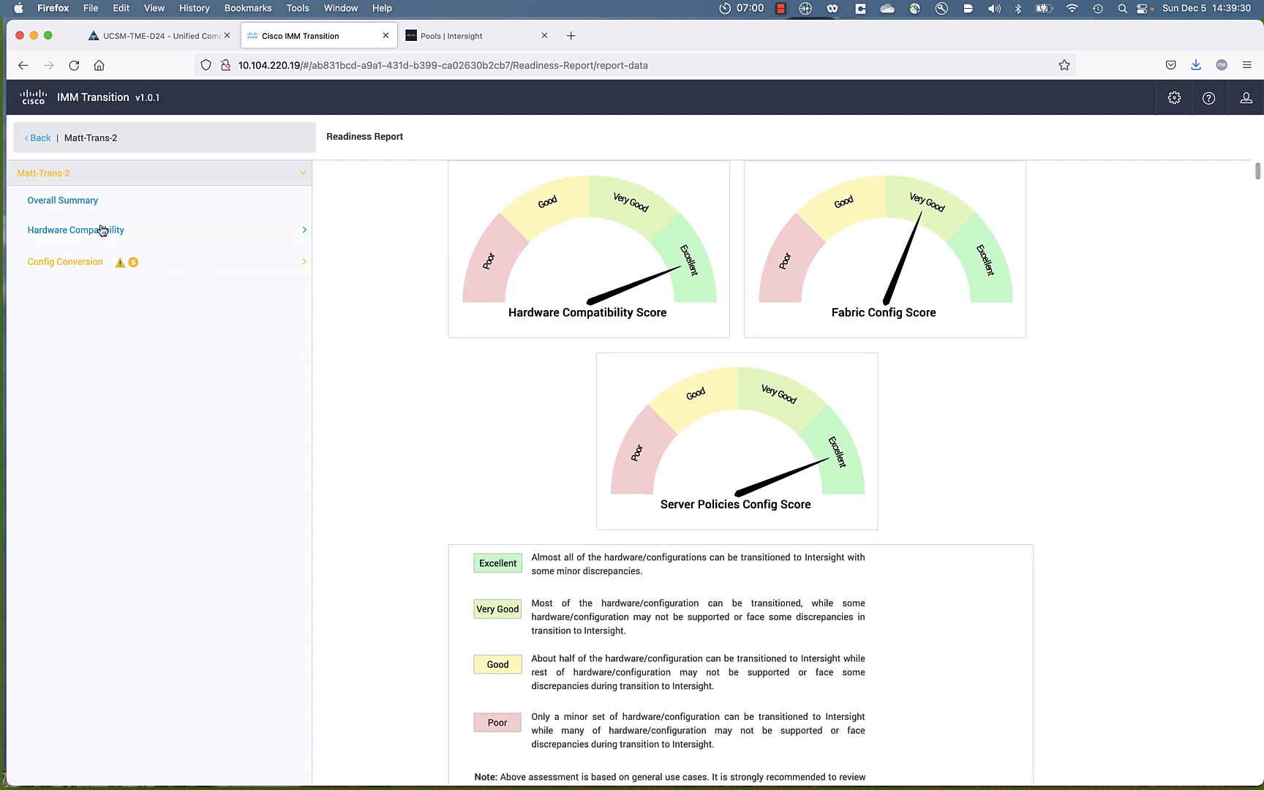
- Review hardware compatibility for fabric interconnects, chassis, IO modules and blade servers
{"action": "left_click", "coordinate": [74, 230]}
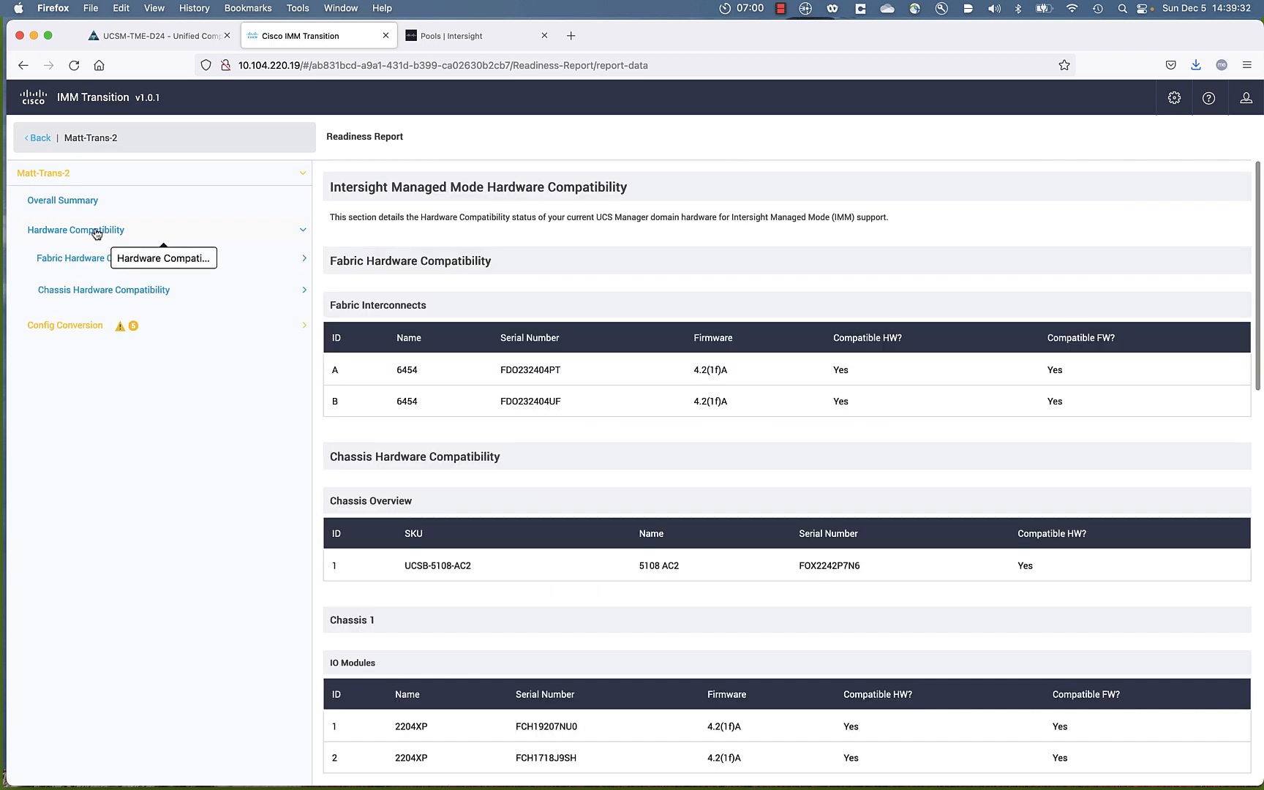
{"action": "scroll", "scroll_direction": "down", "scroll_amount": 3}
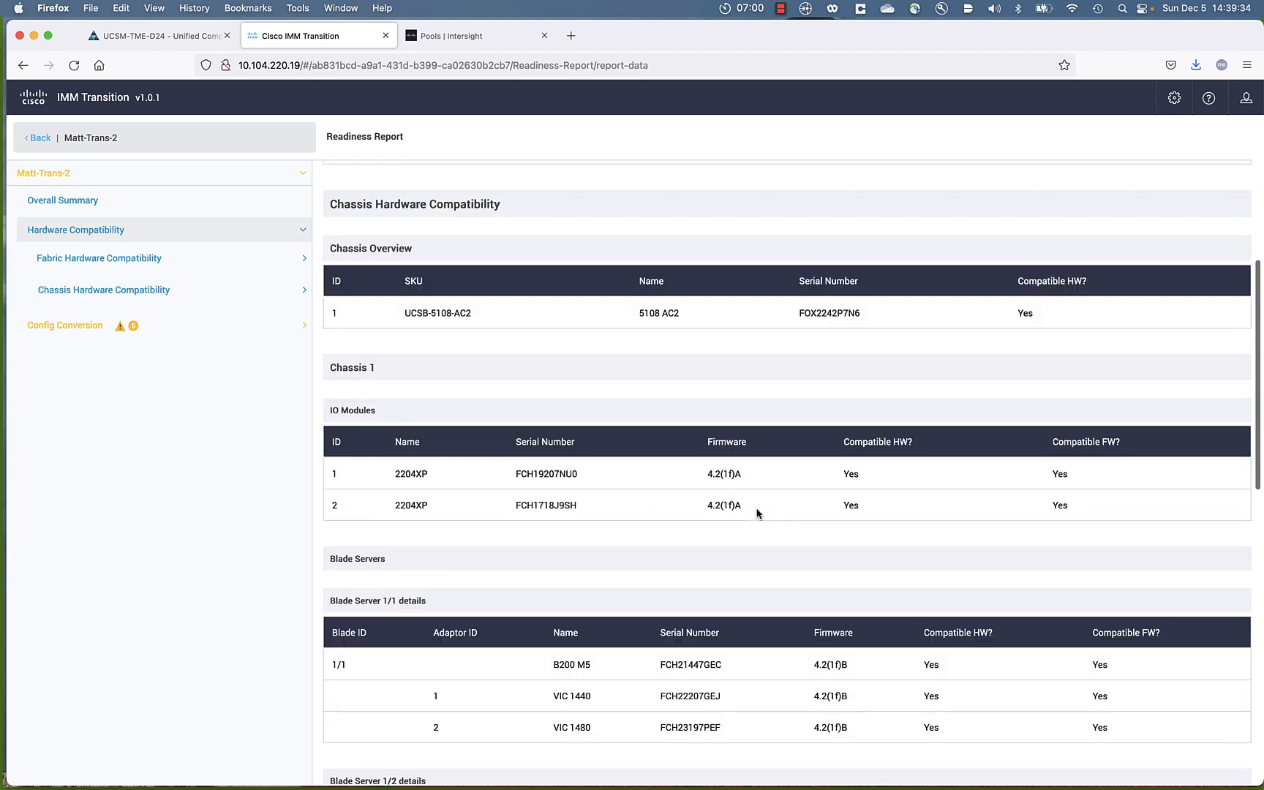
{"action": "scroll", "scroll_direction": "down", "scroll_amount": 3}
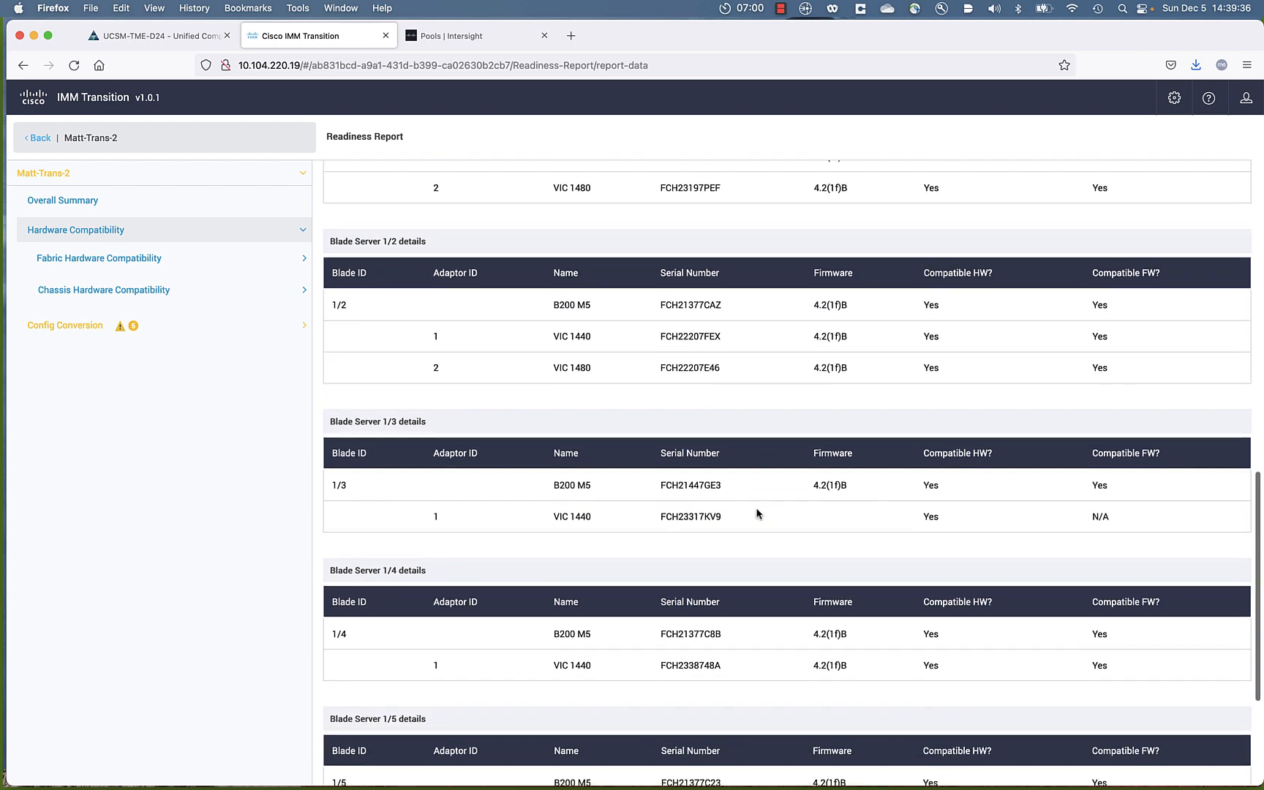
{"action": "scroll", "scroll_direction": "down", "scroll_amount": 3}
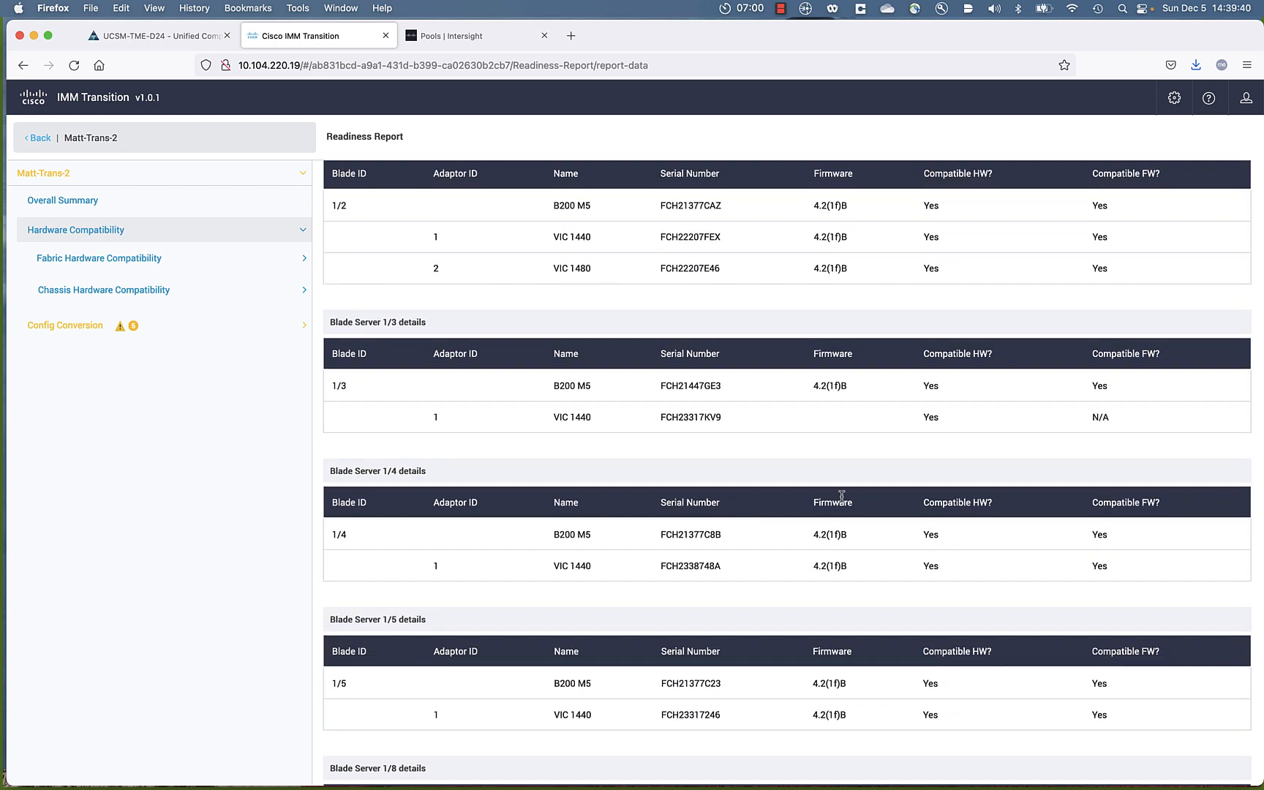
{"action": "scroll", "scroll_direction": "down", "scroll_amount": 3}
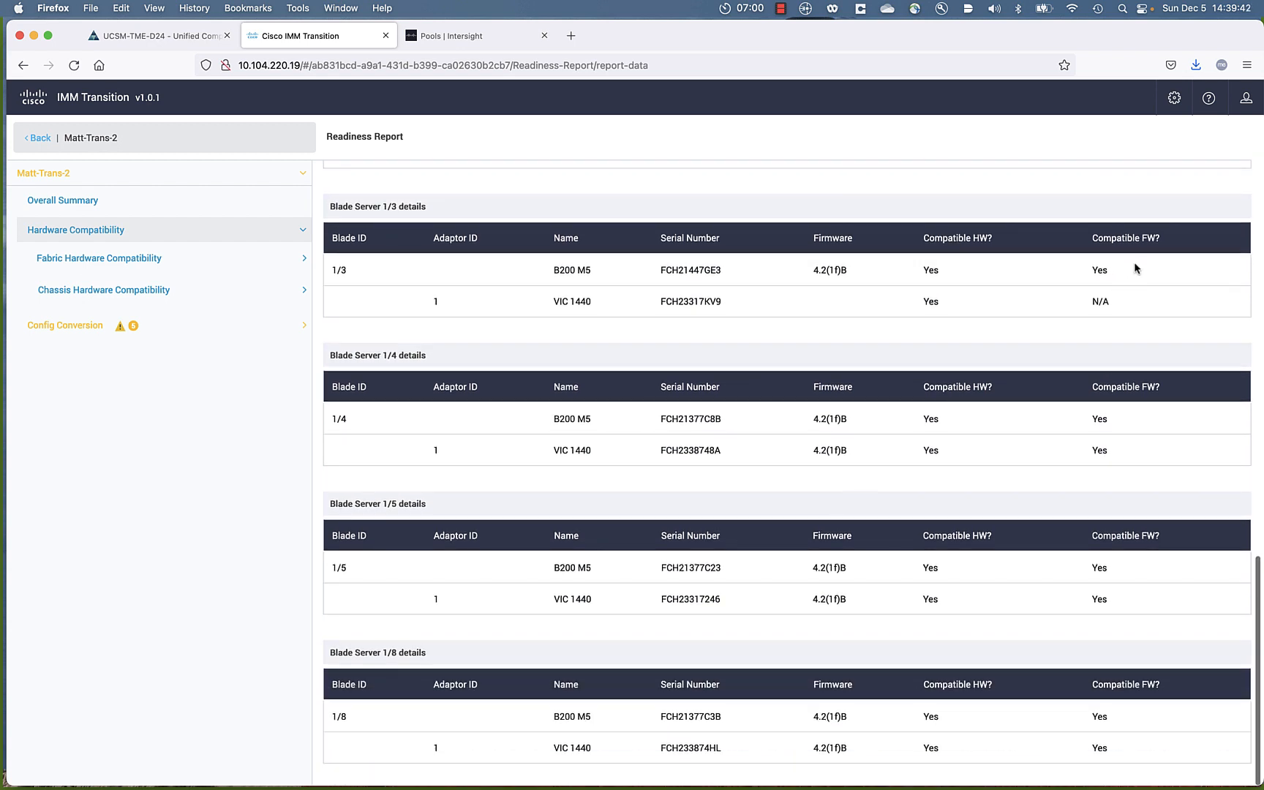
{"action": "mouse_move", "coordinate": [1096, 302]}
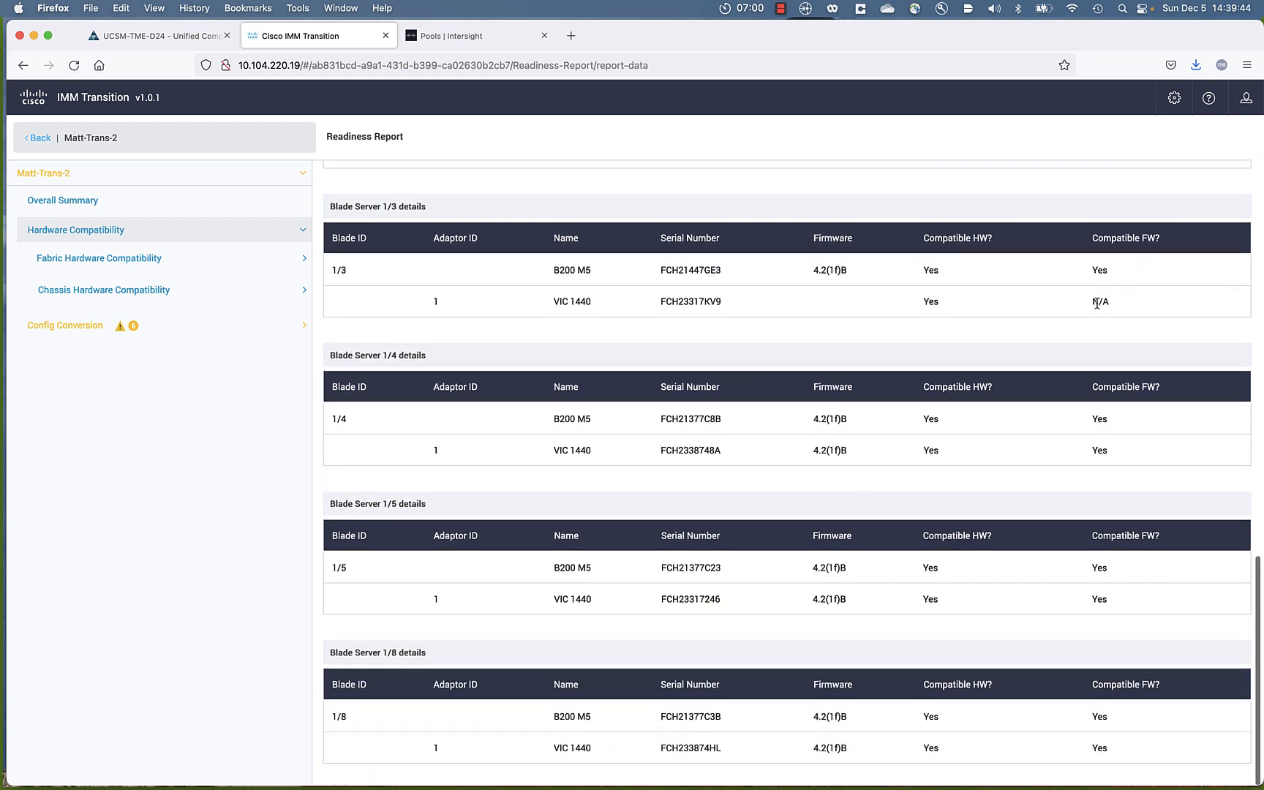
{"action": "mouse_move", "coordinate": [1079, 318]}
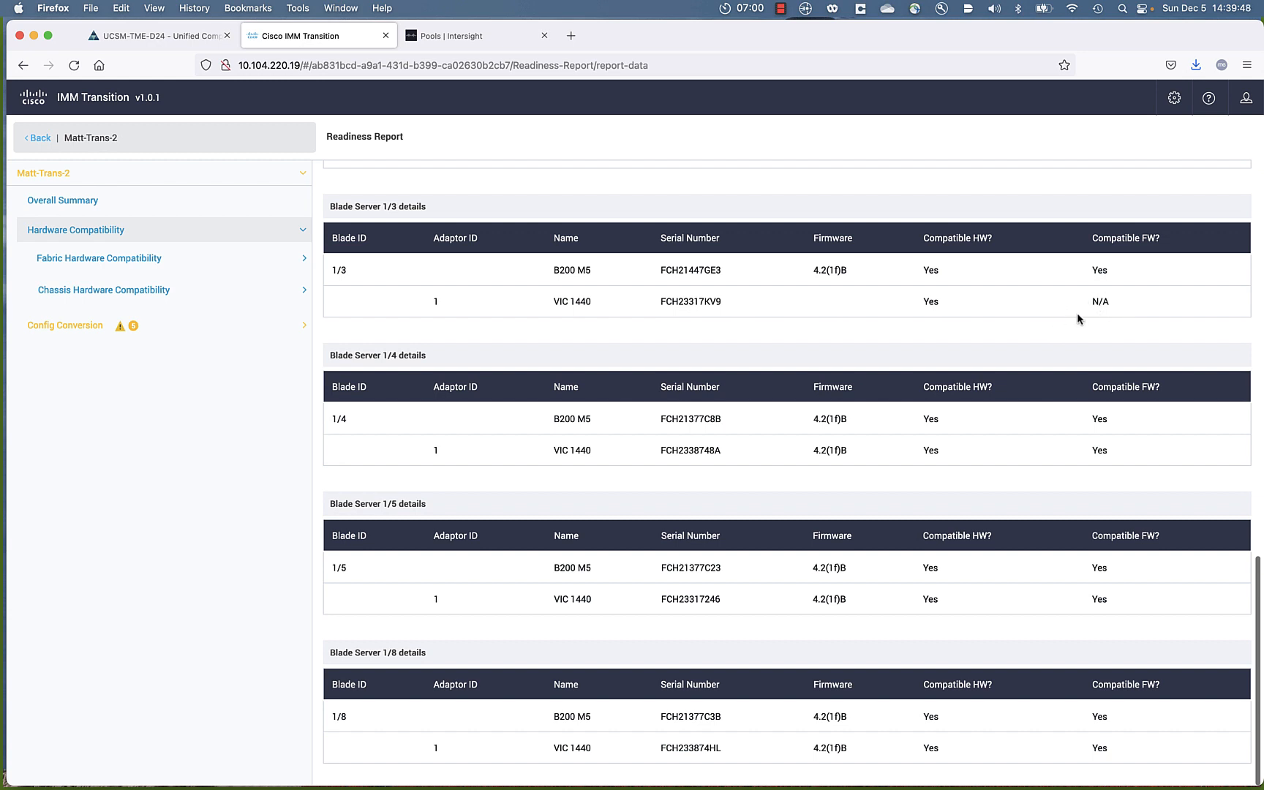
- Review conversion options and MAC, UUID, WWNN, WWPN pool conversions, then policies conversion
{"action": "left_click", "coordinate": [65, 325]}
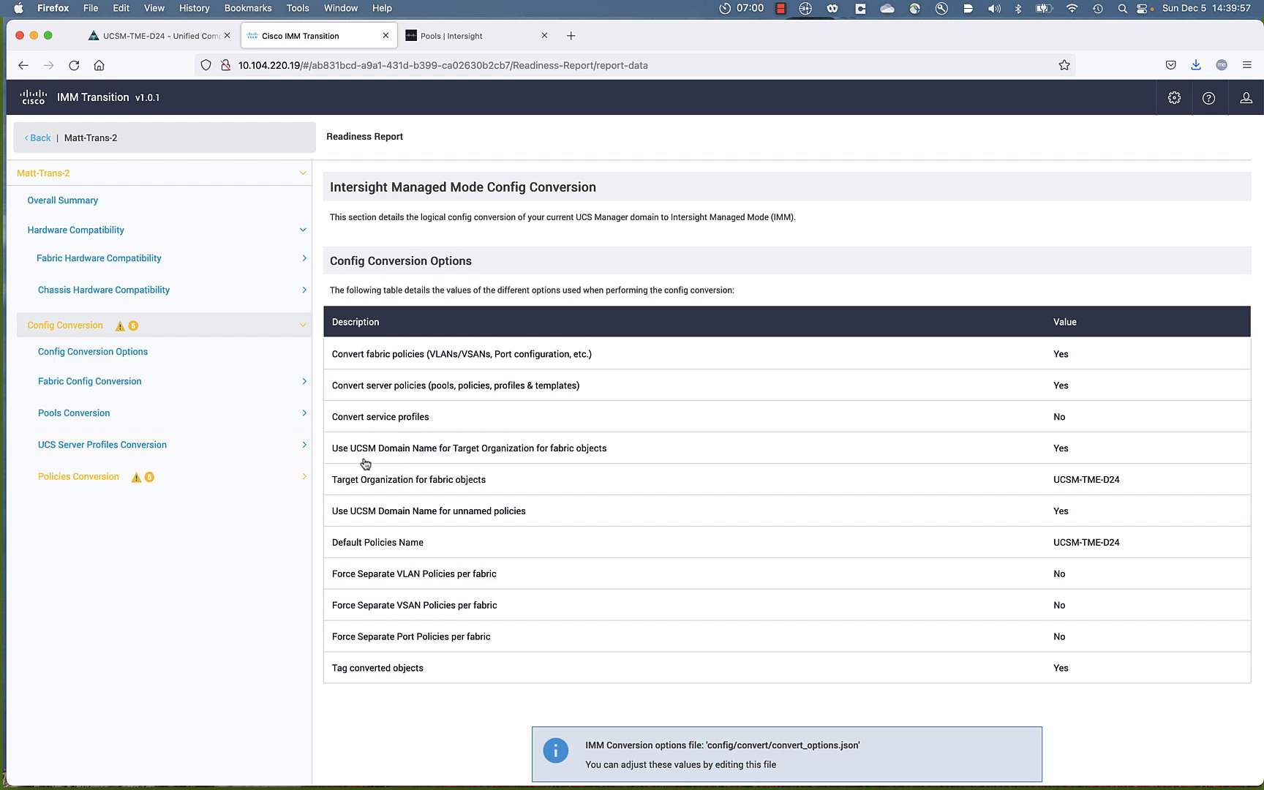
{"action": "mouse_move", "coordinate": [66, 421]}
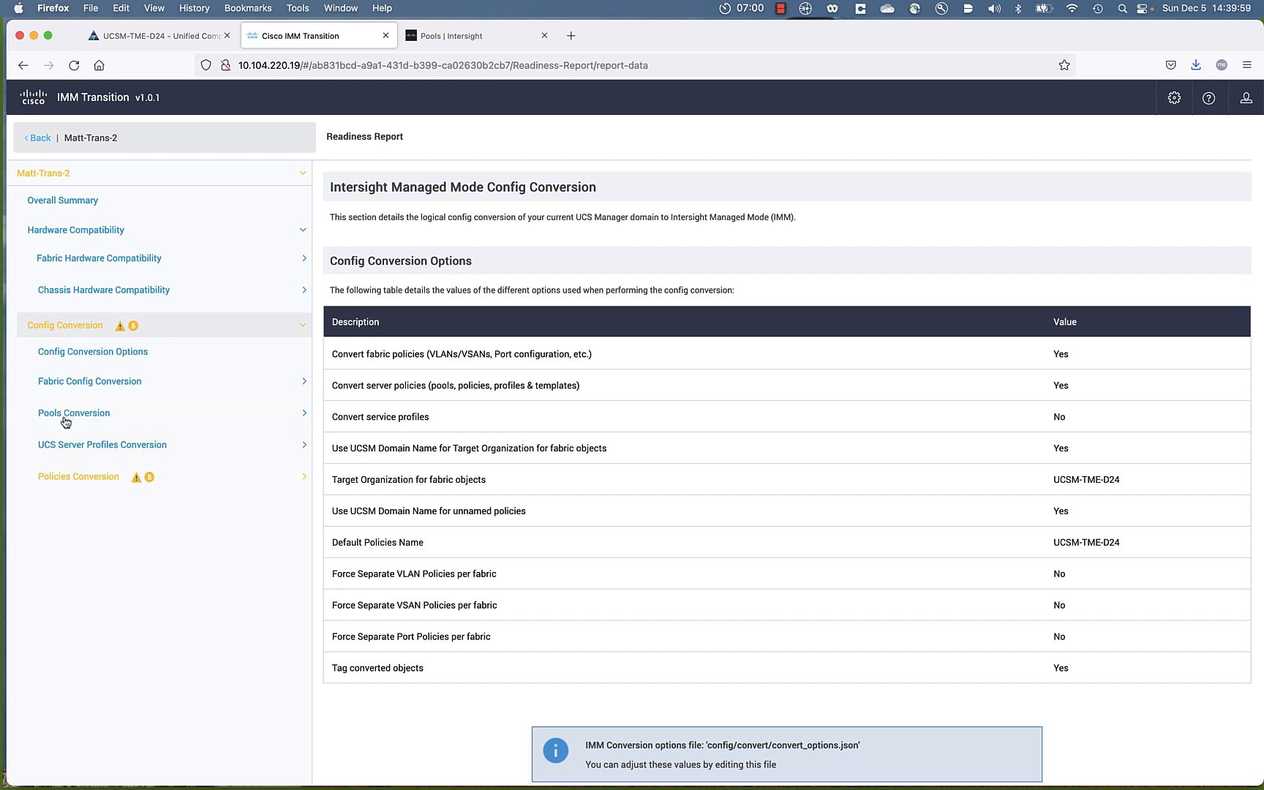
{"action": "left_click", "coordinate": [73, 413]}
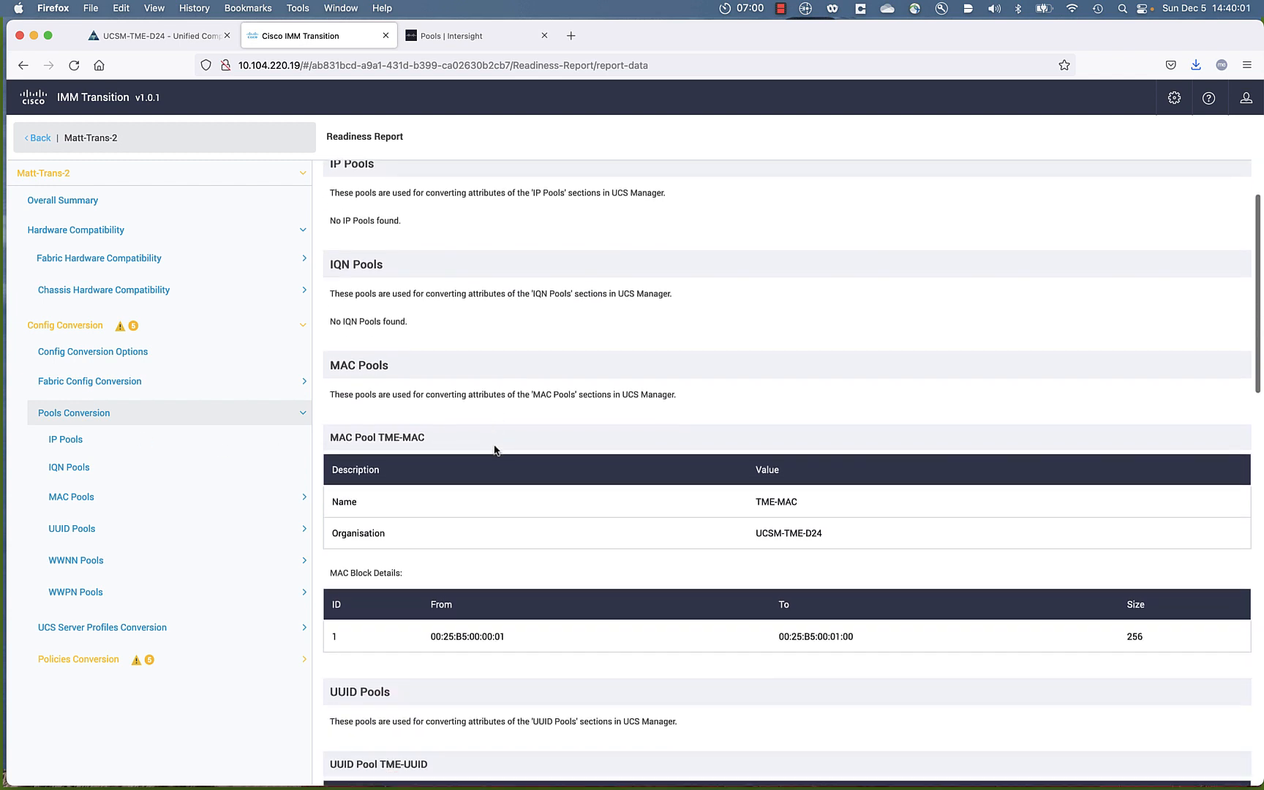
{"action": "scroll", "scroll_direction": "down", "scroll_amount": 3}
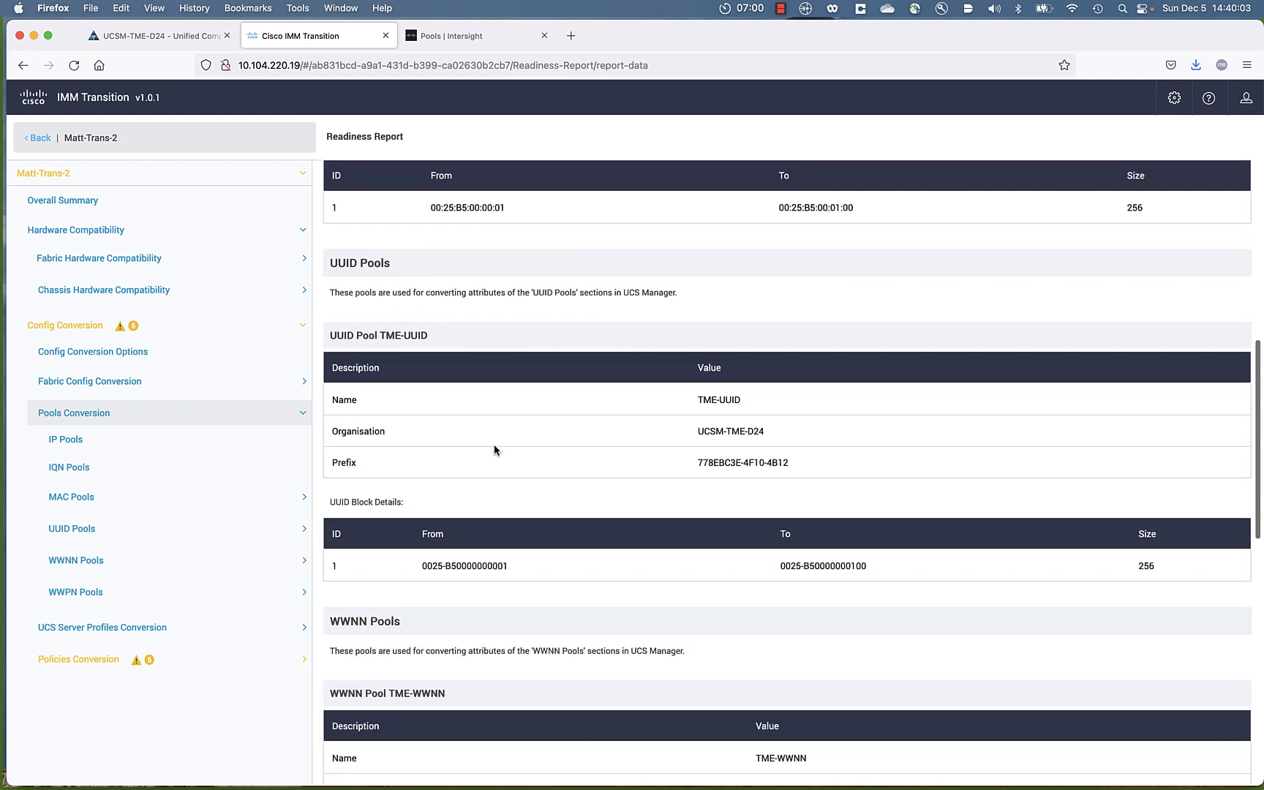
{"action": "scroll", "scroll_direction": "down", "scroll_amount": 3}
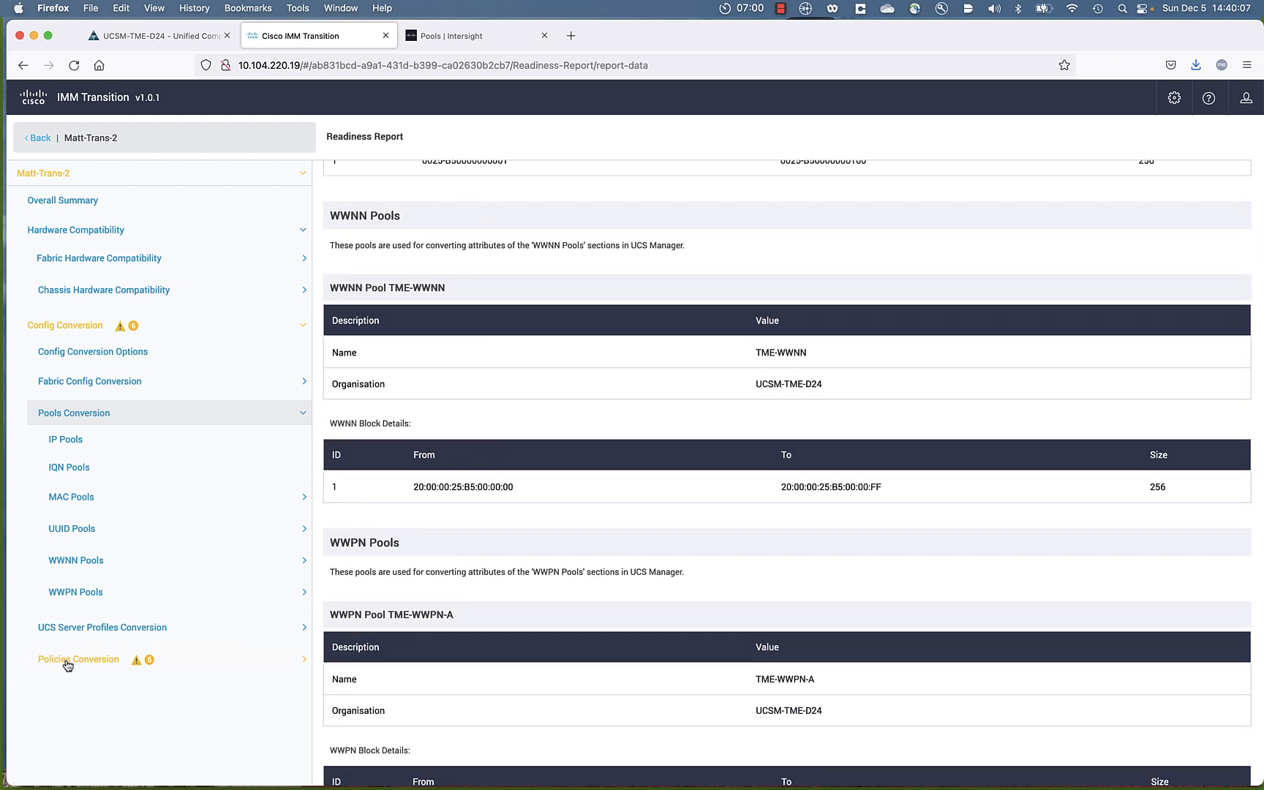
{"action": "left_click", "coordinate": [79, 658]}
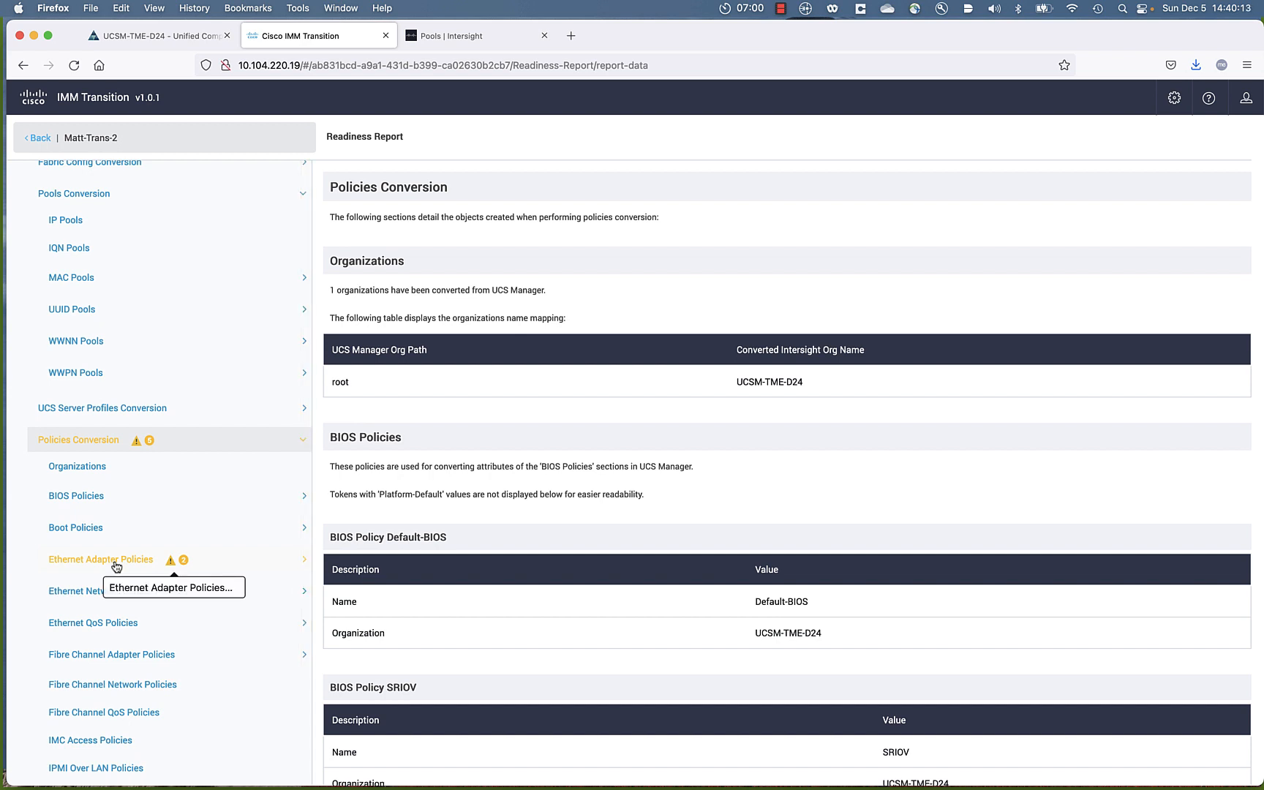
- Inspect the Ethernet Adapter Policy MQ and its ignored unsupported 'pooled' setting
{"action": "left_click", "coordinate": [101, 559]}
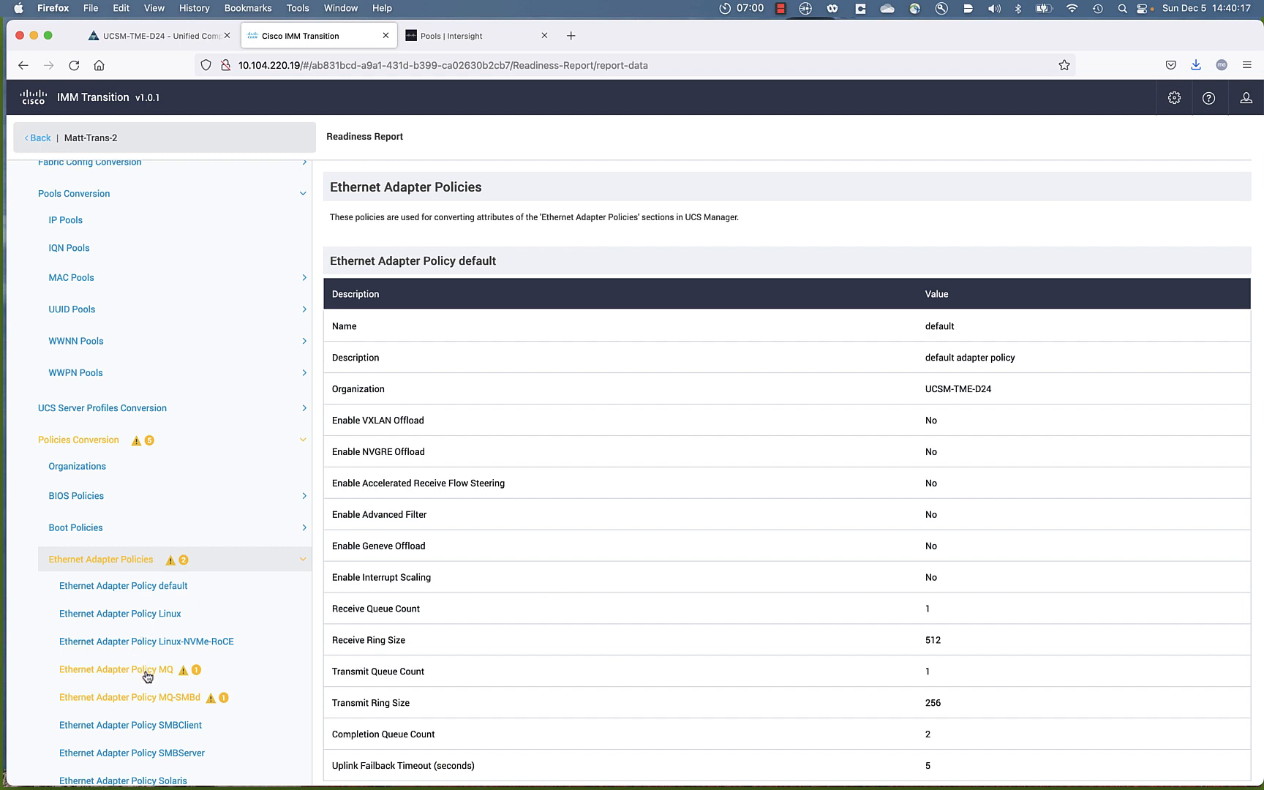
{"action": "left_click", "coordinate": [116, 670]}
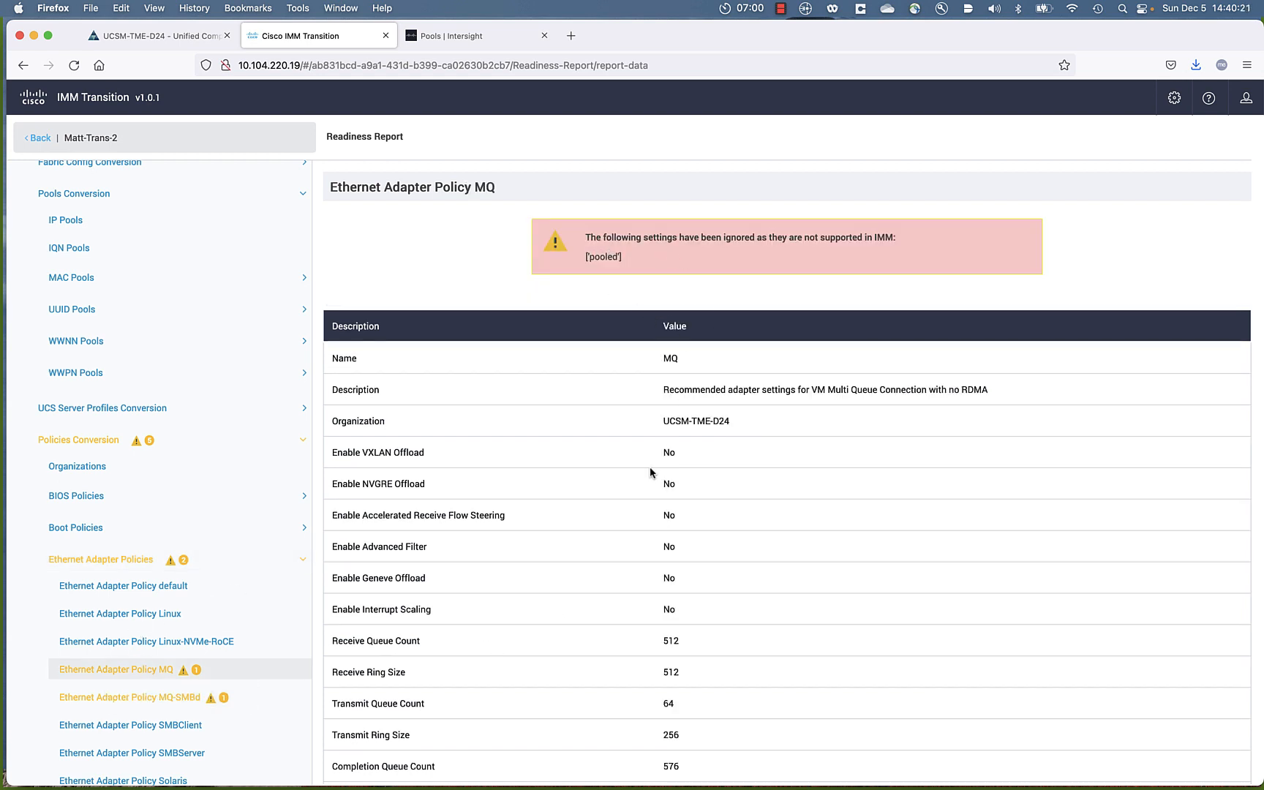
{"action": "scroll", "scroll_direction": "down", "scroll_amount": 3}
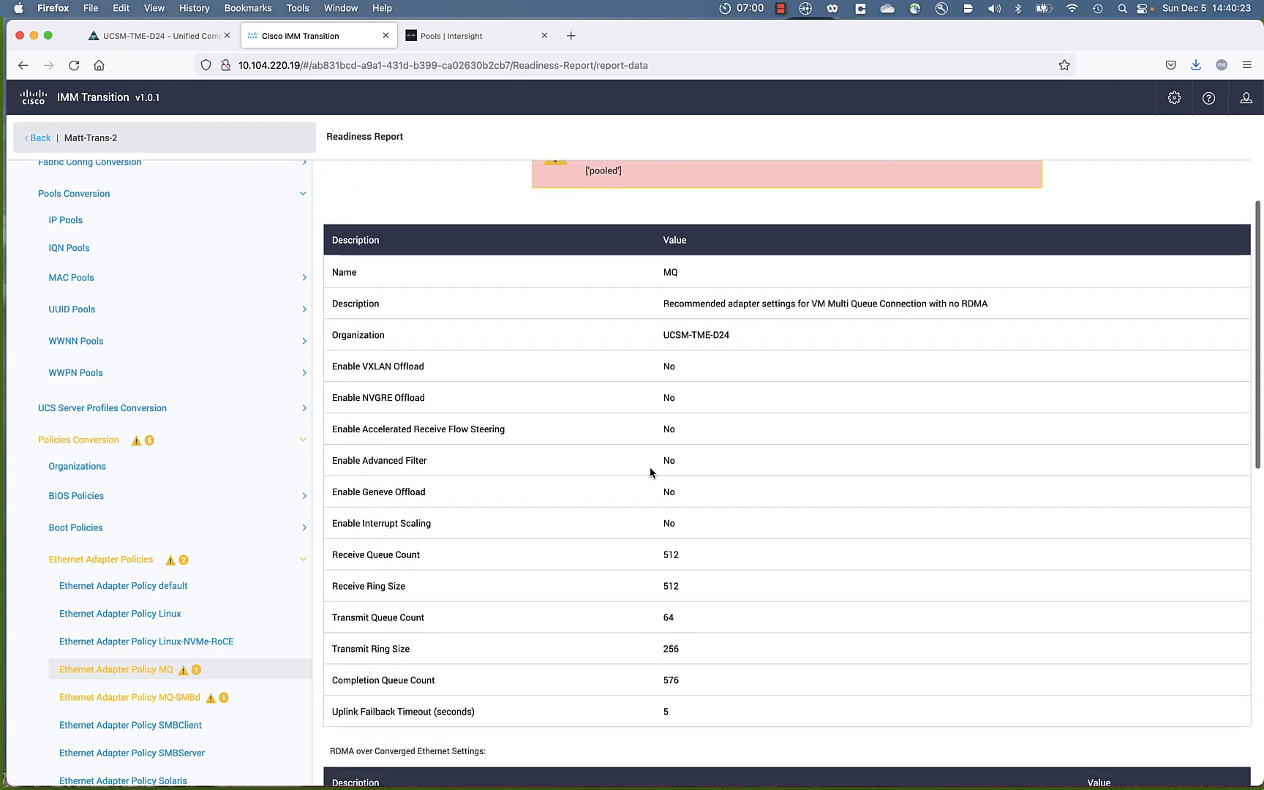
{"action": "scroll", "scroll_direction": "down", "scroll_amount": 3}
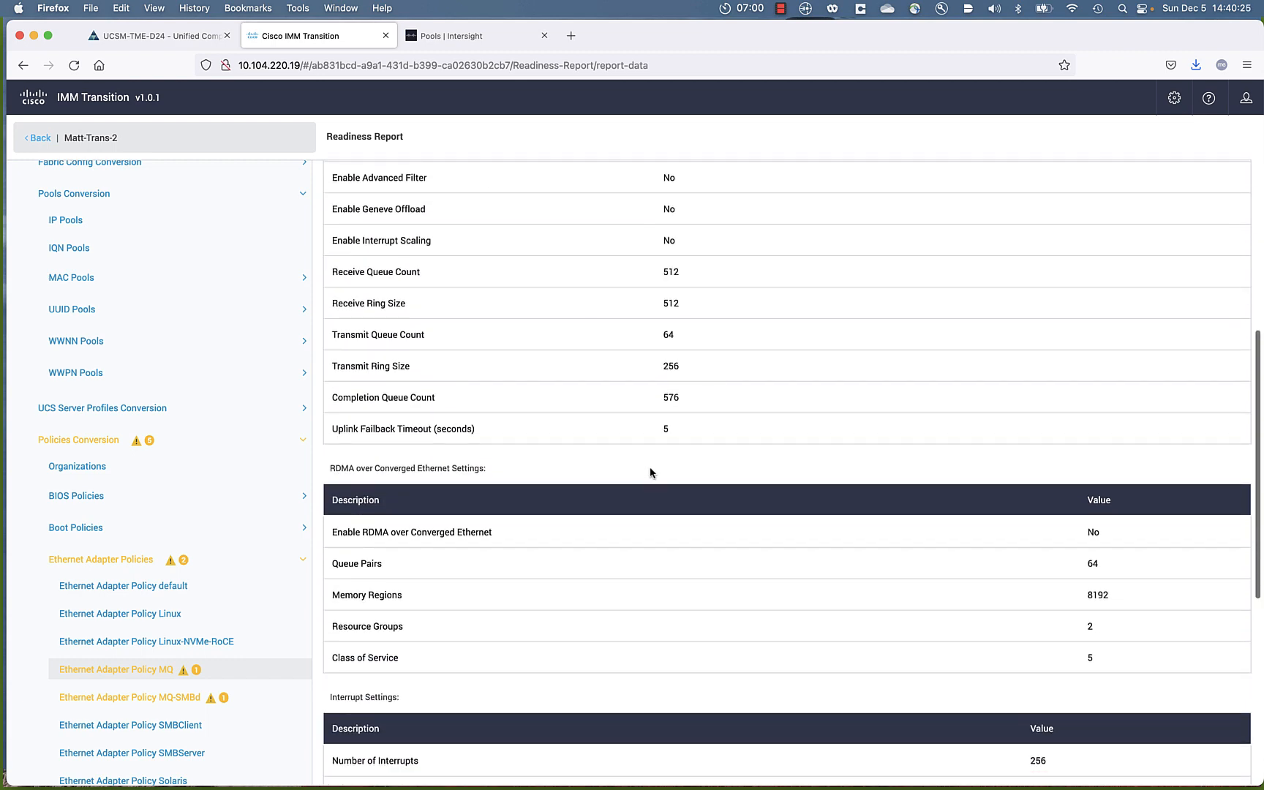
{"action": "scroll", "scroll_direction": "down", "scroll_amount": 3}
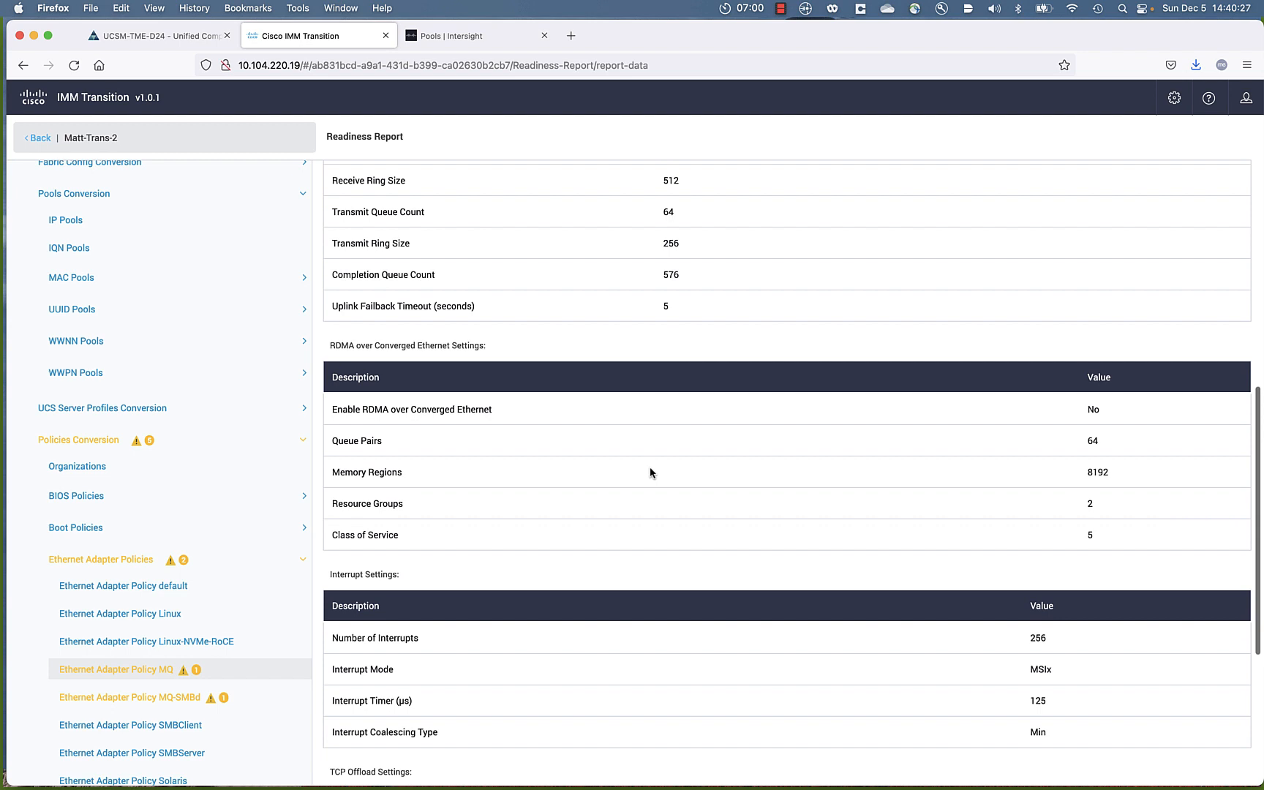
{"action": "mouse_move", "coordinate": [18, 113]}
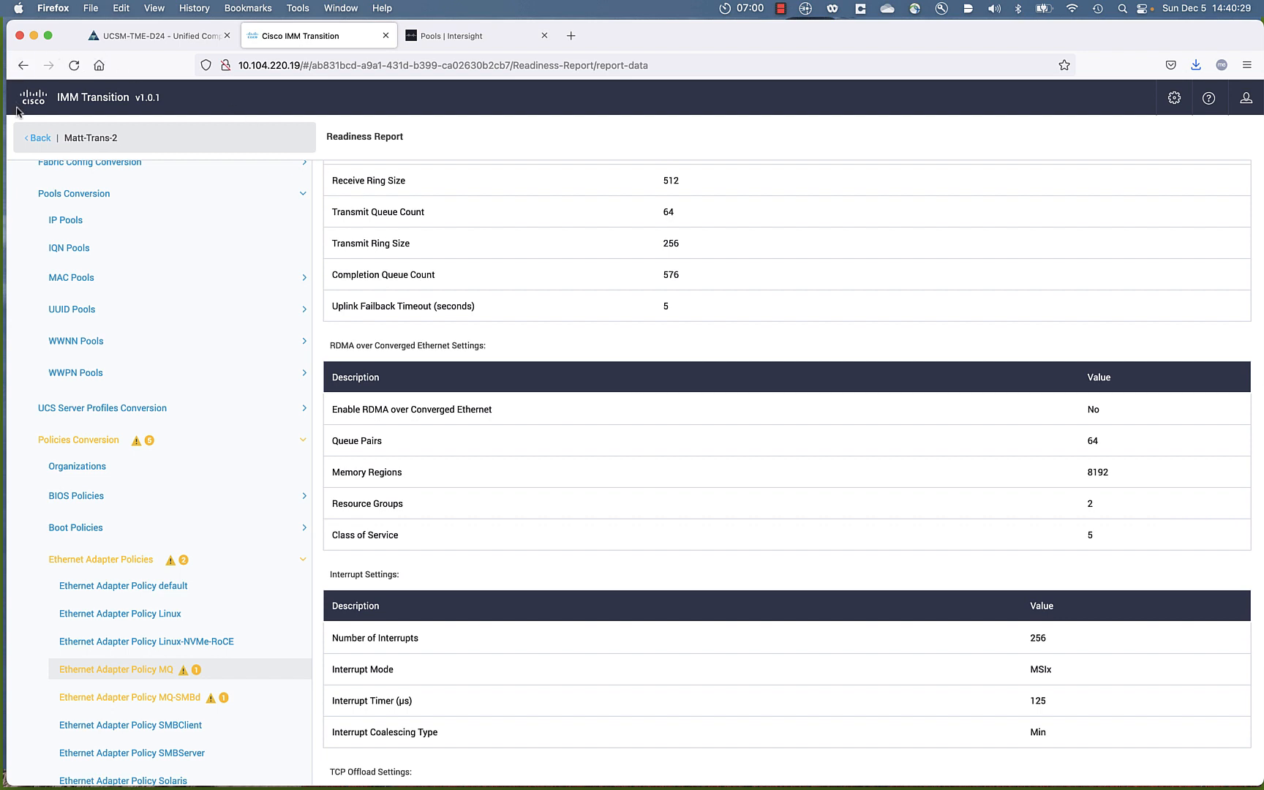
- Leave the report and advance to the Push to Intersight step
{"action": "left_click", "coordinate": [36, 137]}
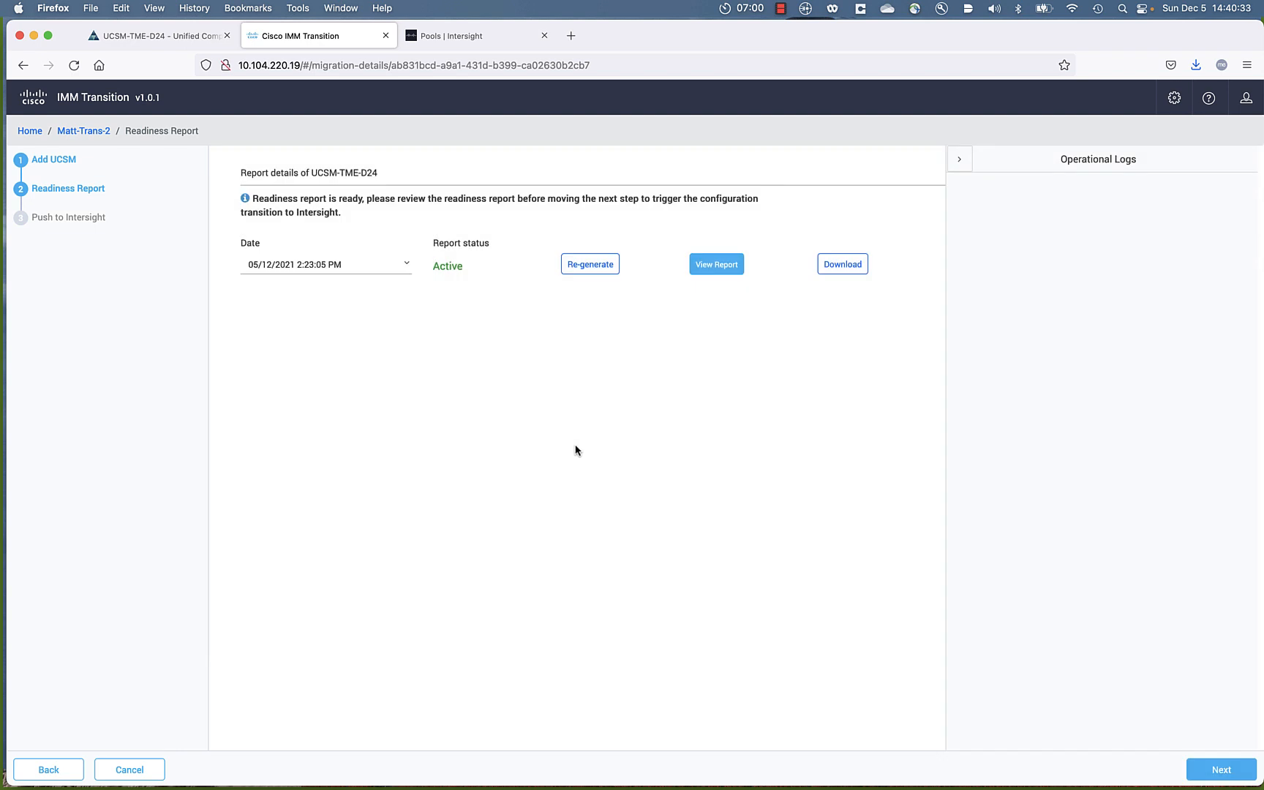
{"action": "mouse_move", "coordinate": [870, 461]}
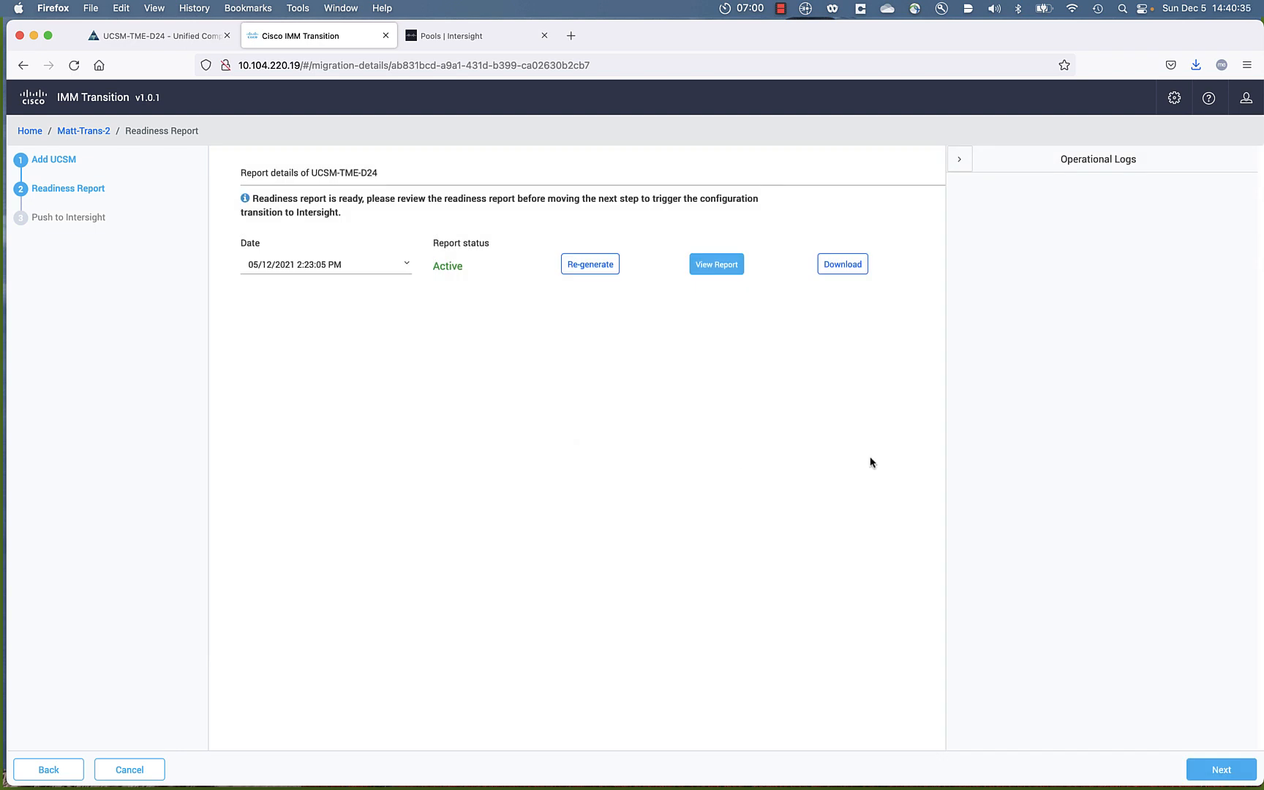
{"action": "mouse_move", "coordinate": [1222, 768]}
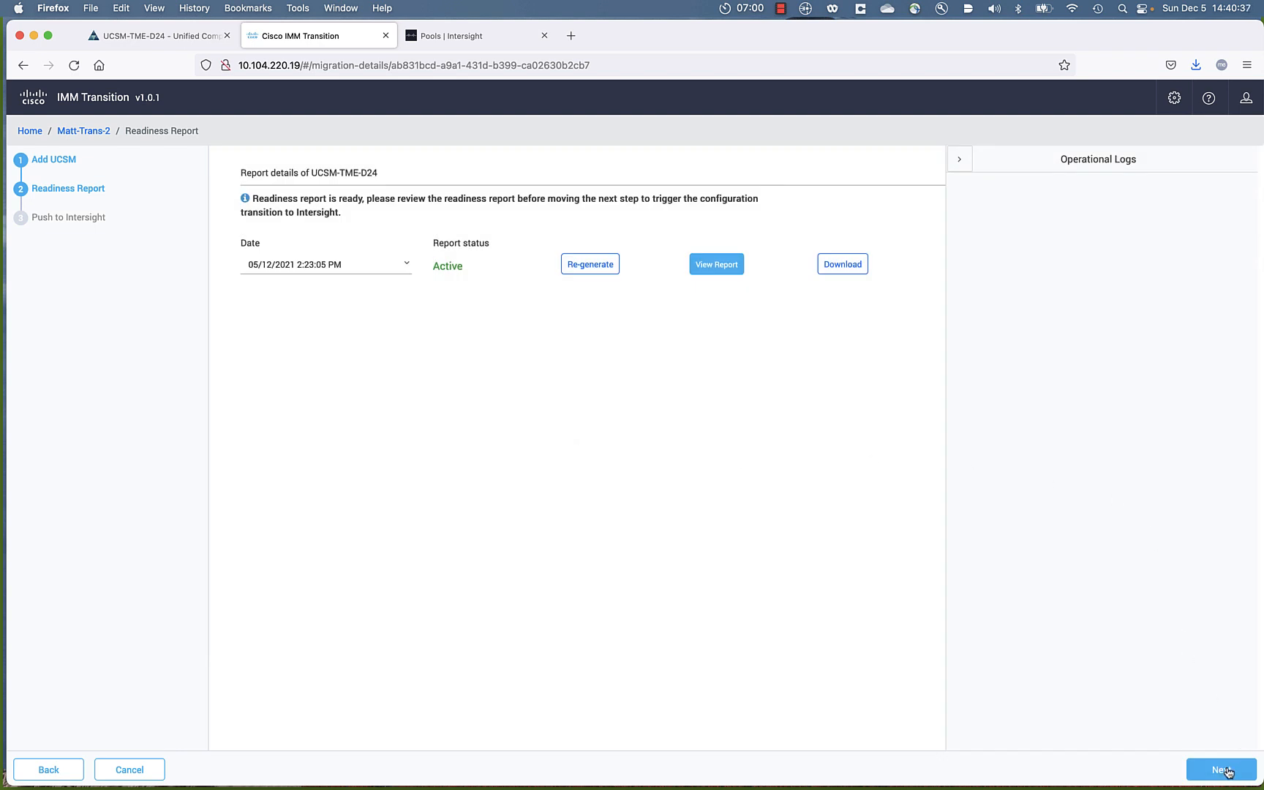
{"action": "left_click", "coordinate": [1223, 768]}
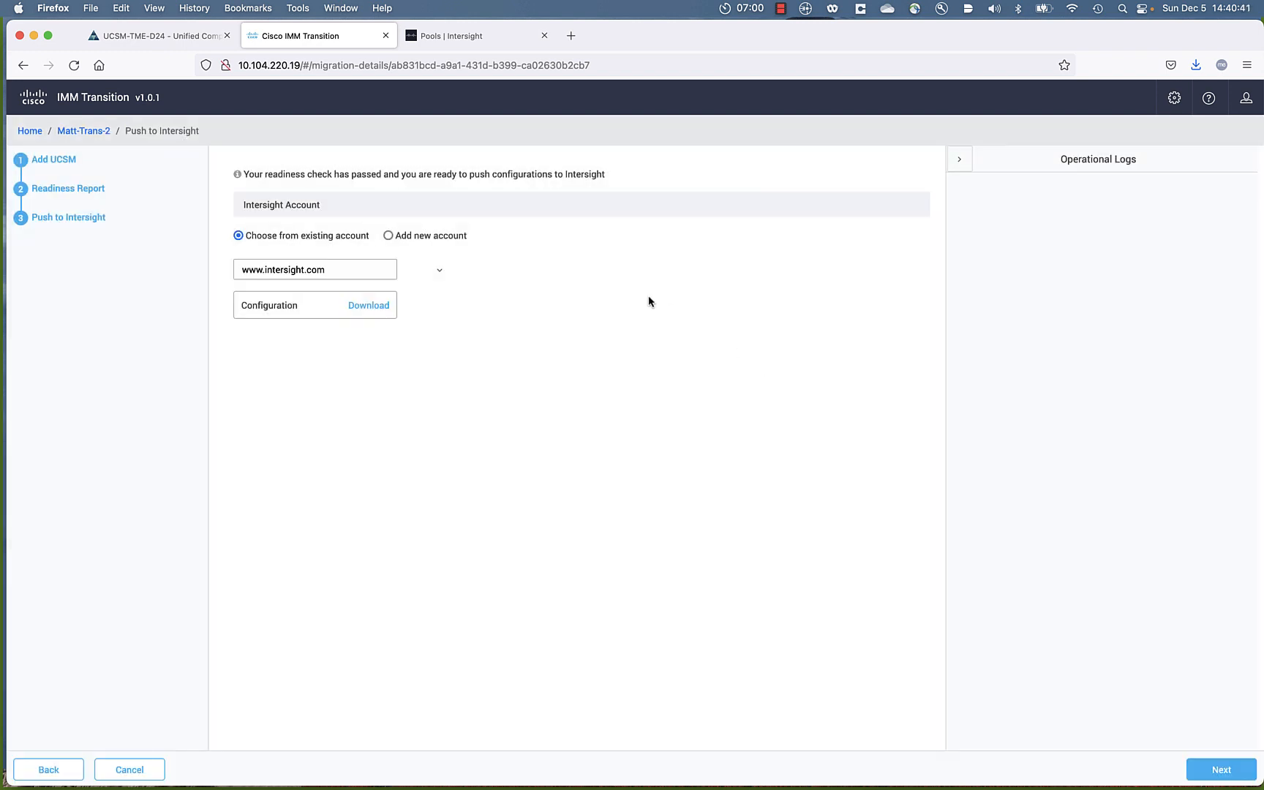
- Add a new Intersight SaaS account by pasting its API key and secret key
{"action": "left_click", "coordinate": [388, 236]}
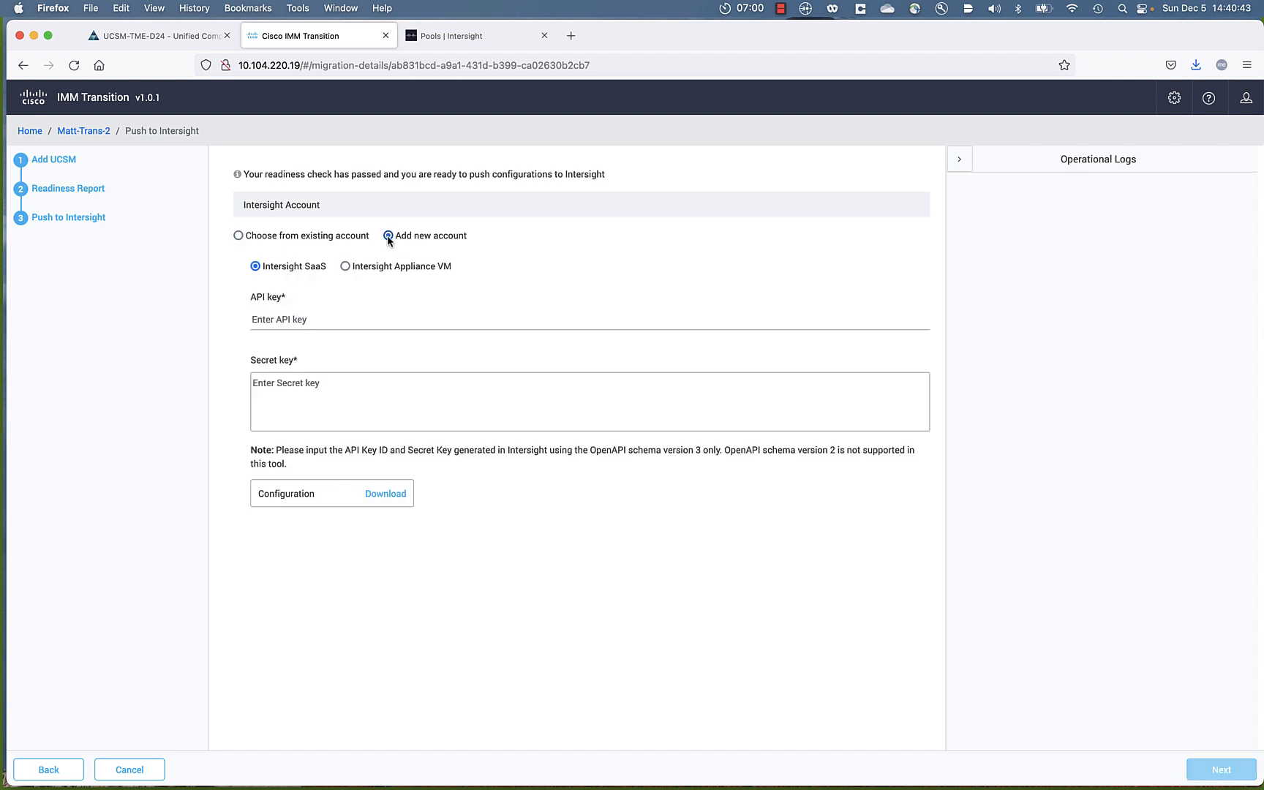
{"action": "left_click", "coordinate": [388, 235]}
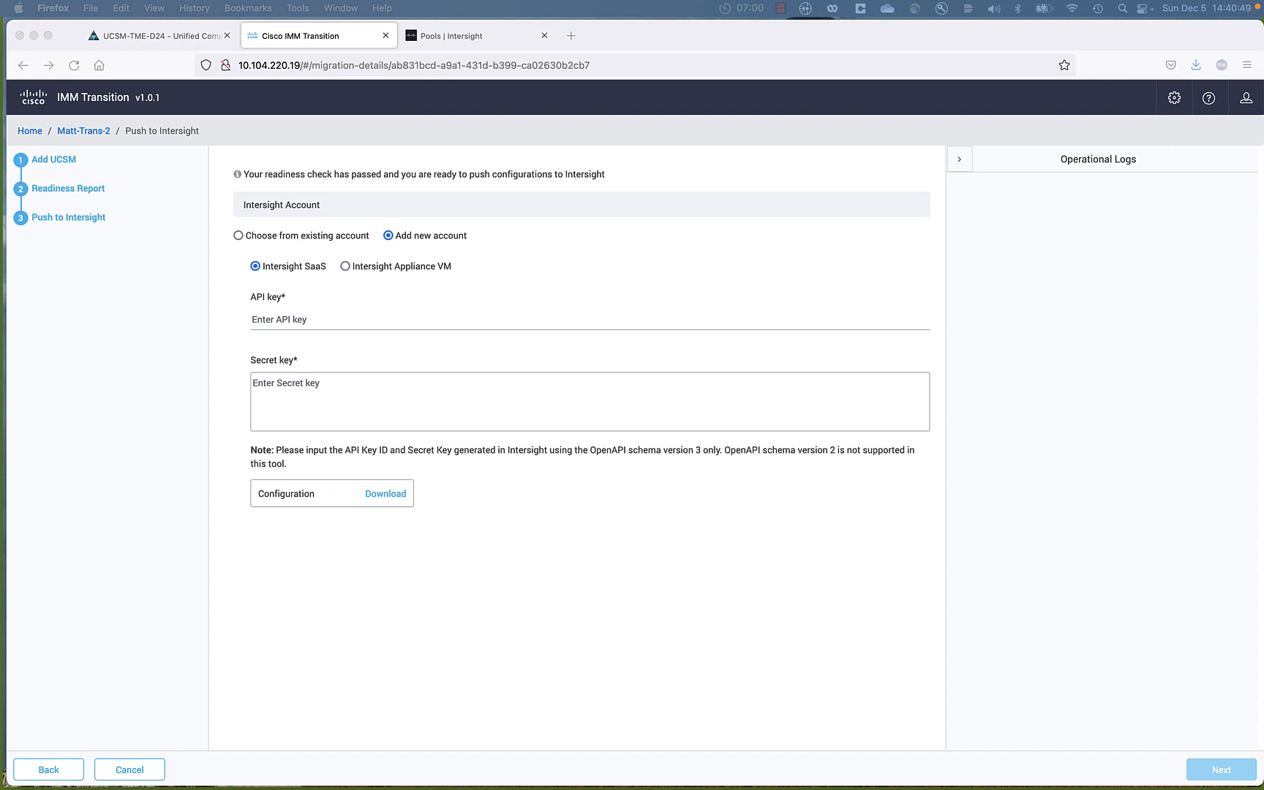
{"action": "mouse_move", "coordinate": [314, 320]}
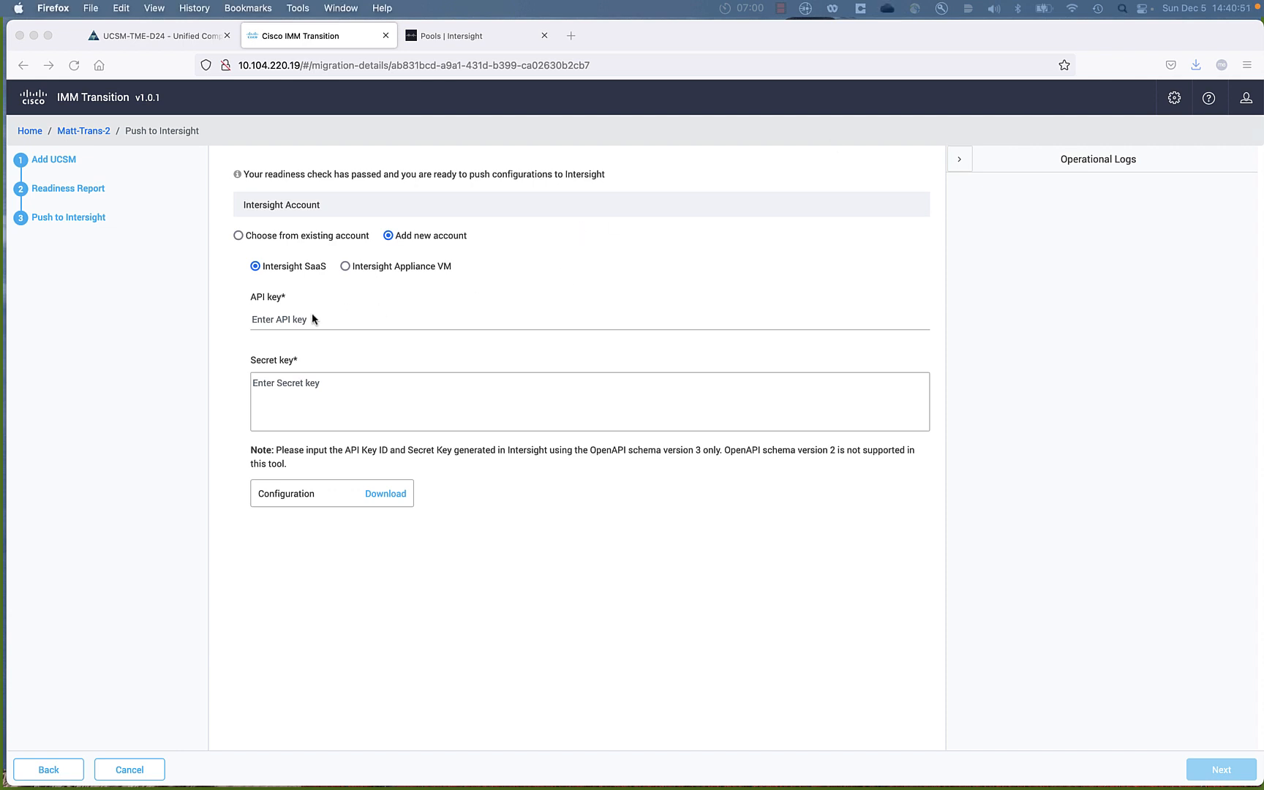
{"action": "right_click", "coordinate": [306, 319]}
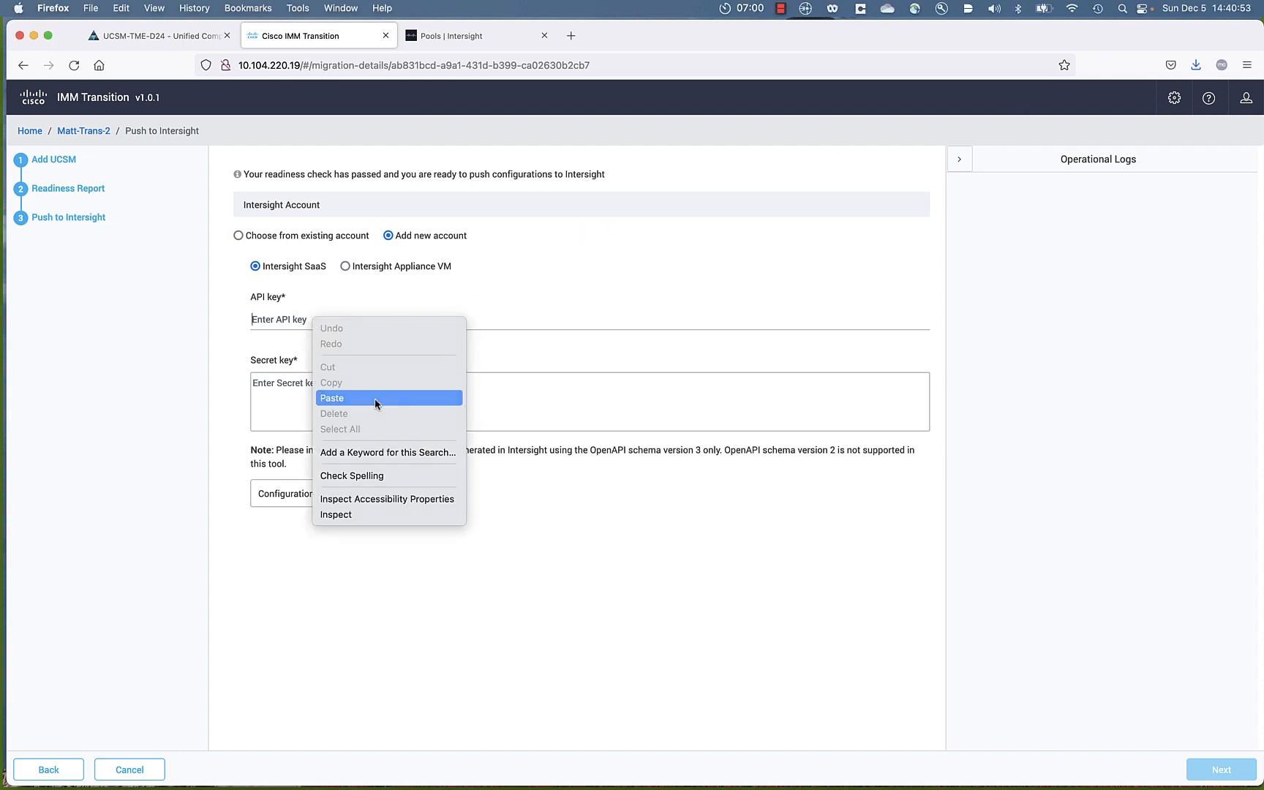
{"action": "left_click", "coordinate": [332, 397]}
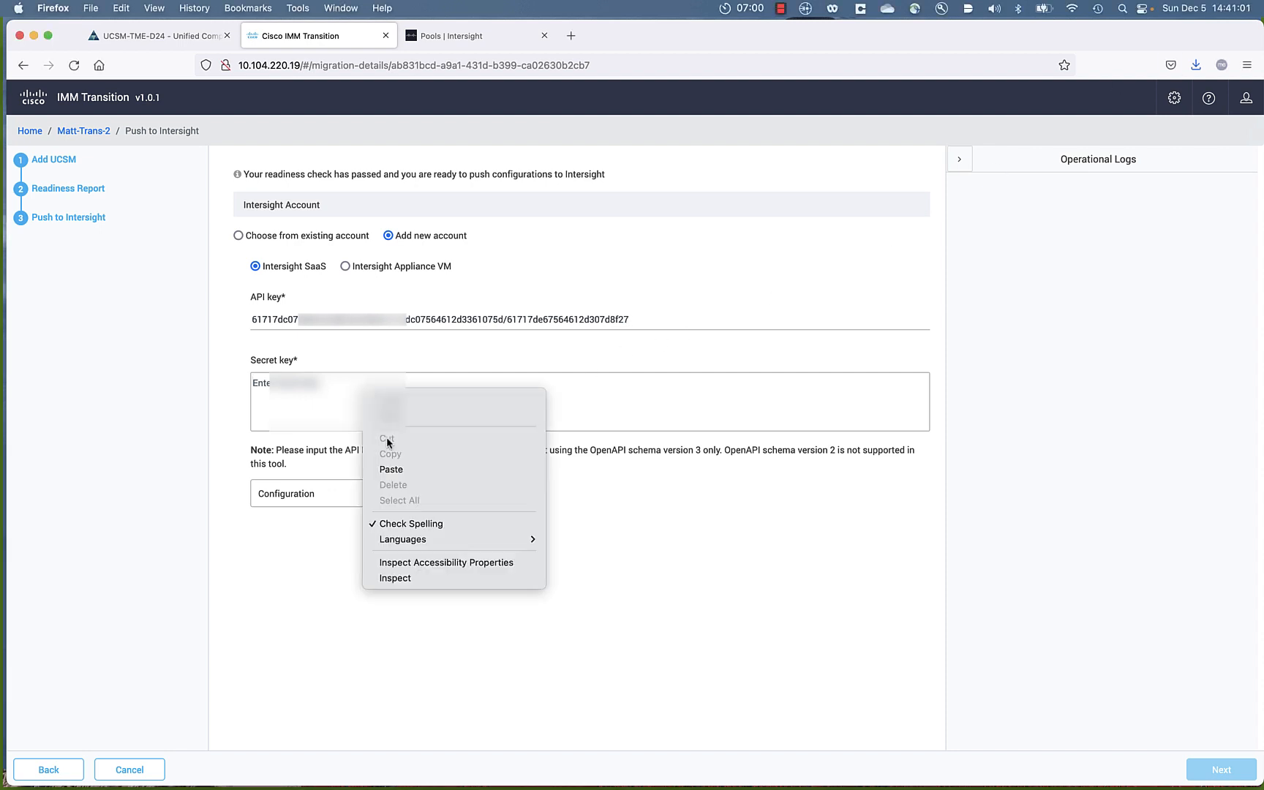
{"action": "left_click", "coordinate": [390, 469]}
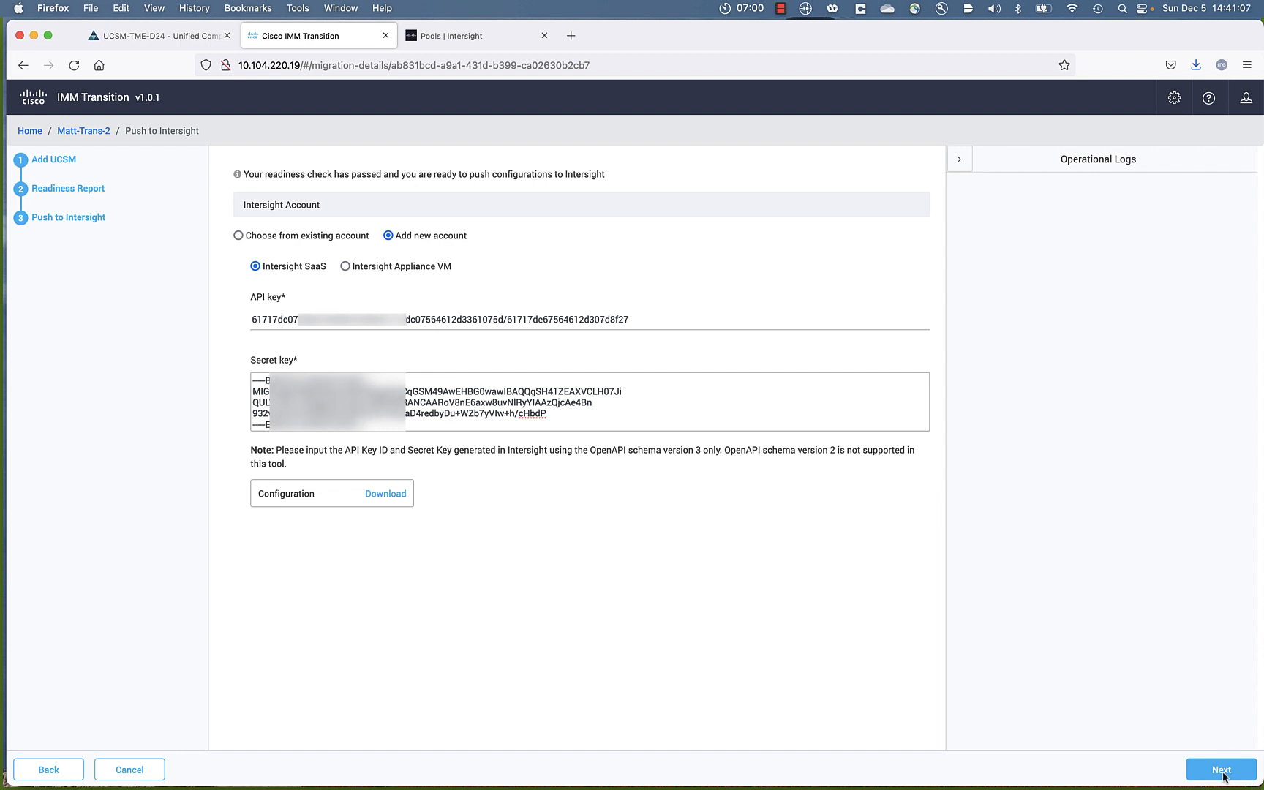
{"action": "left_click", "coordinate": [1220, 768]}
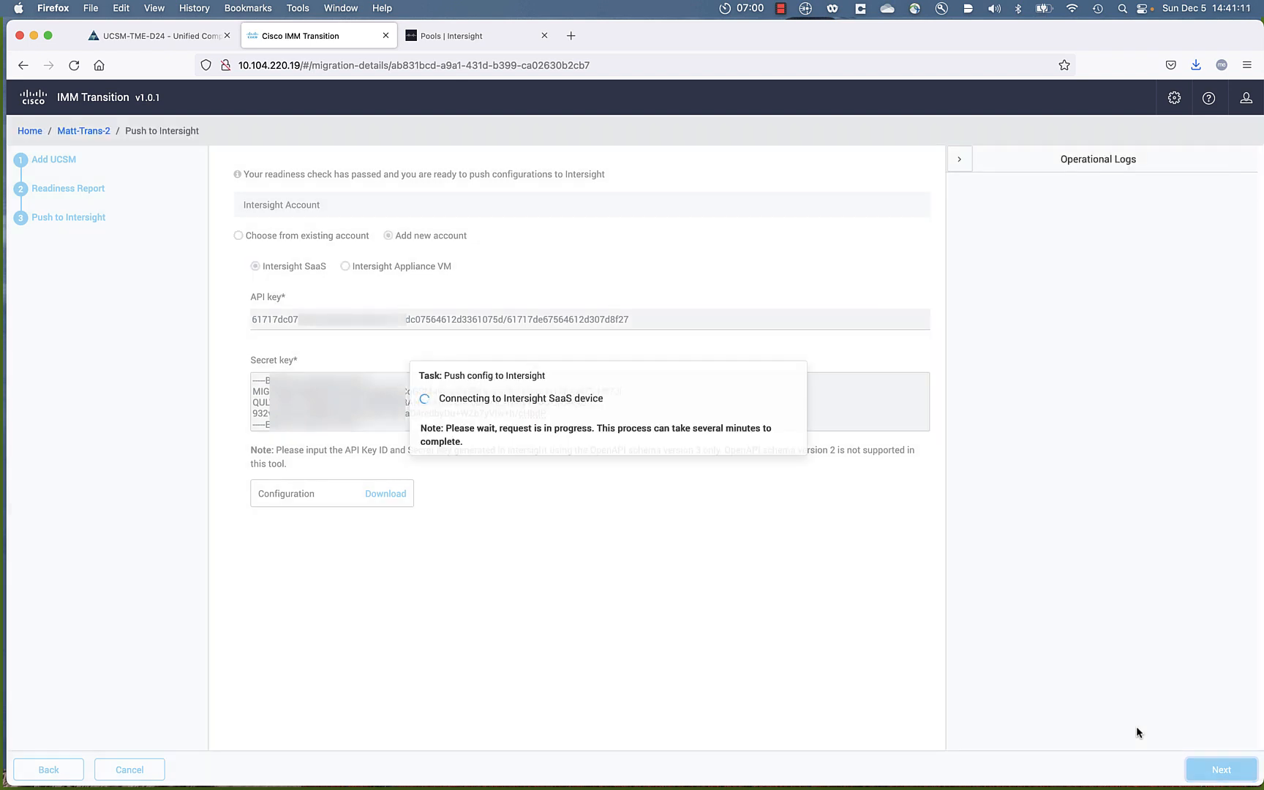
{"action": "mouse_move", "coordinate": [588, 419]}
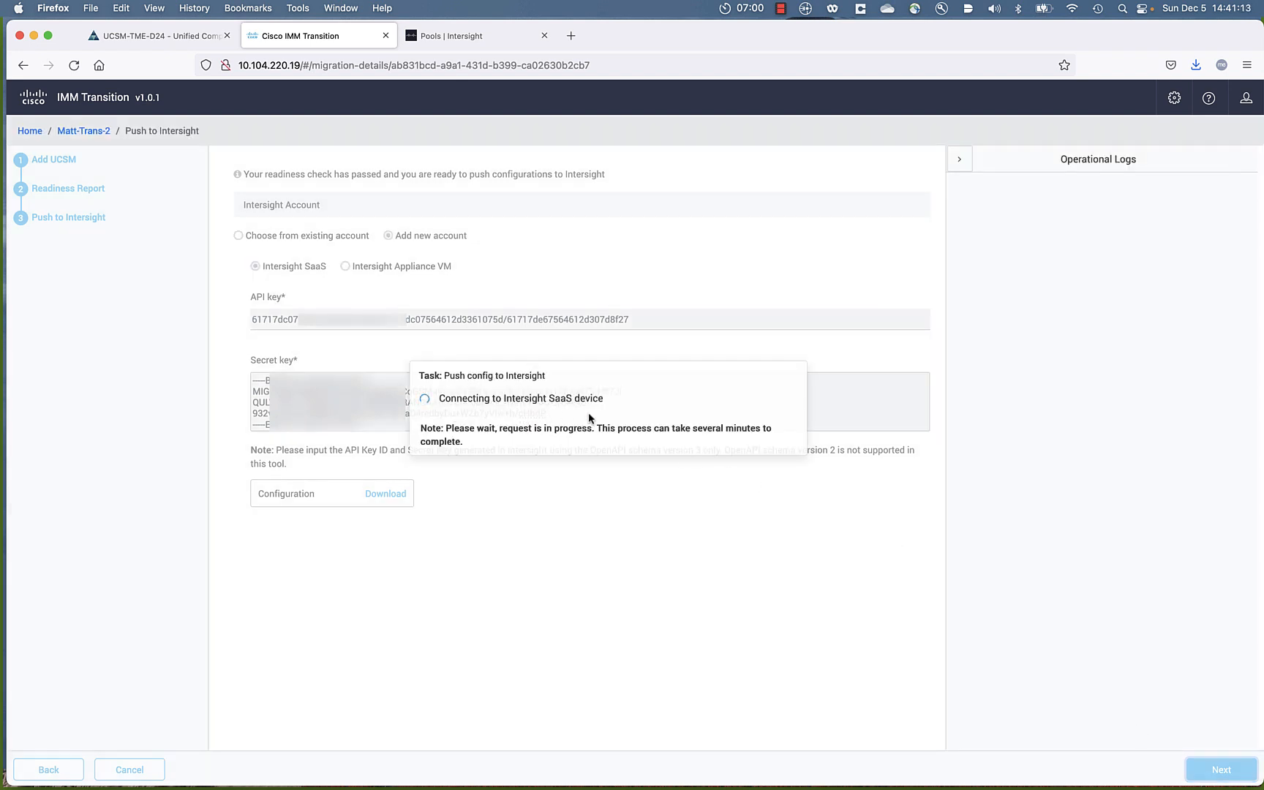
{"action": "mouse_move", "coordinate": [624, 571]}
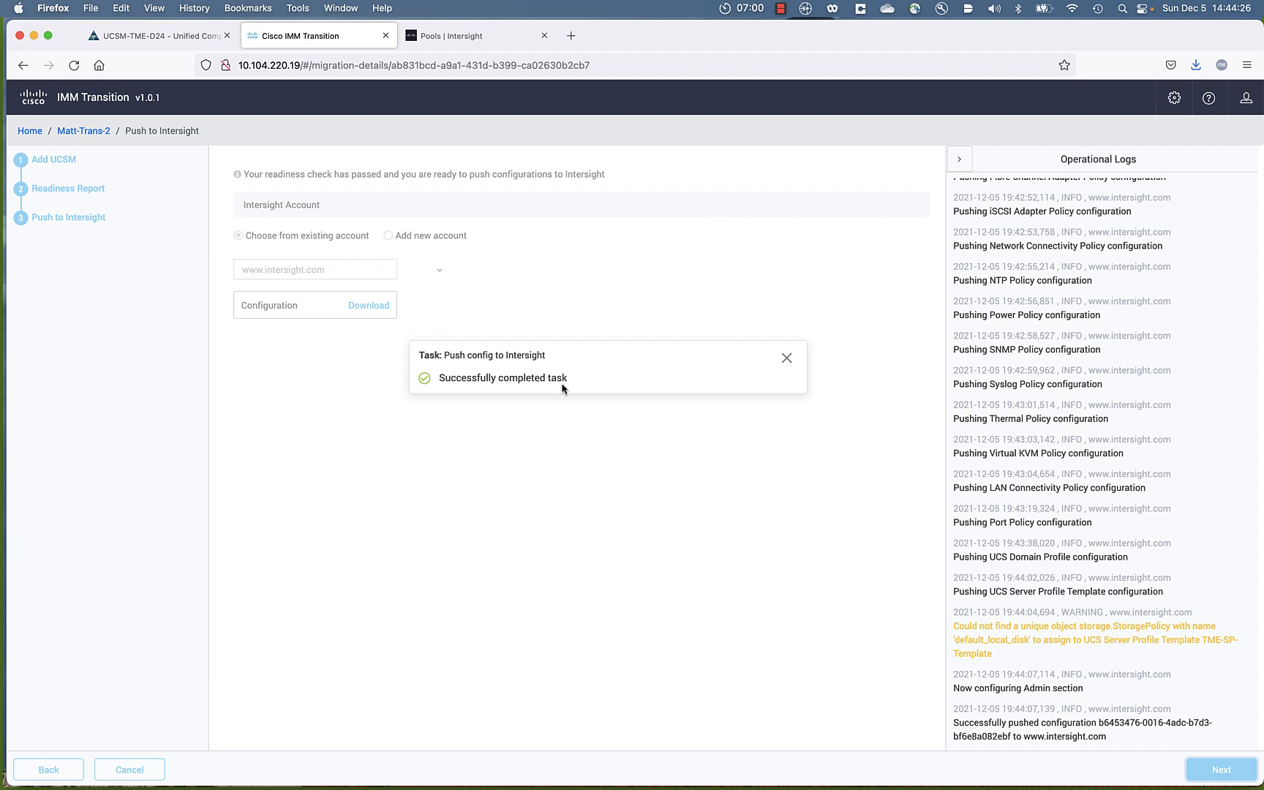
{"action": "left_click", "coordinate": [787, 357]}
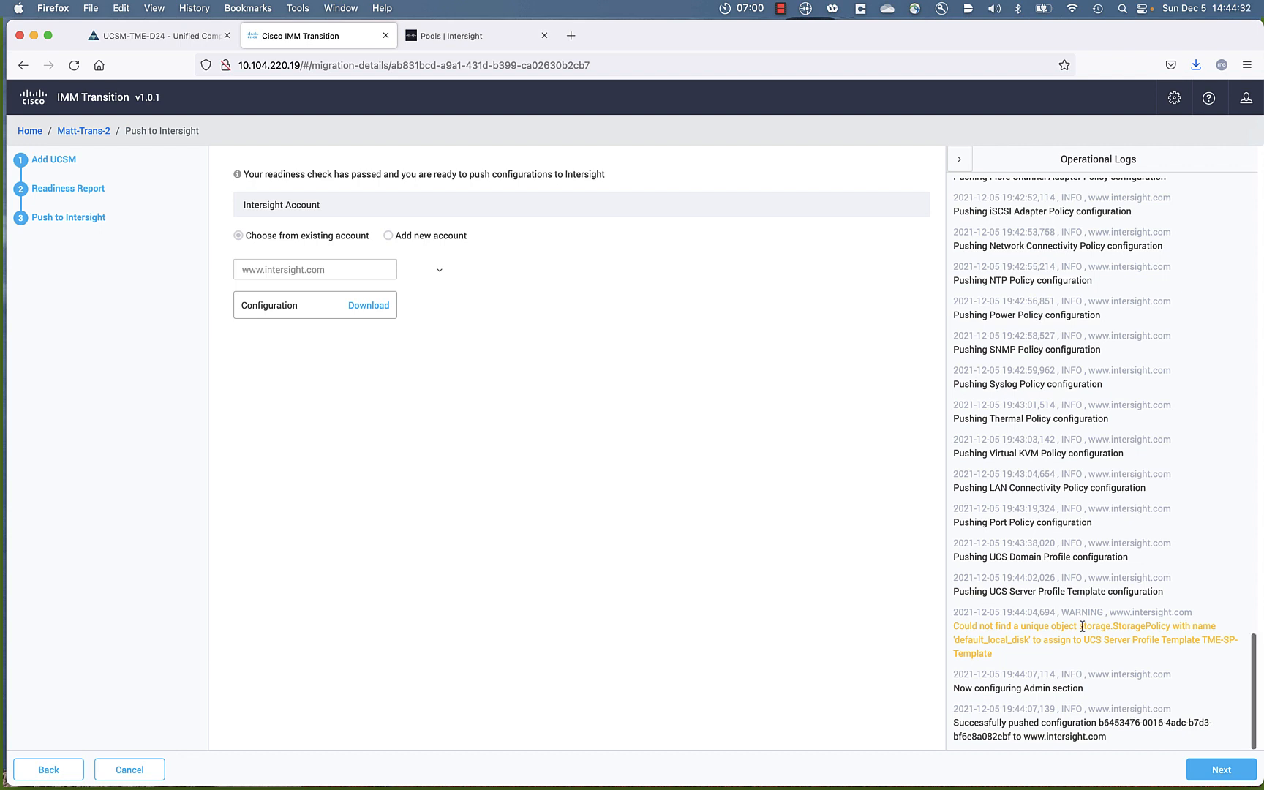
{"action": "mouse_move", "coordinate": [476, 35]}
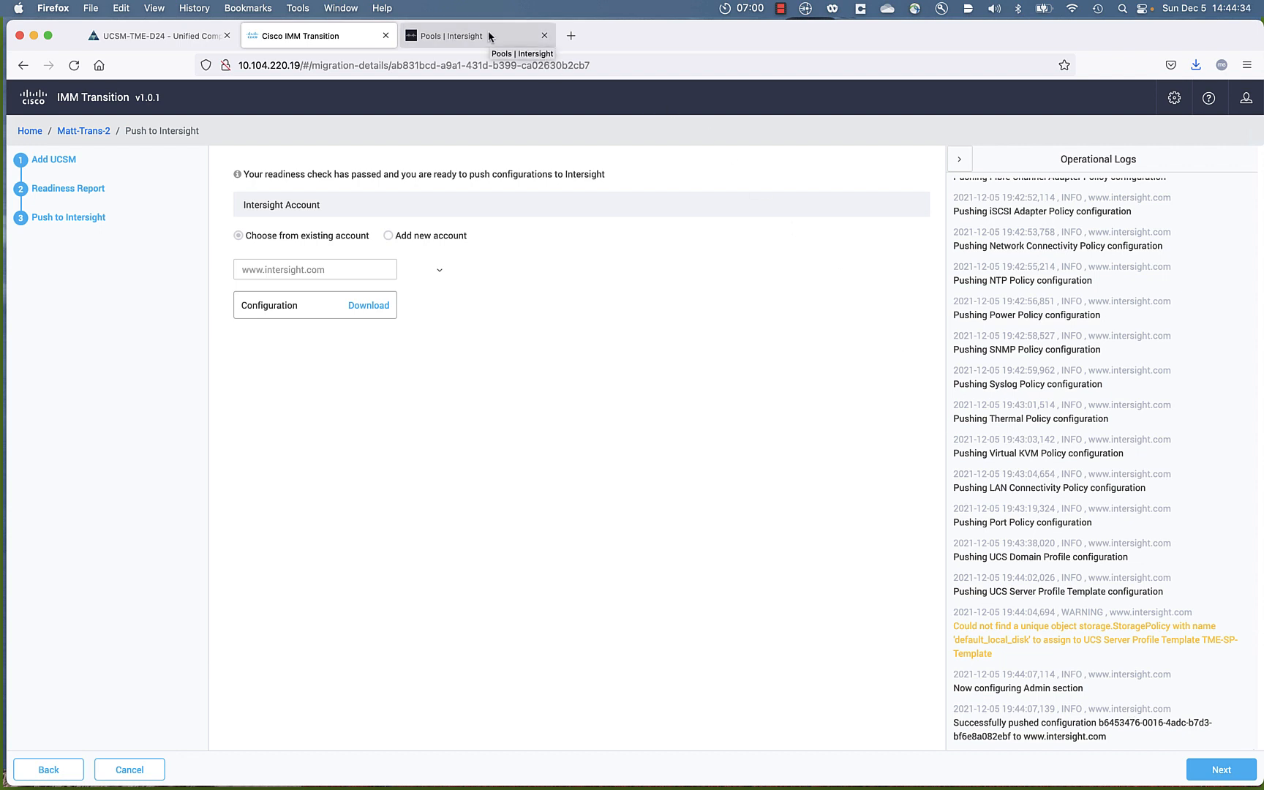
- Show the Intersight pools list with the five 256-sized MAC, UUID, WWNN and WWPN pools
{"action": "left_click", "coordinate": [475, 35]}
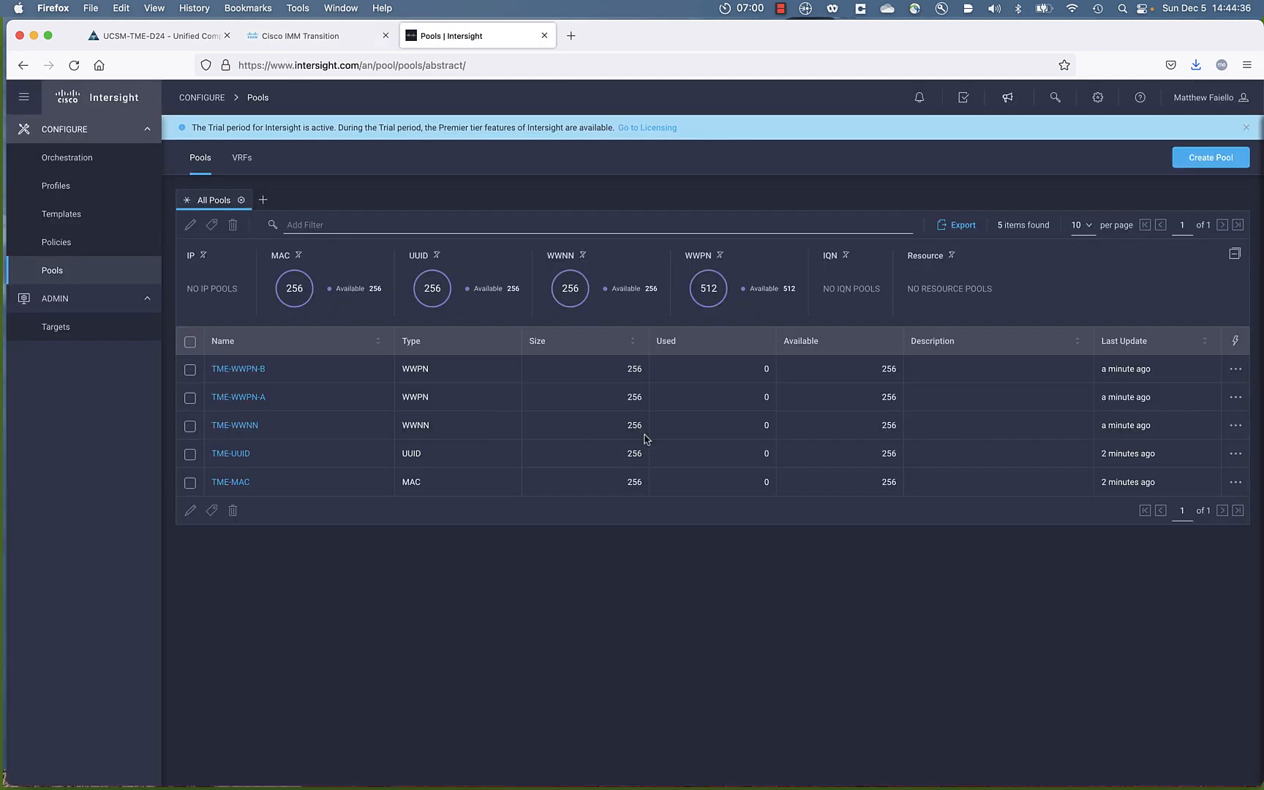
{"action": "mouse_move", "coordinate": [53, 270]}
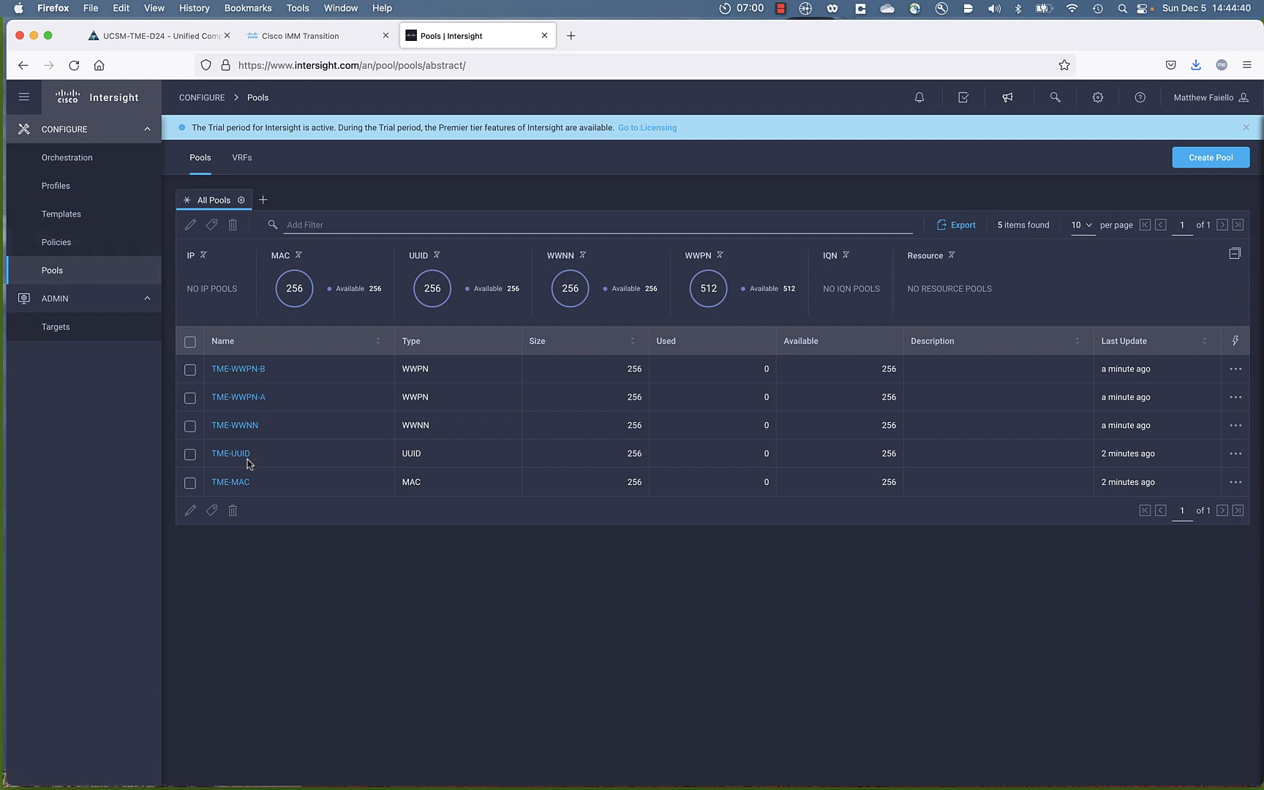
{"action": "mouse_move", "coordinate": [244, 476]}
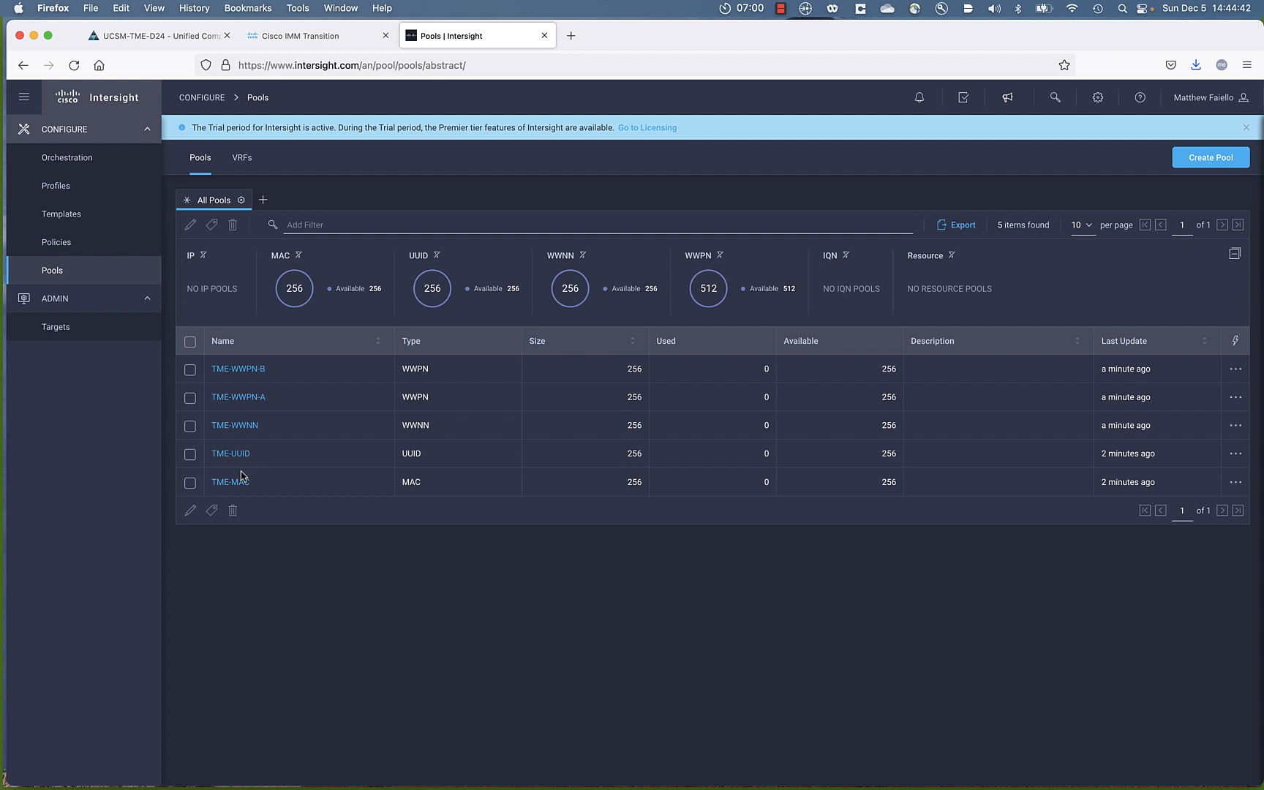
{"action": "mouse_move", "coordinate": [108, 277]}
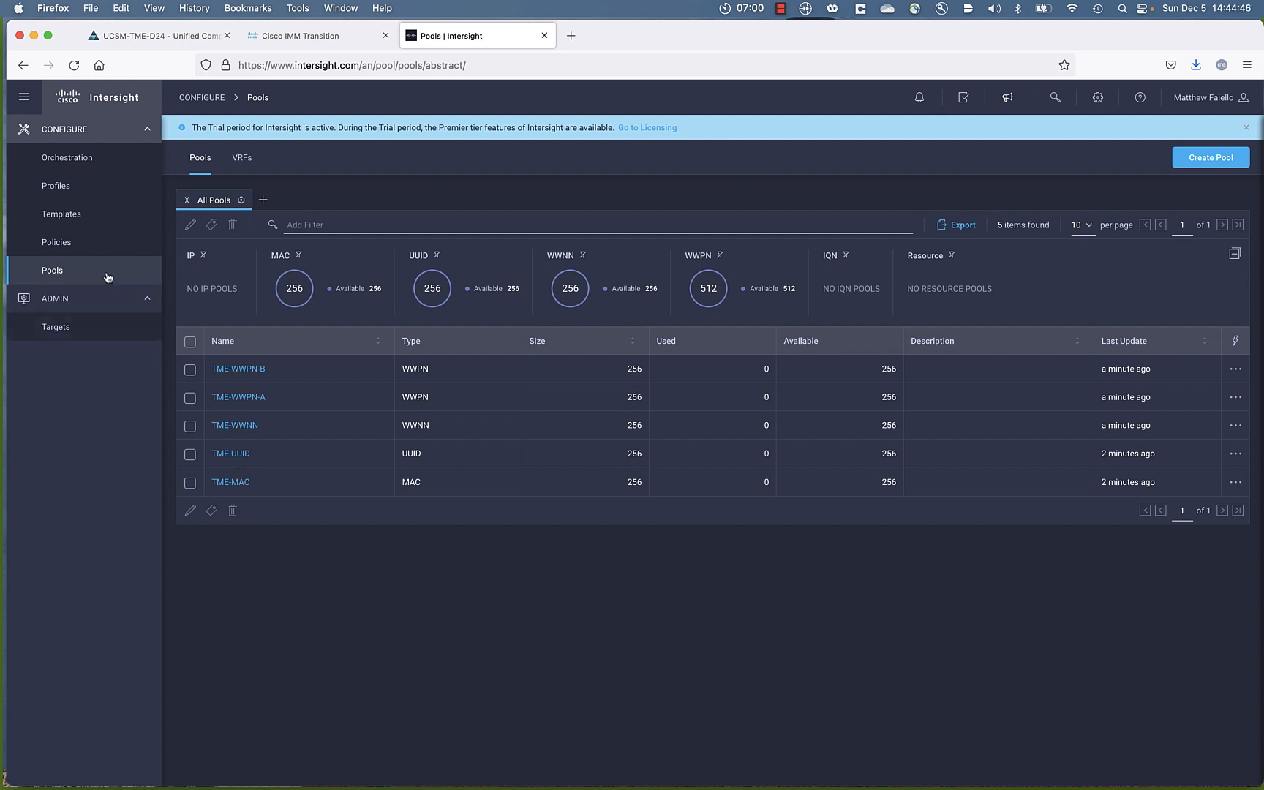
- Review the unassigned UCSM-TME-D24 domain profile with its 4 FC and 50 Ethernet ports
{"action": "left_click", "coordinate": [56, 185]}
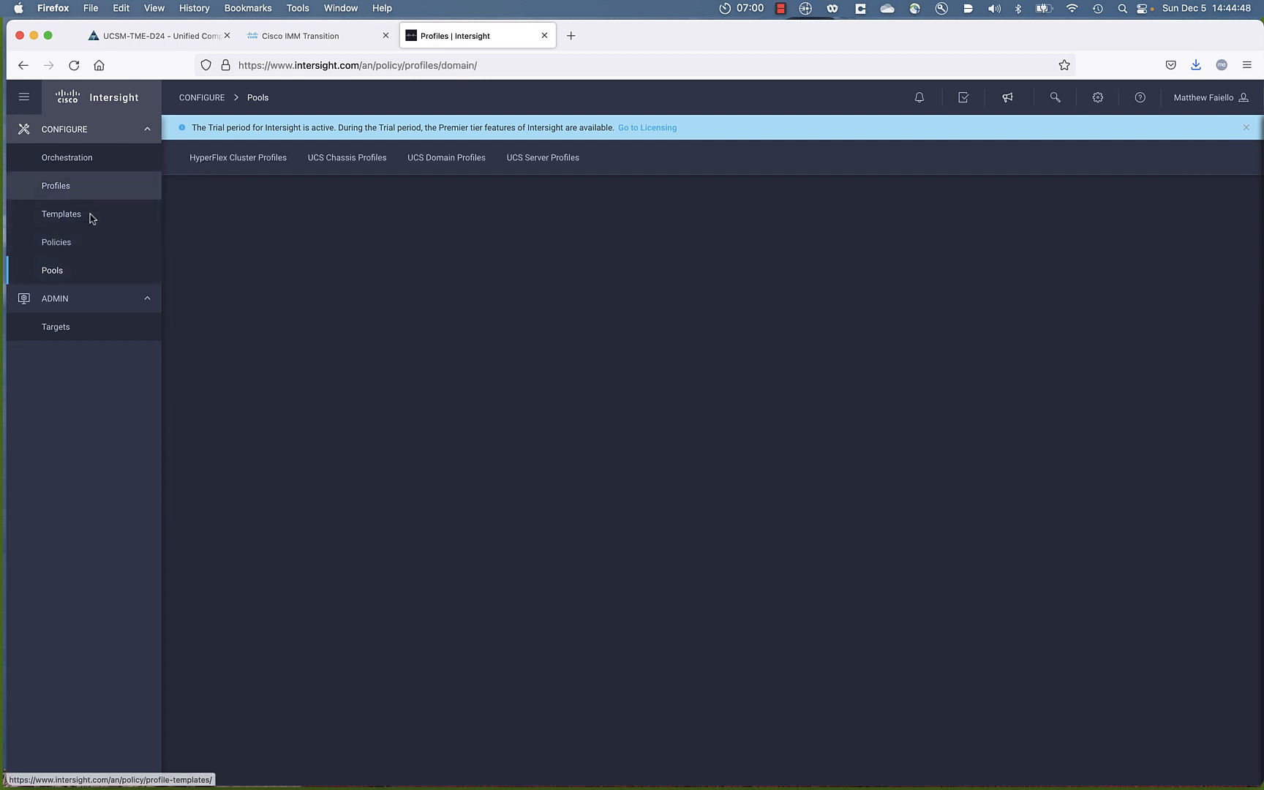
{"action": "left_click", "coordinate": [446, 157]}
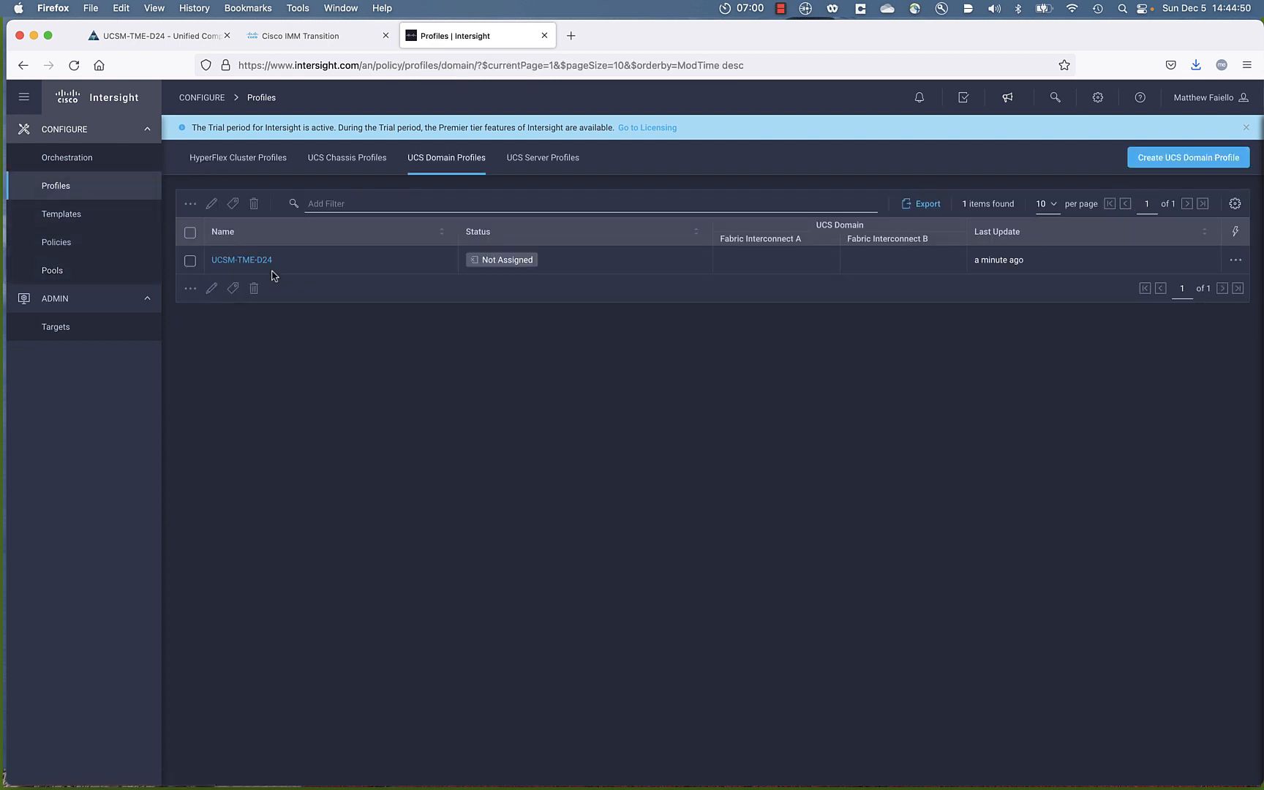
{"action": "left_click", "coordinate": [241, 260]}
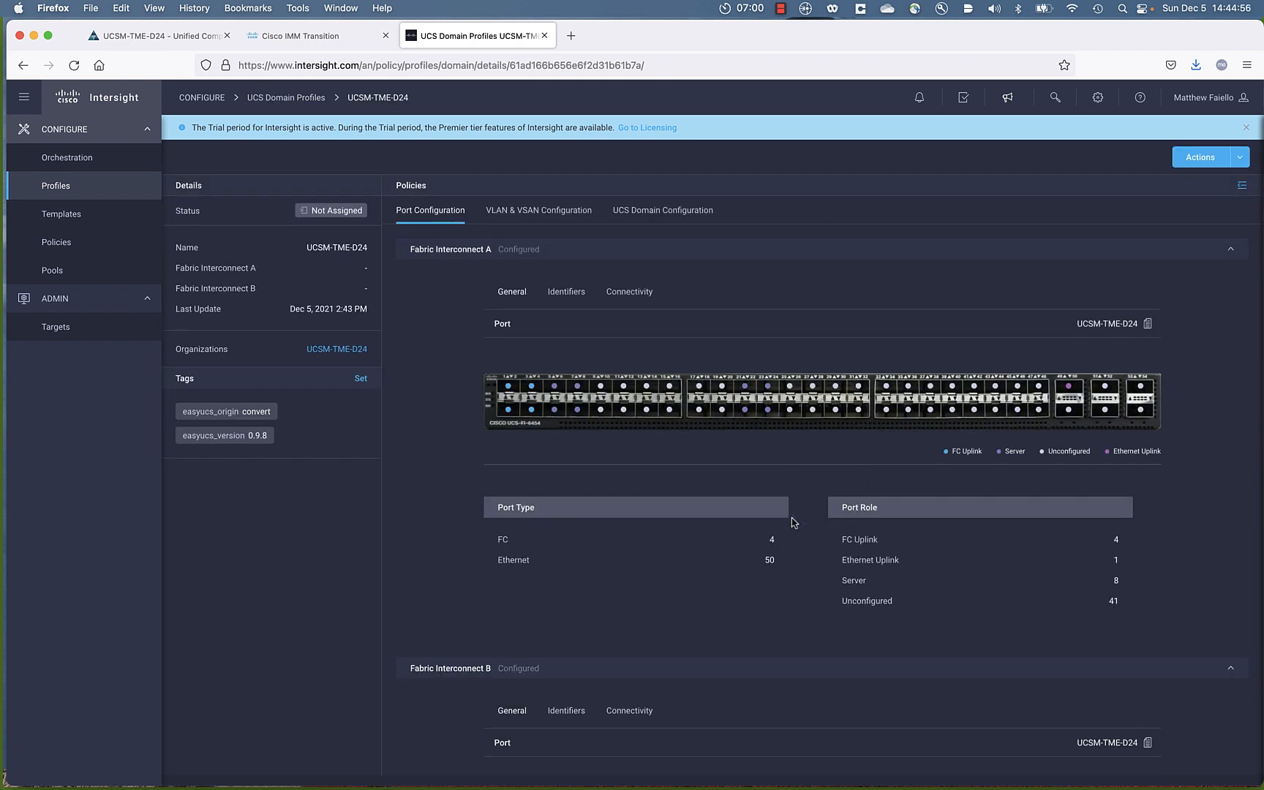
{"action": "left_click", "coordinate": [61, 214]}
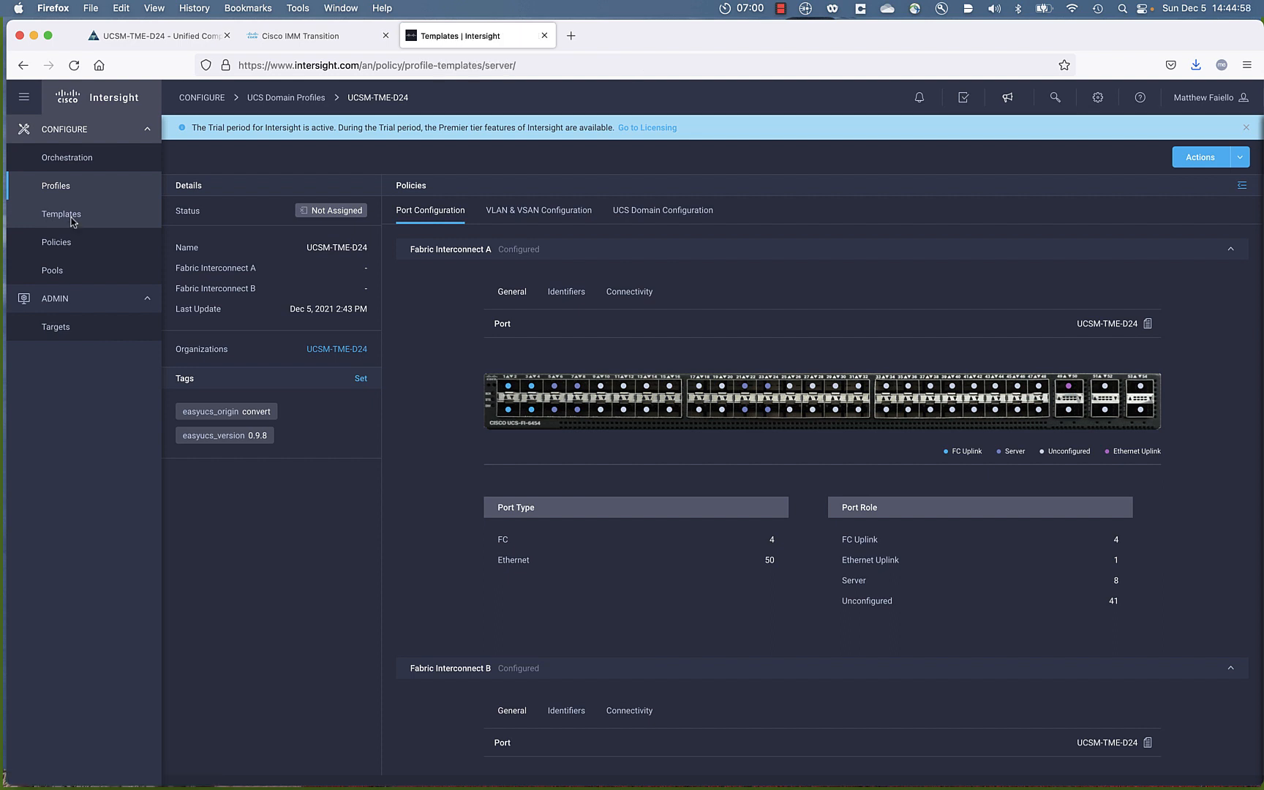
- View TME-SP-Template's BIOS, boot order, UUID, KVM and LAN connectivity policies
{"action": "left_click", "coordinate": [62, 214]}
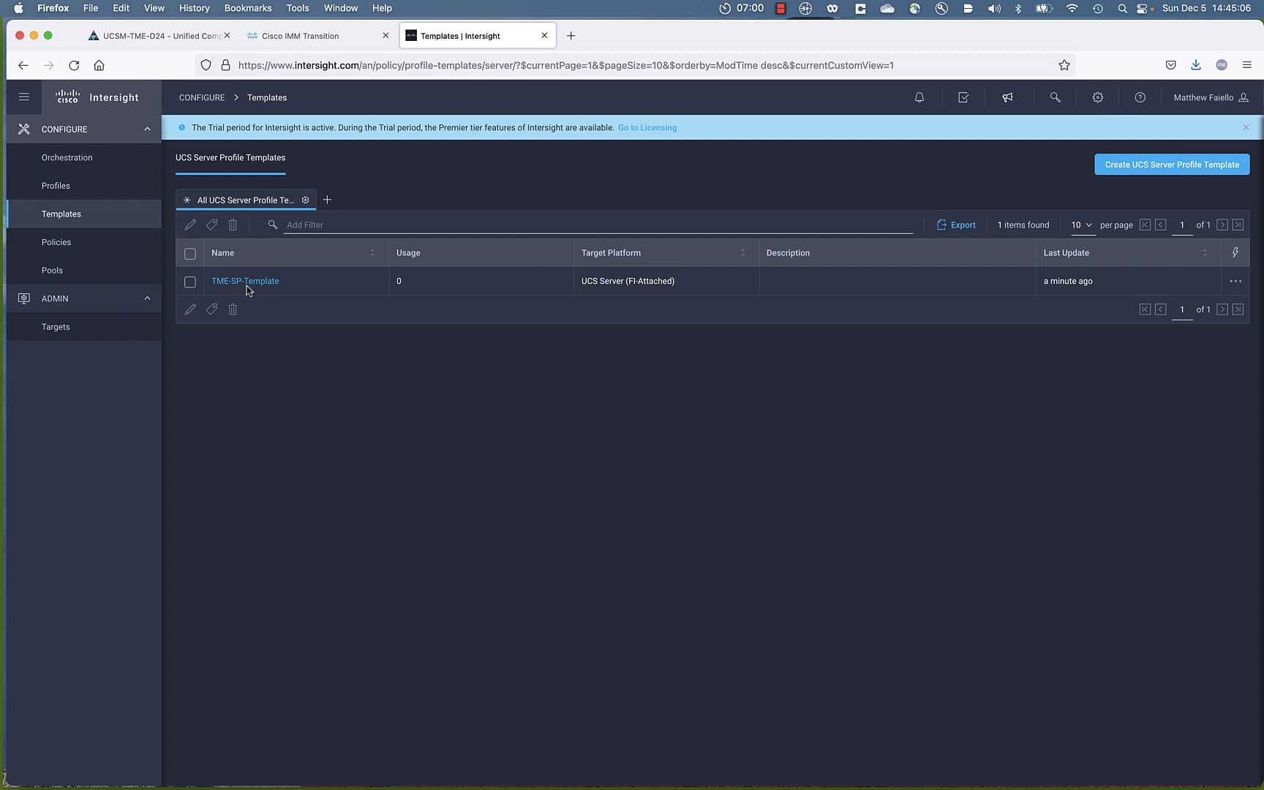
{"action": "left_click", "coordinate": [244, 281]}
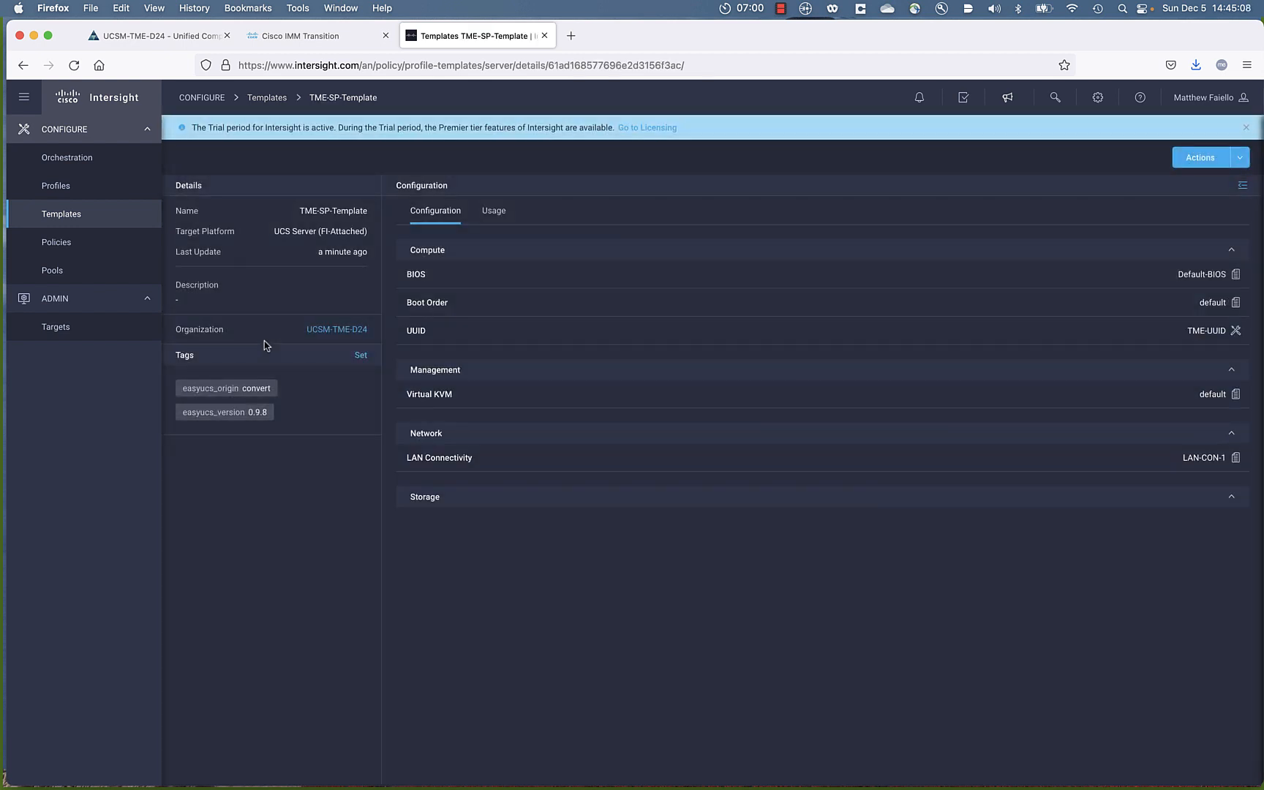
{"action": "mouse_move", "coordinate": [244, 341]}
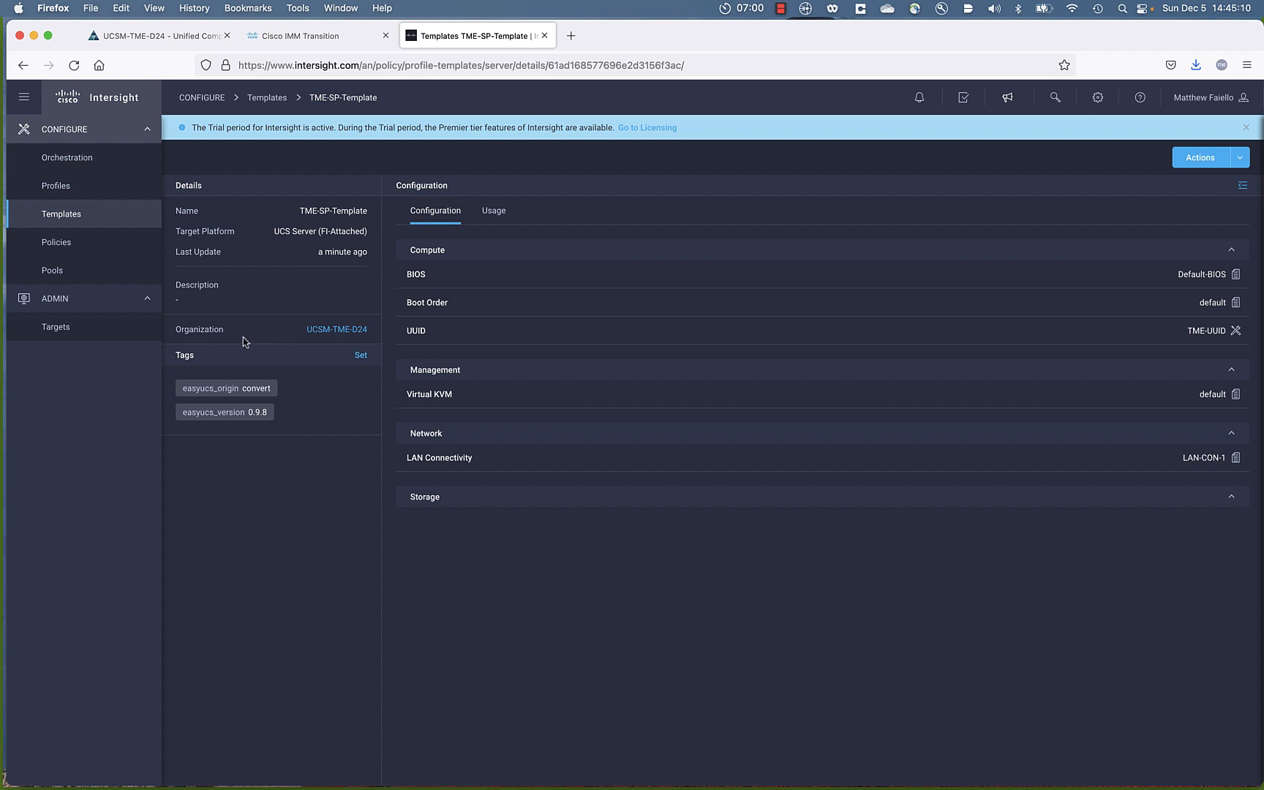
{"action": "mouse_move", "coordinate": [119, 284]}
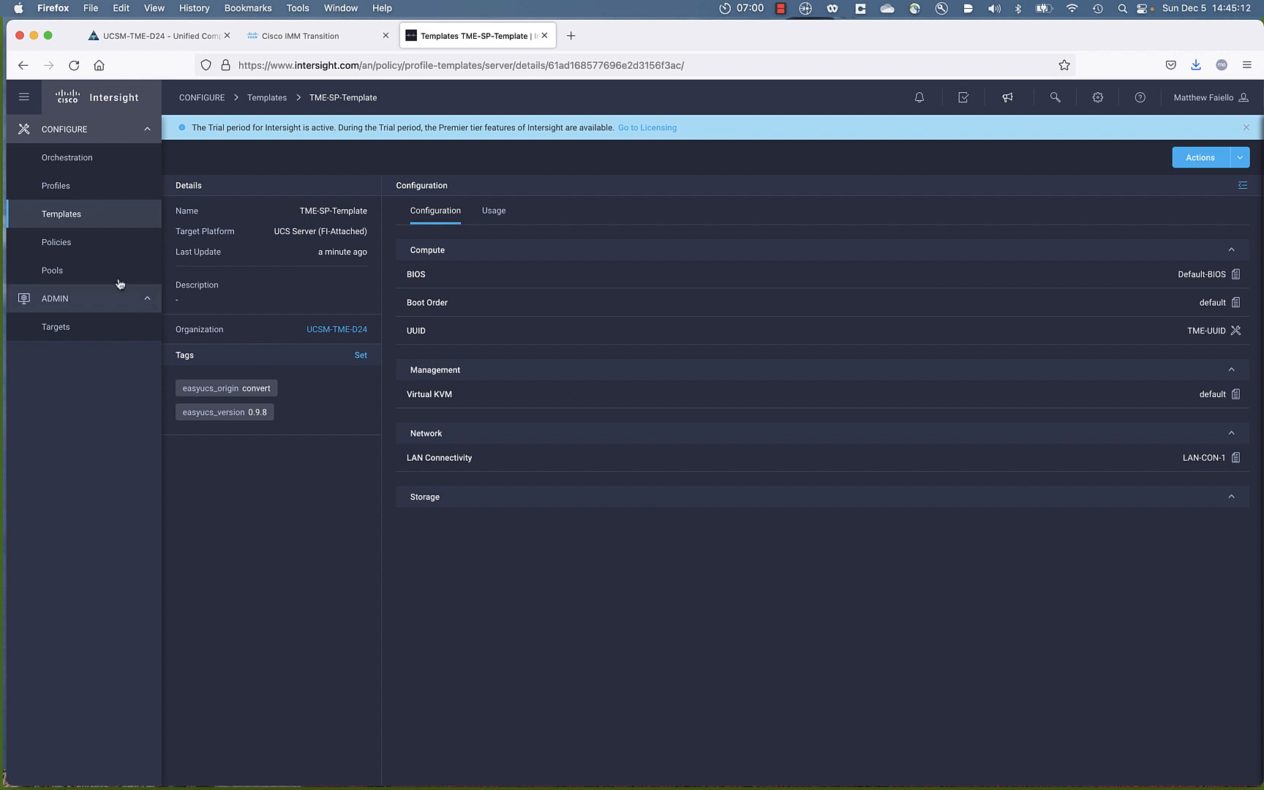
{"action": "left_click", "coordinate": [55, 243]}
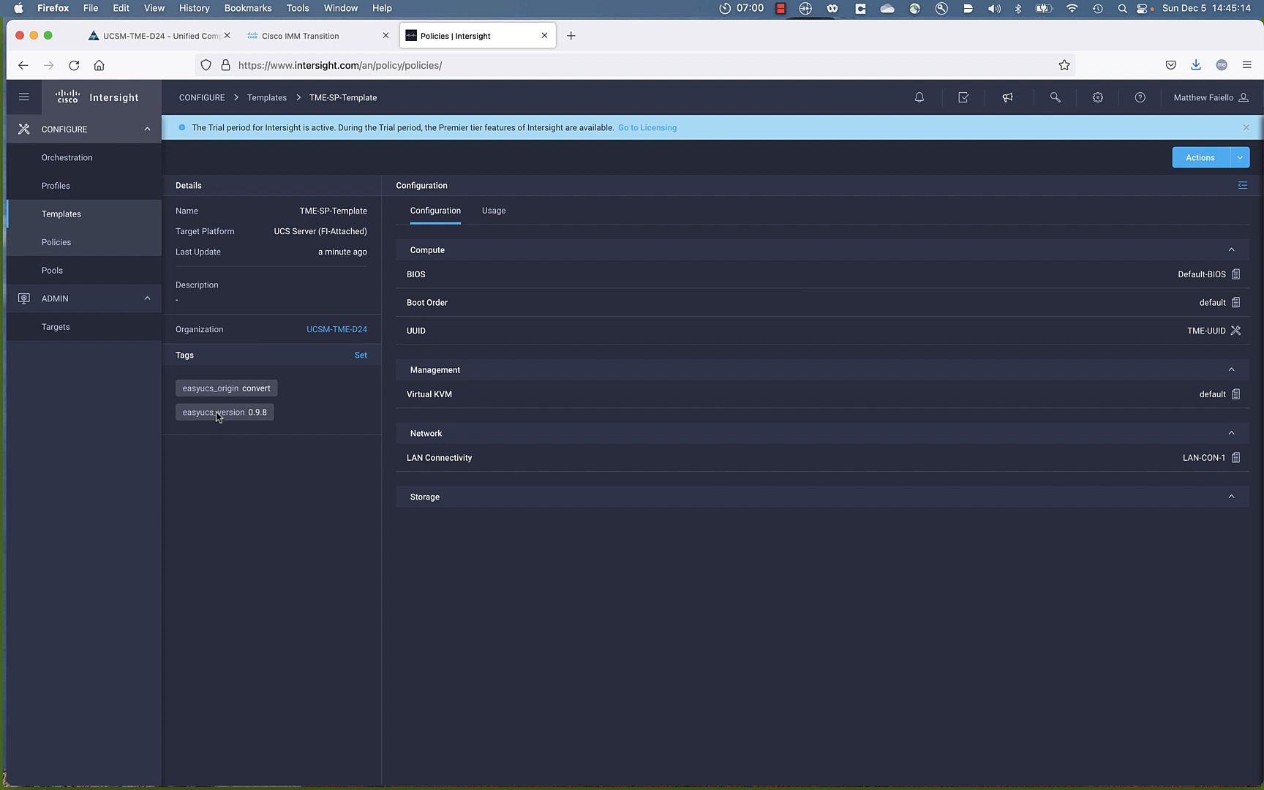
- List all 59 policies, including LAN-CON-1, Default-BIOS and the UCSM-TME-D24 policies
{"action": "left_click", "coordinate": [55, 242]}
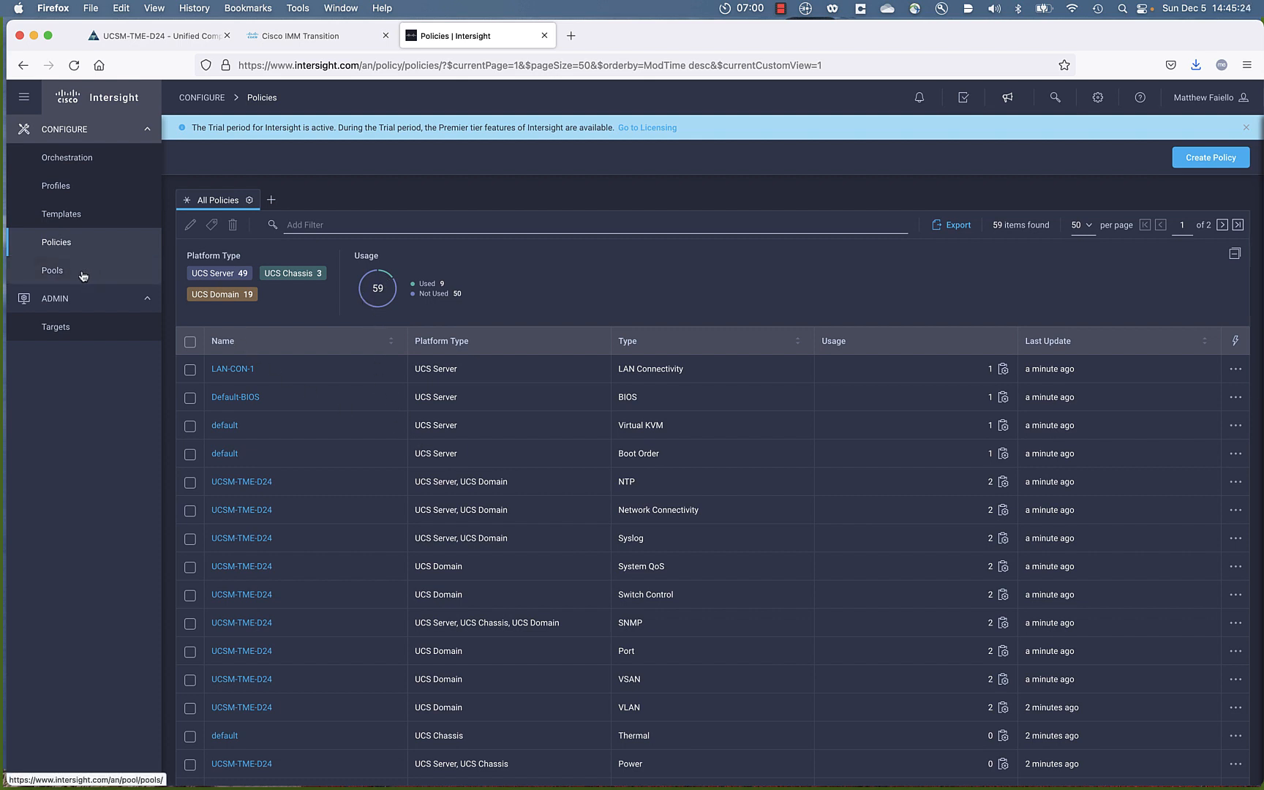
{"action": "mouse_move", "coordinate": [497, 395]}
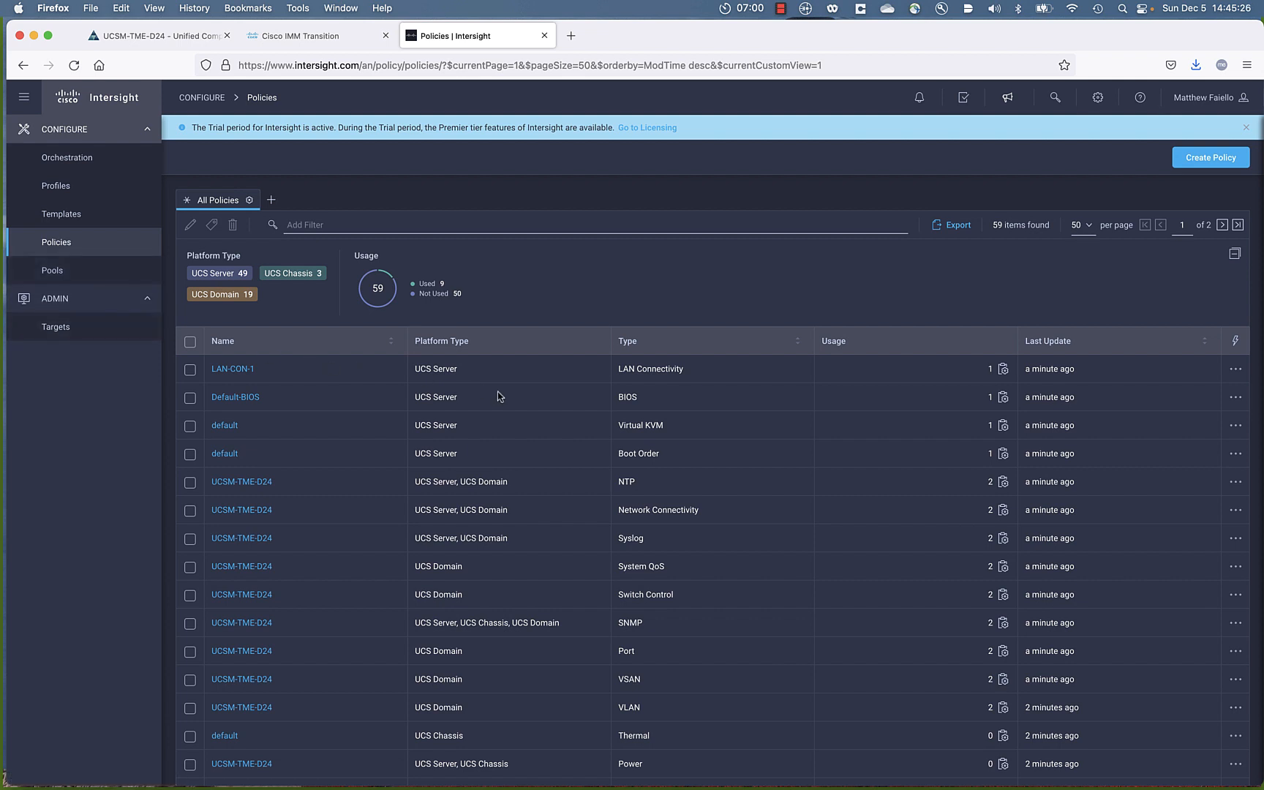
{"action": "mouse_move", "coordinate": [493, 389]}
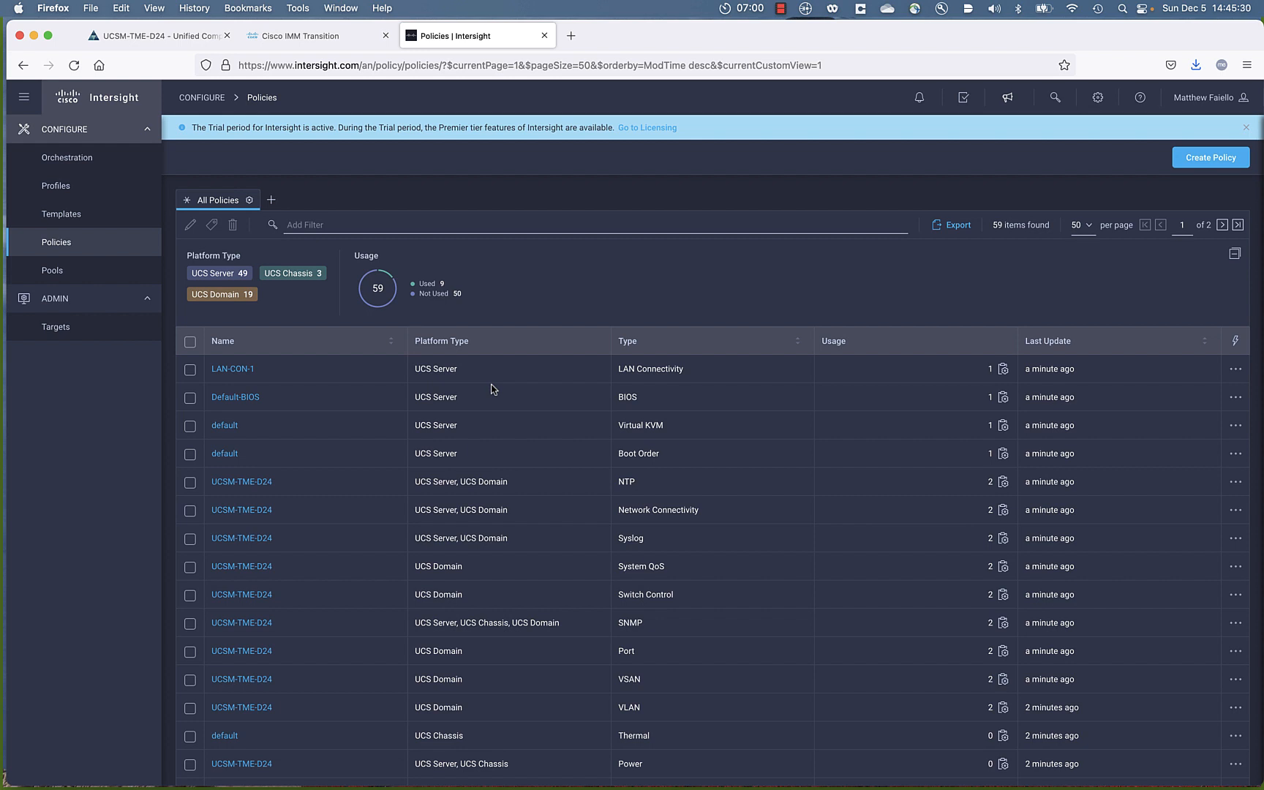